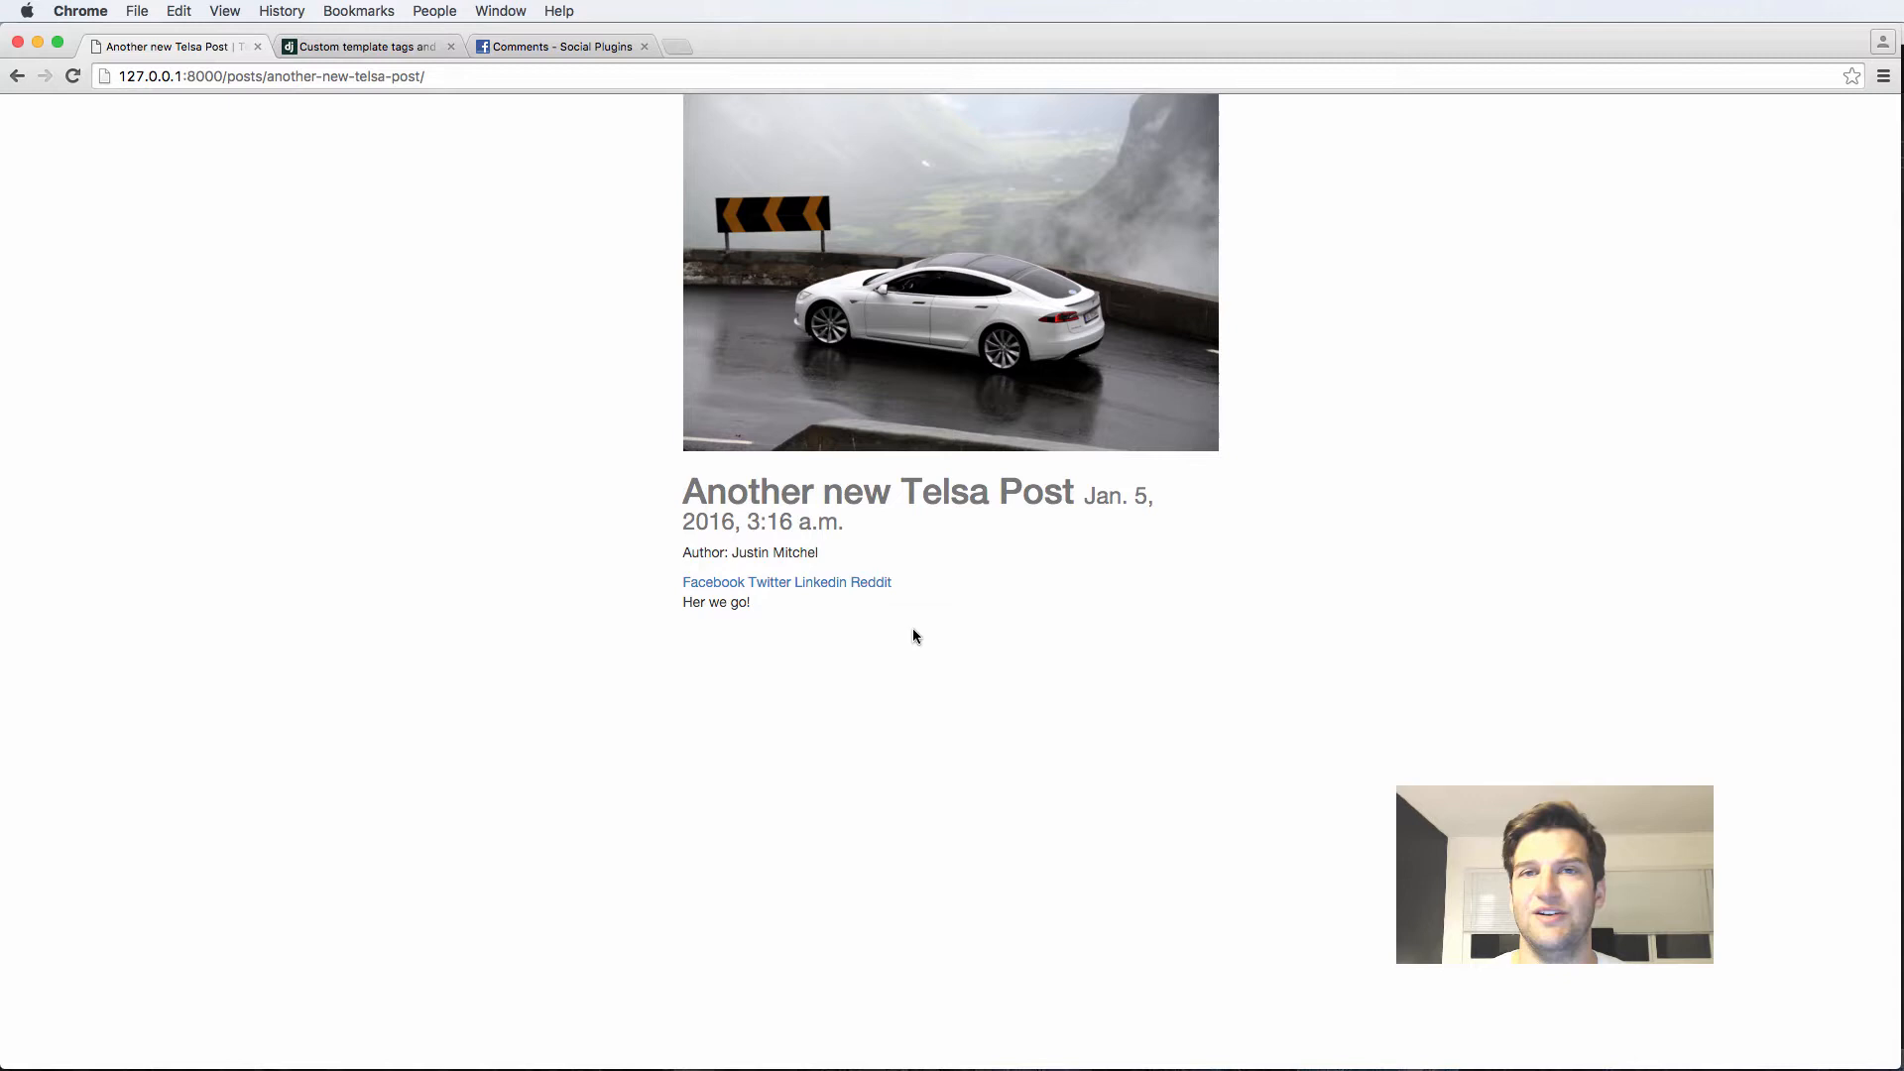
{"action": "mouse_move", "coordinate": [922, 621]}
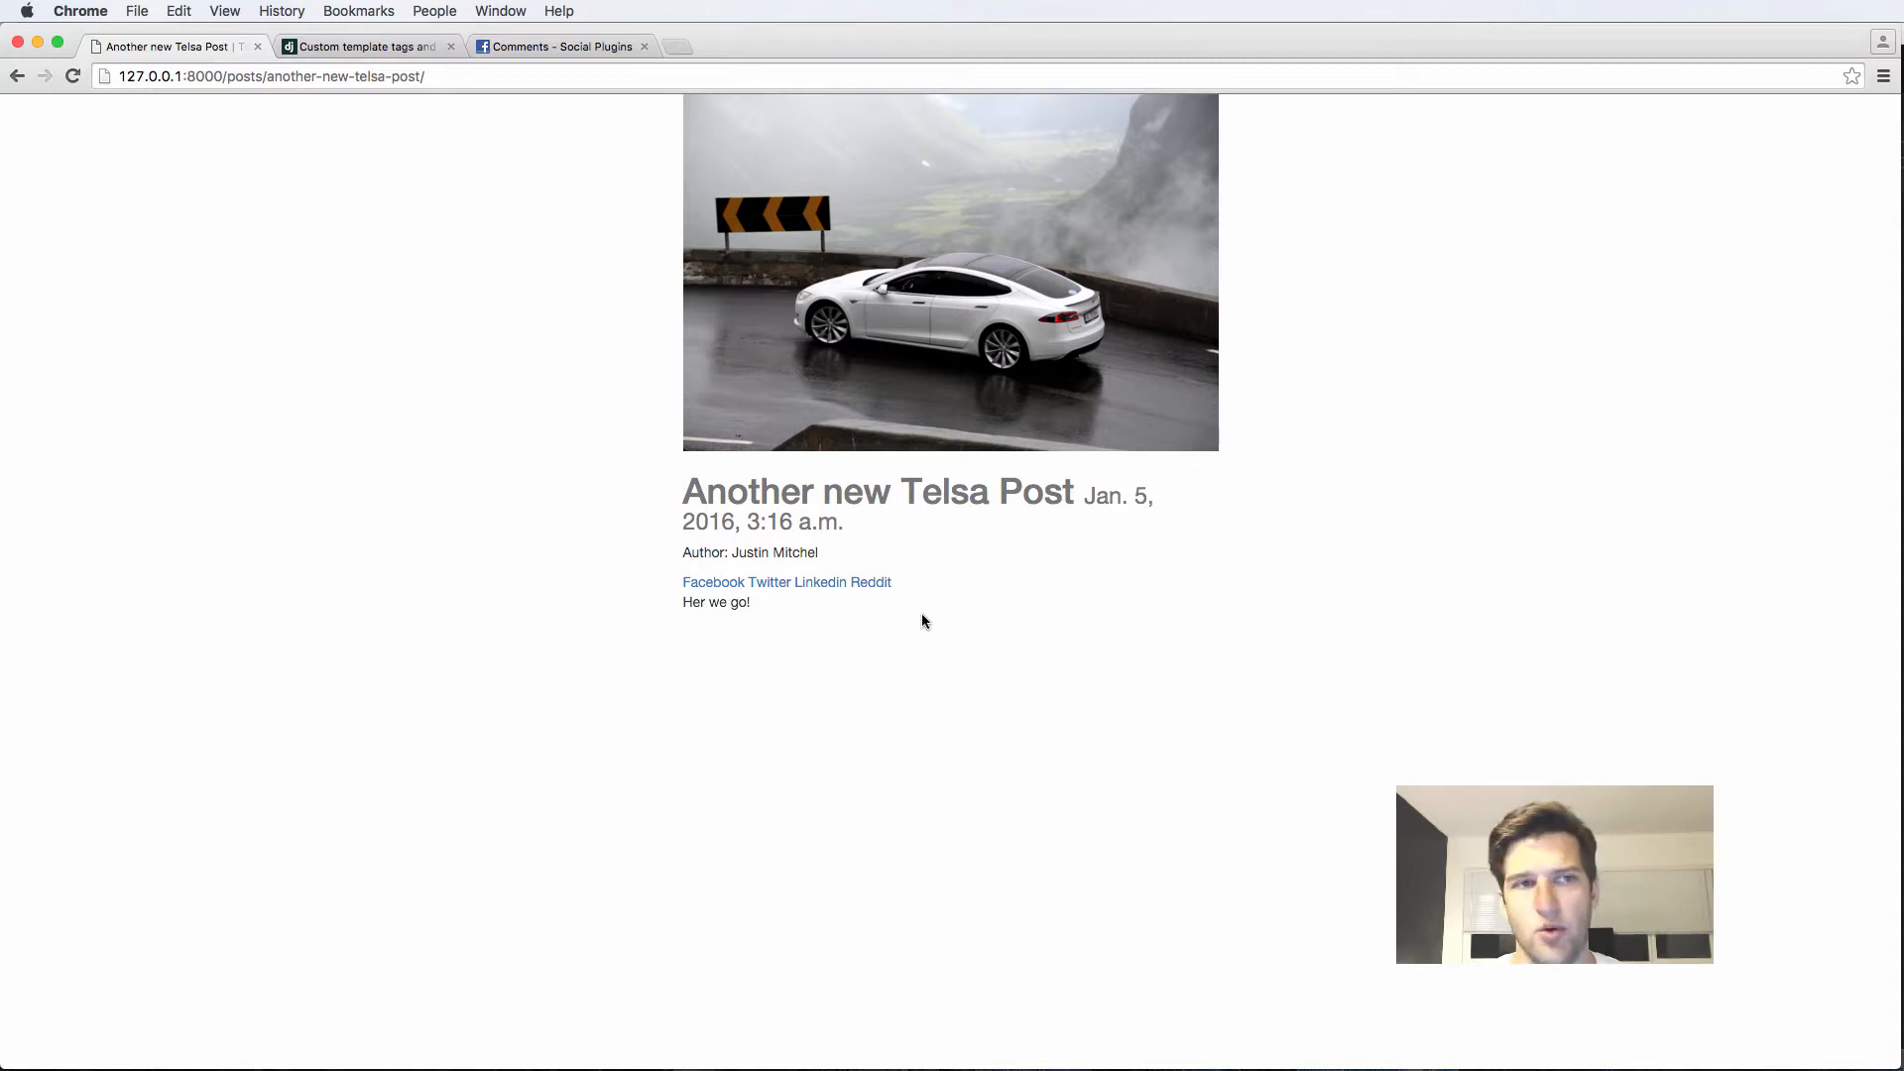
{"action": "mouse_move", "coordinate": [867, 406]}
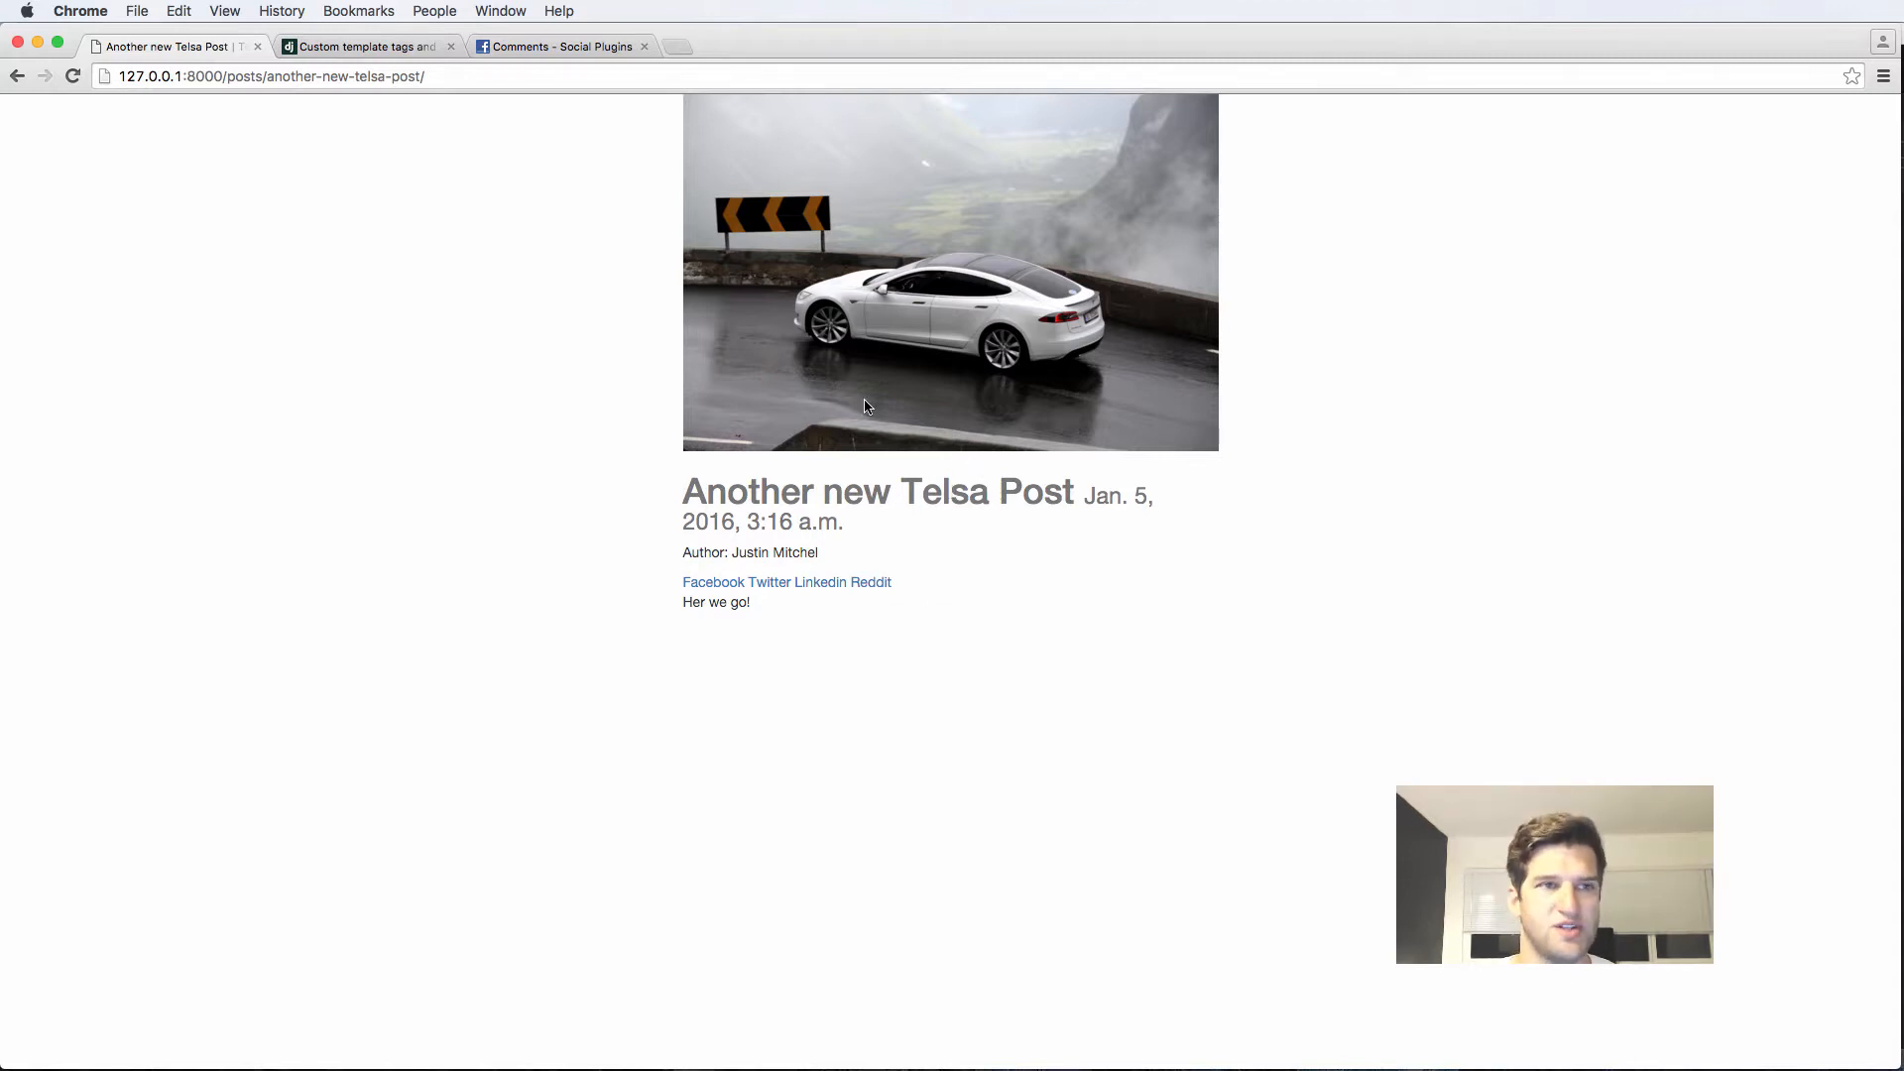
Switch Chrome to the Facebook Comments plugin documentation tab.
{"action": "left_click", "coordinate": [559, 46]}
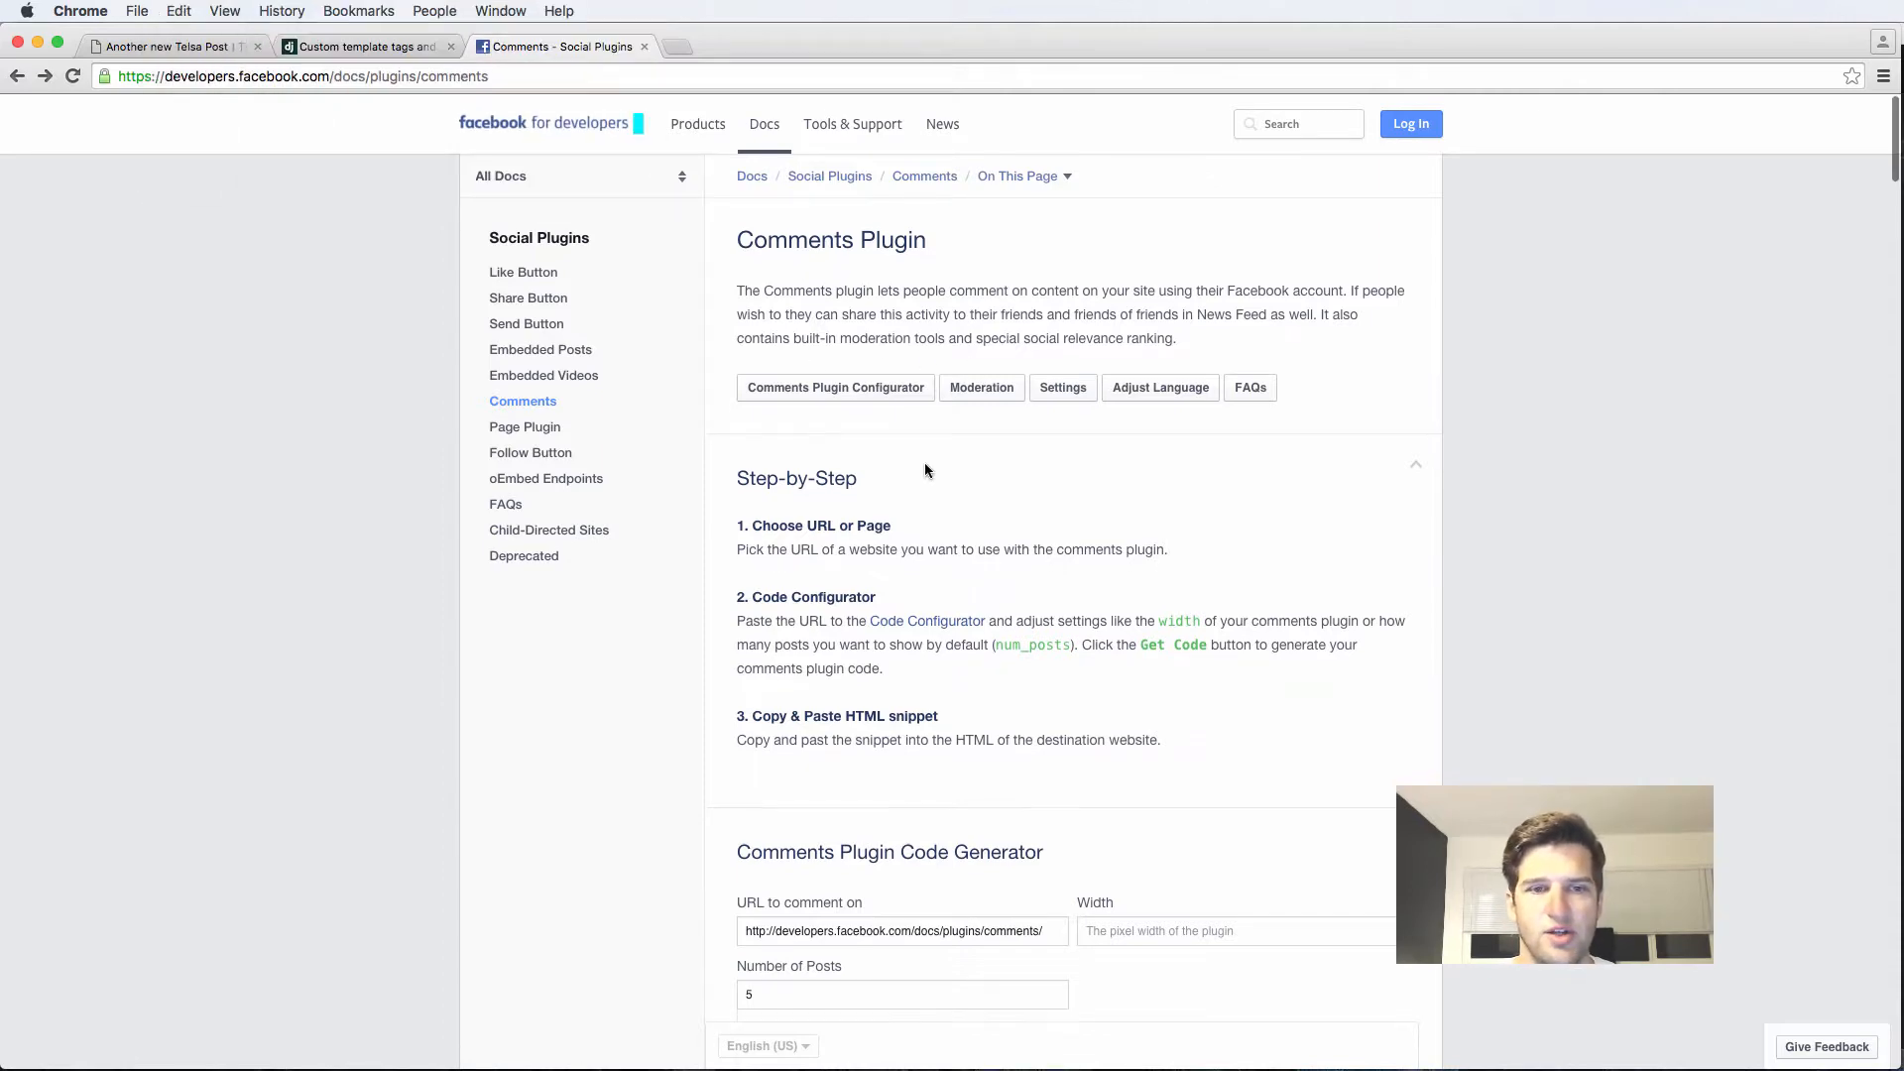
Scroll down the Comments plugin docs to reach the code generator.
{"action": "scroll", "scroll_direction": "down", "scroll_amount": 3}
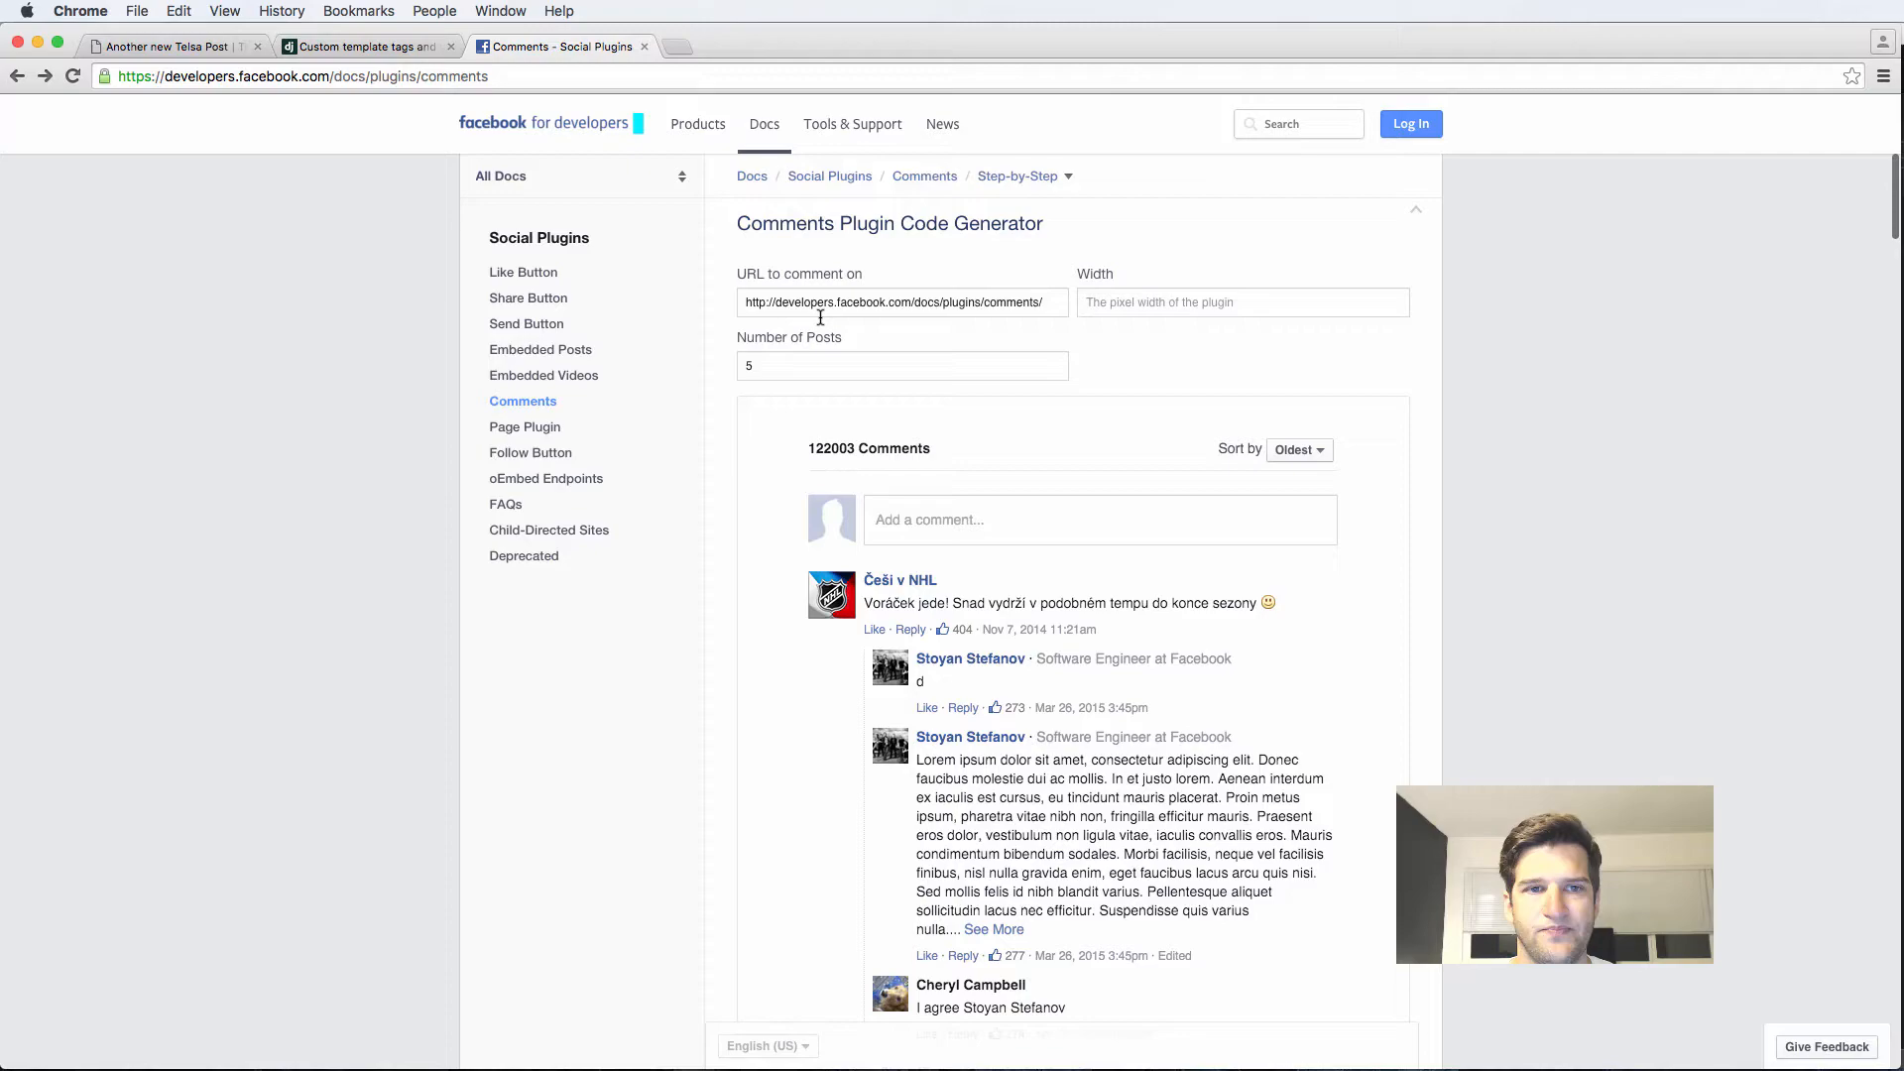
{"action": "scroll", "scroll_direction": "down", "scroll_amount": 3}
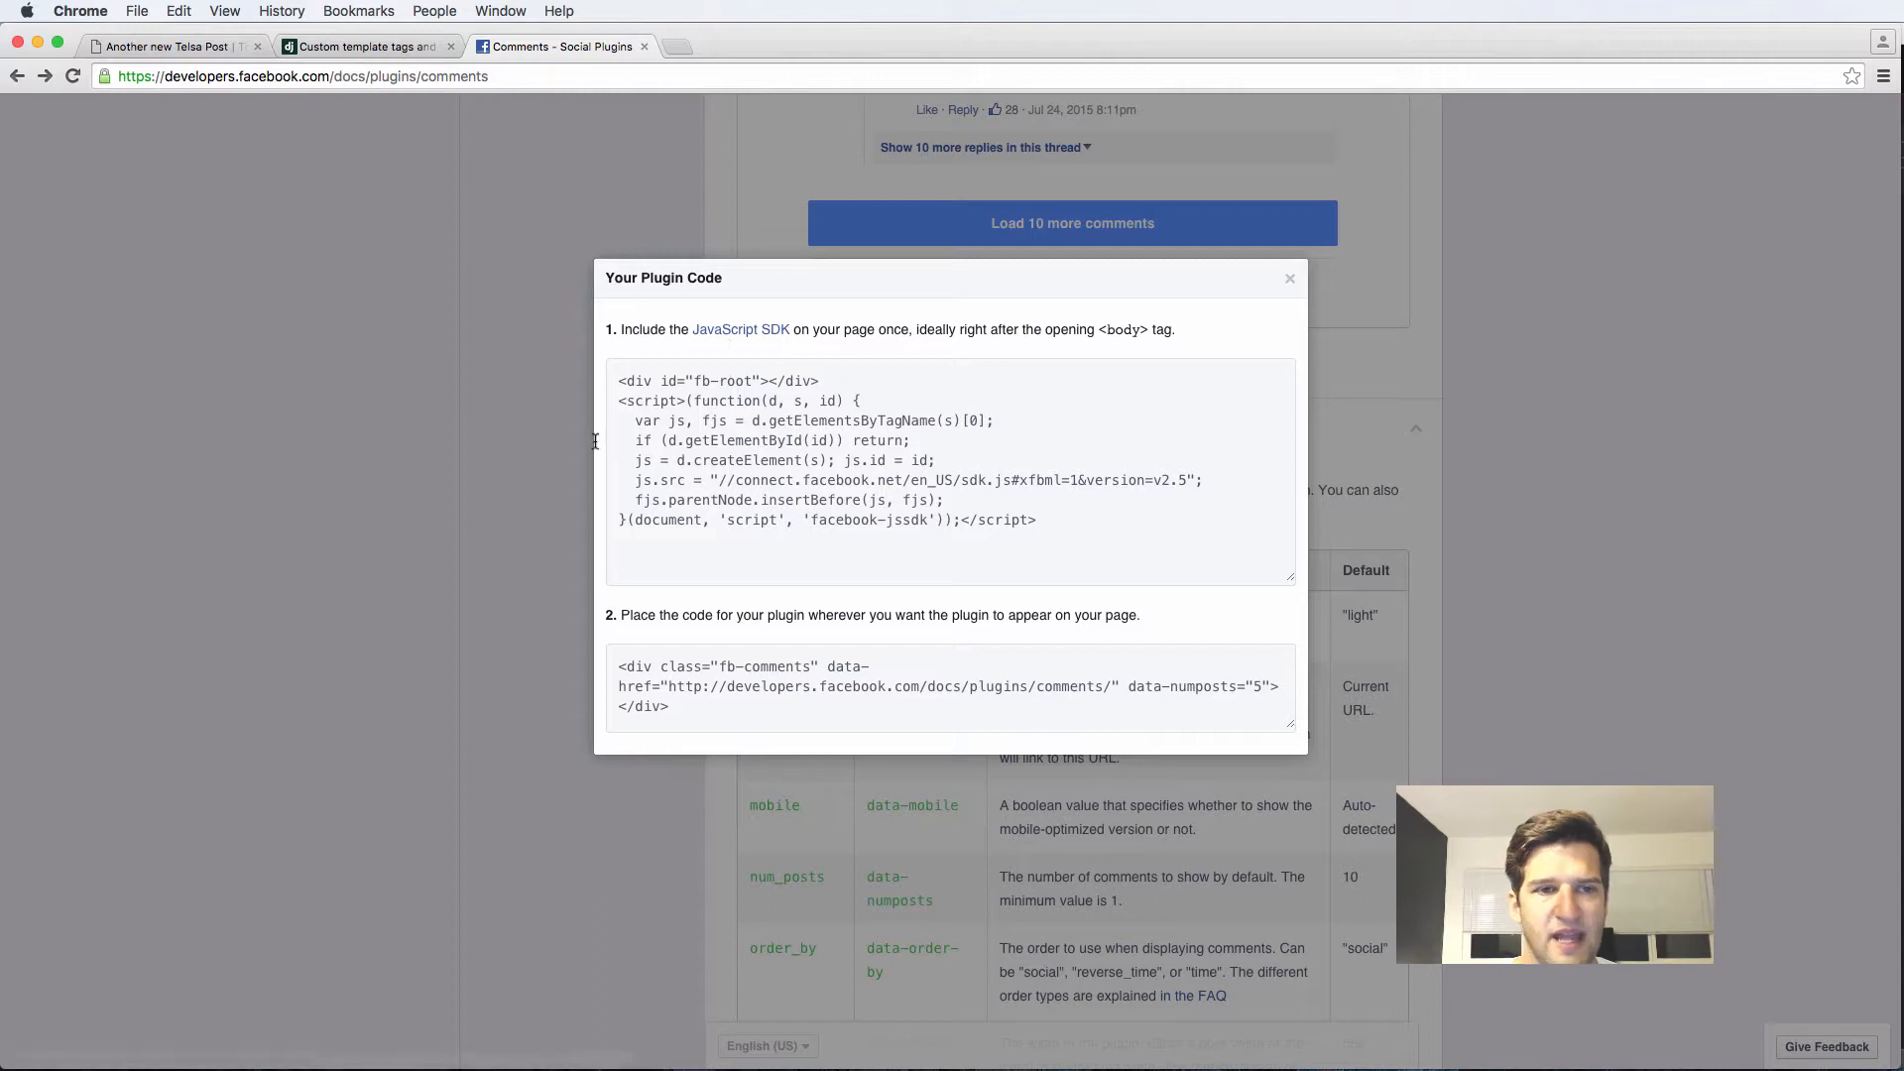
{"action": "mouse_move", "coordinate": [1073, 535]}
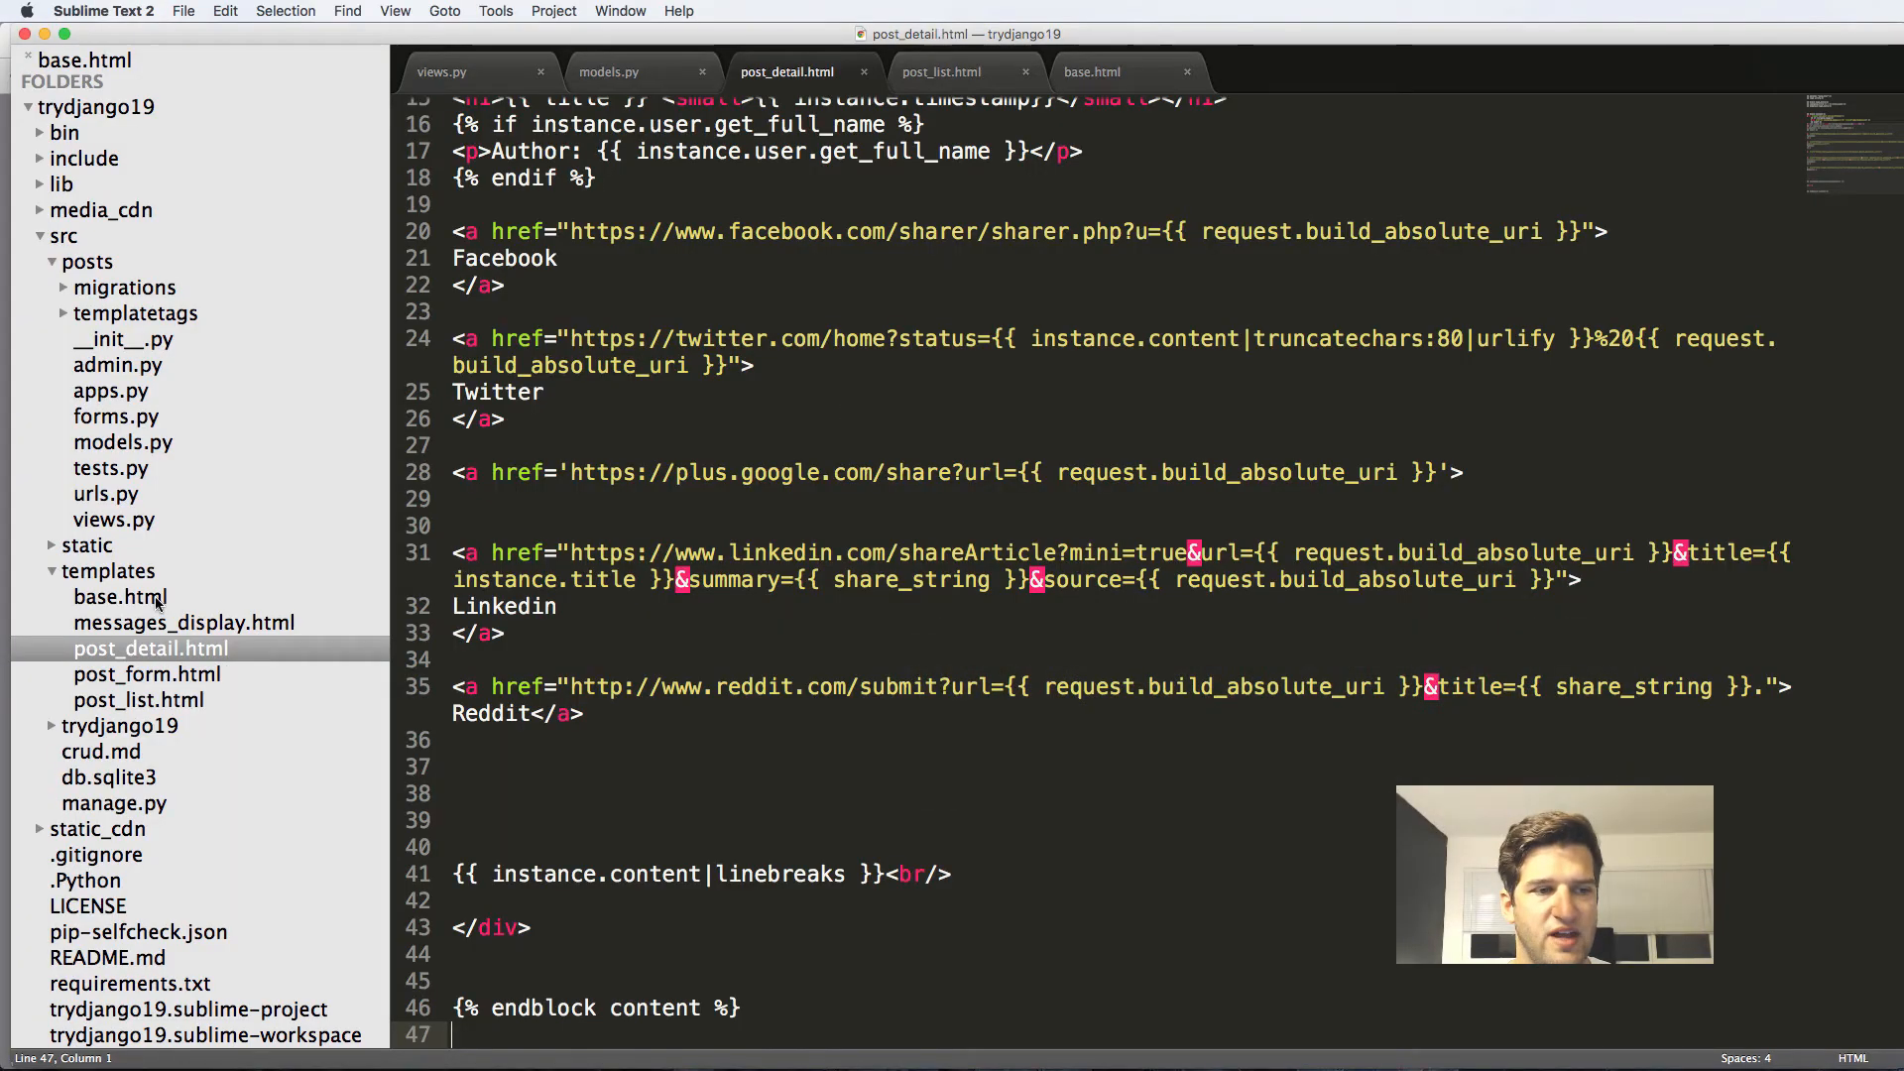
Insert the Facebook JavaScript SDK snippet after the opening body tag in base.html.
{"action": "left_click", "coordinate": [1091, 72]}
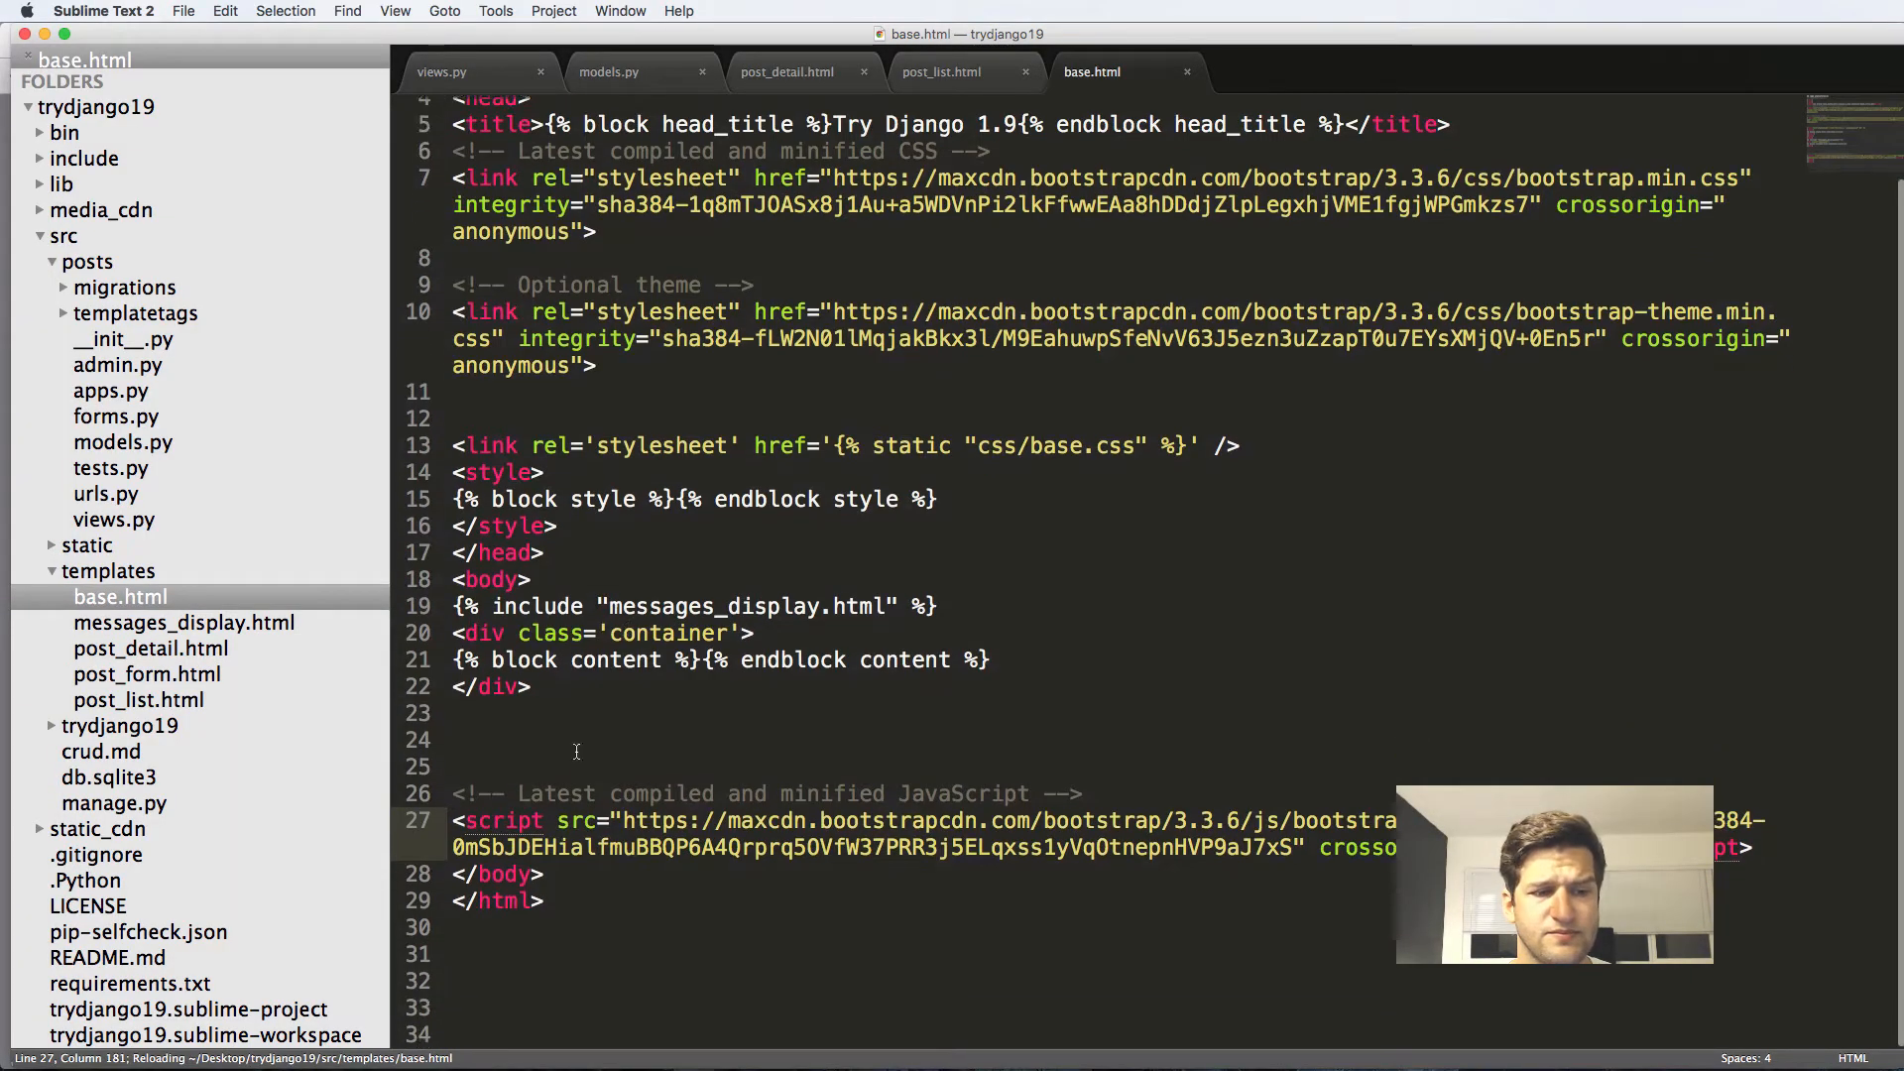
{"action": "left_click", "coordinate": [529, 579]}
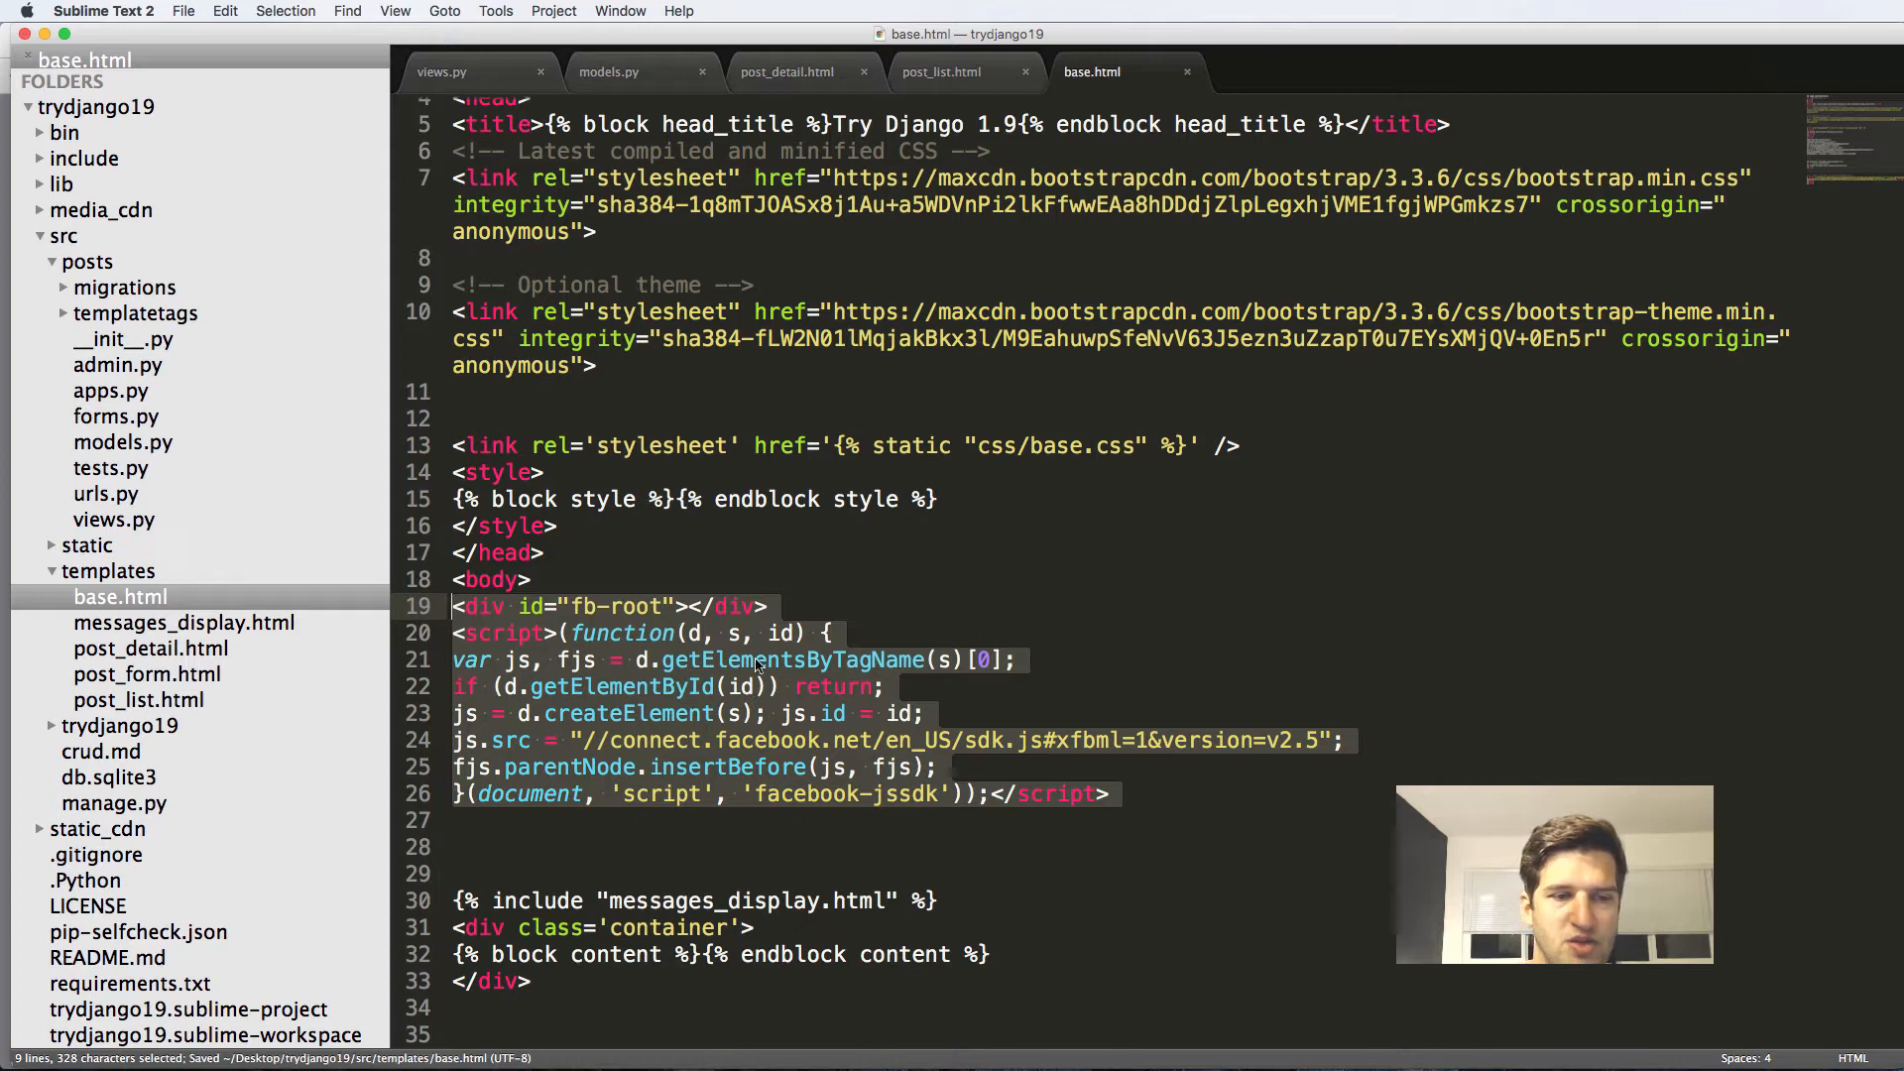
Back in Chrome's plugin code dialog, select the comments div snippet for copying.
{"action": "left_click", "coordinate": [559, 45]}
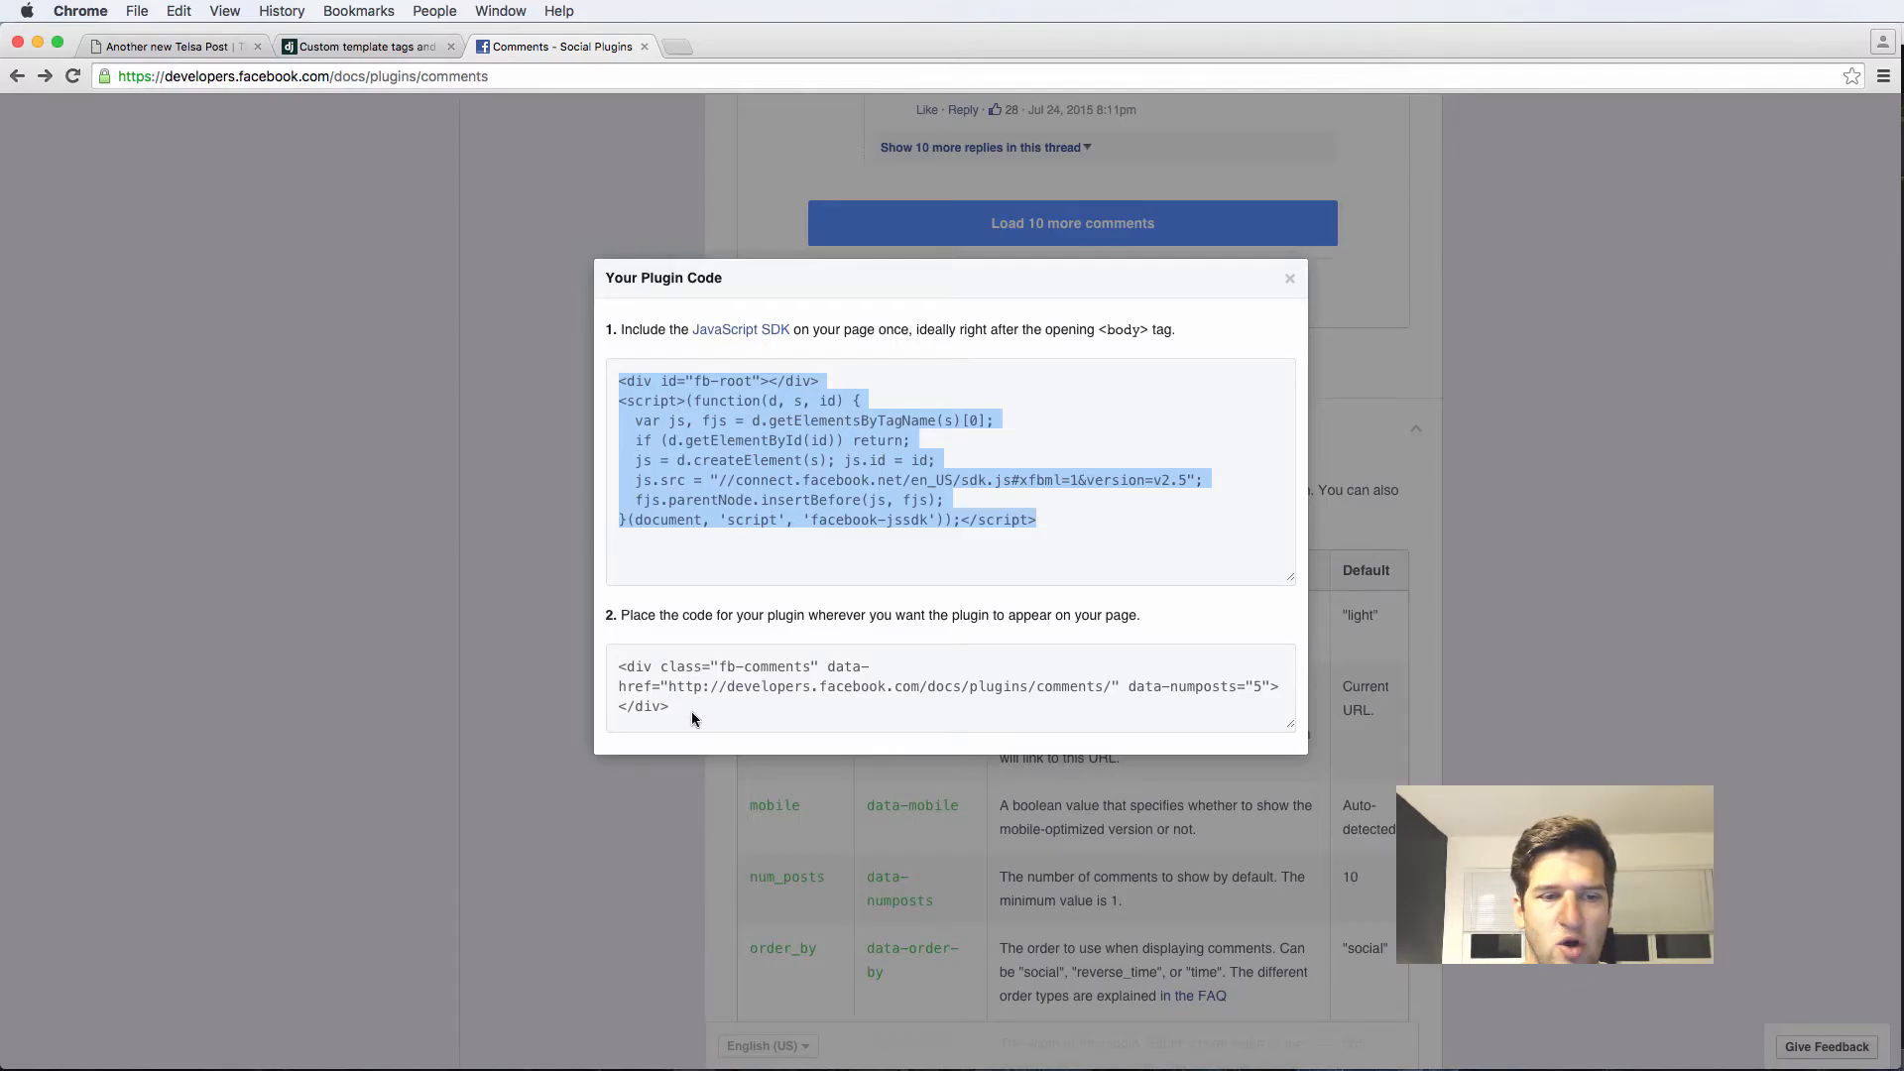
{"action": "triple_click", "coordinate": [727, 686]}
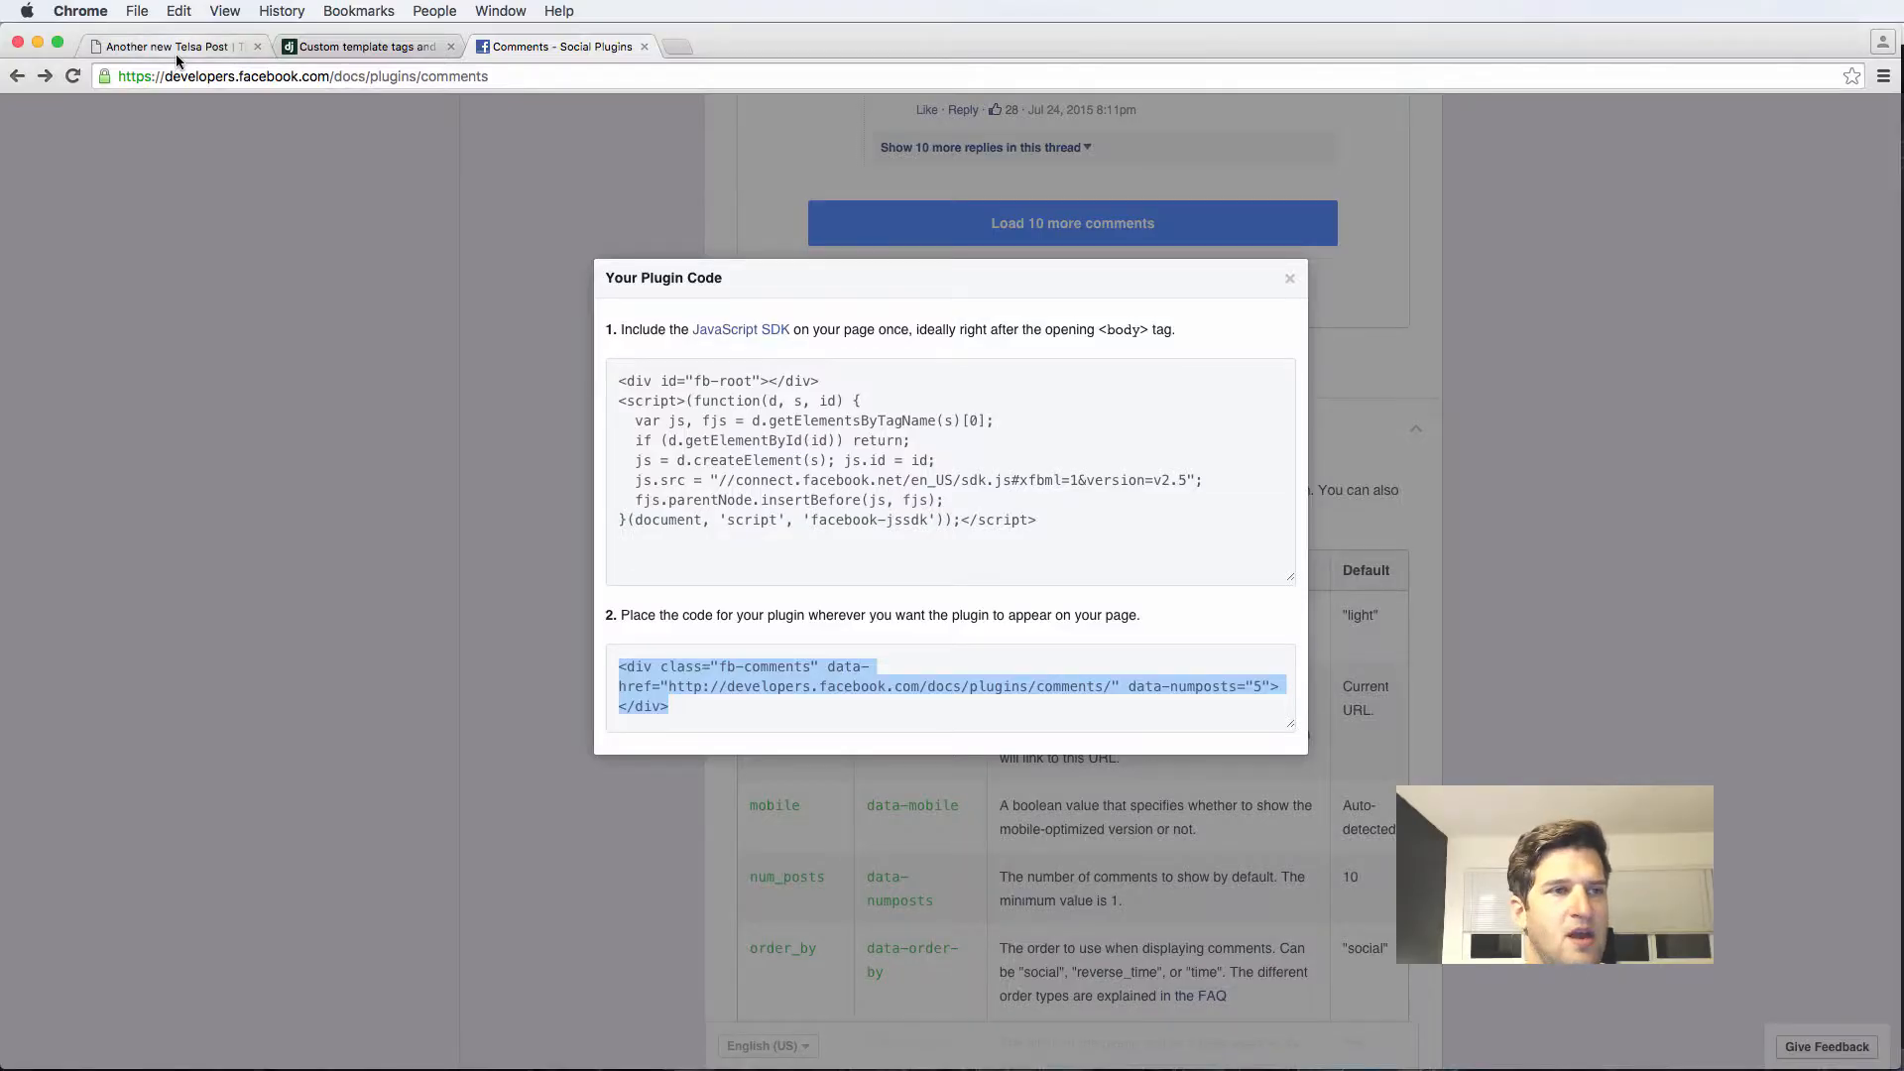
Bring up the local blog post tab showing the new Facebook comments section.
{"action": "left_click", "coordinate": [171, 46]}
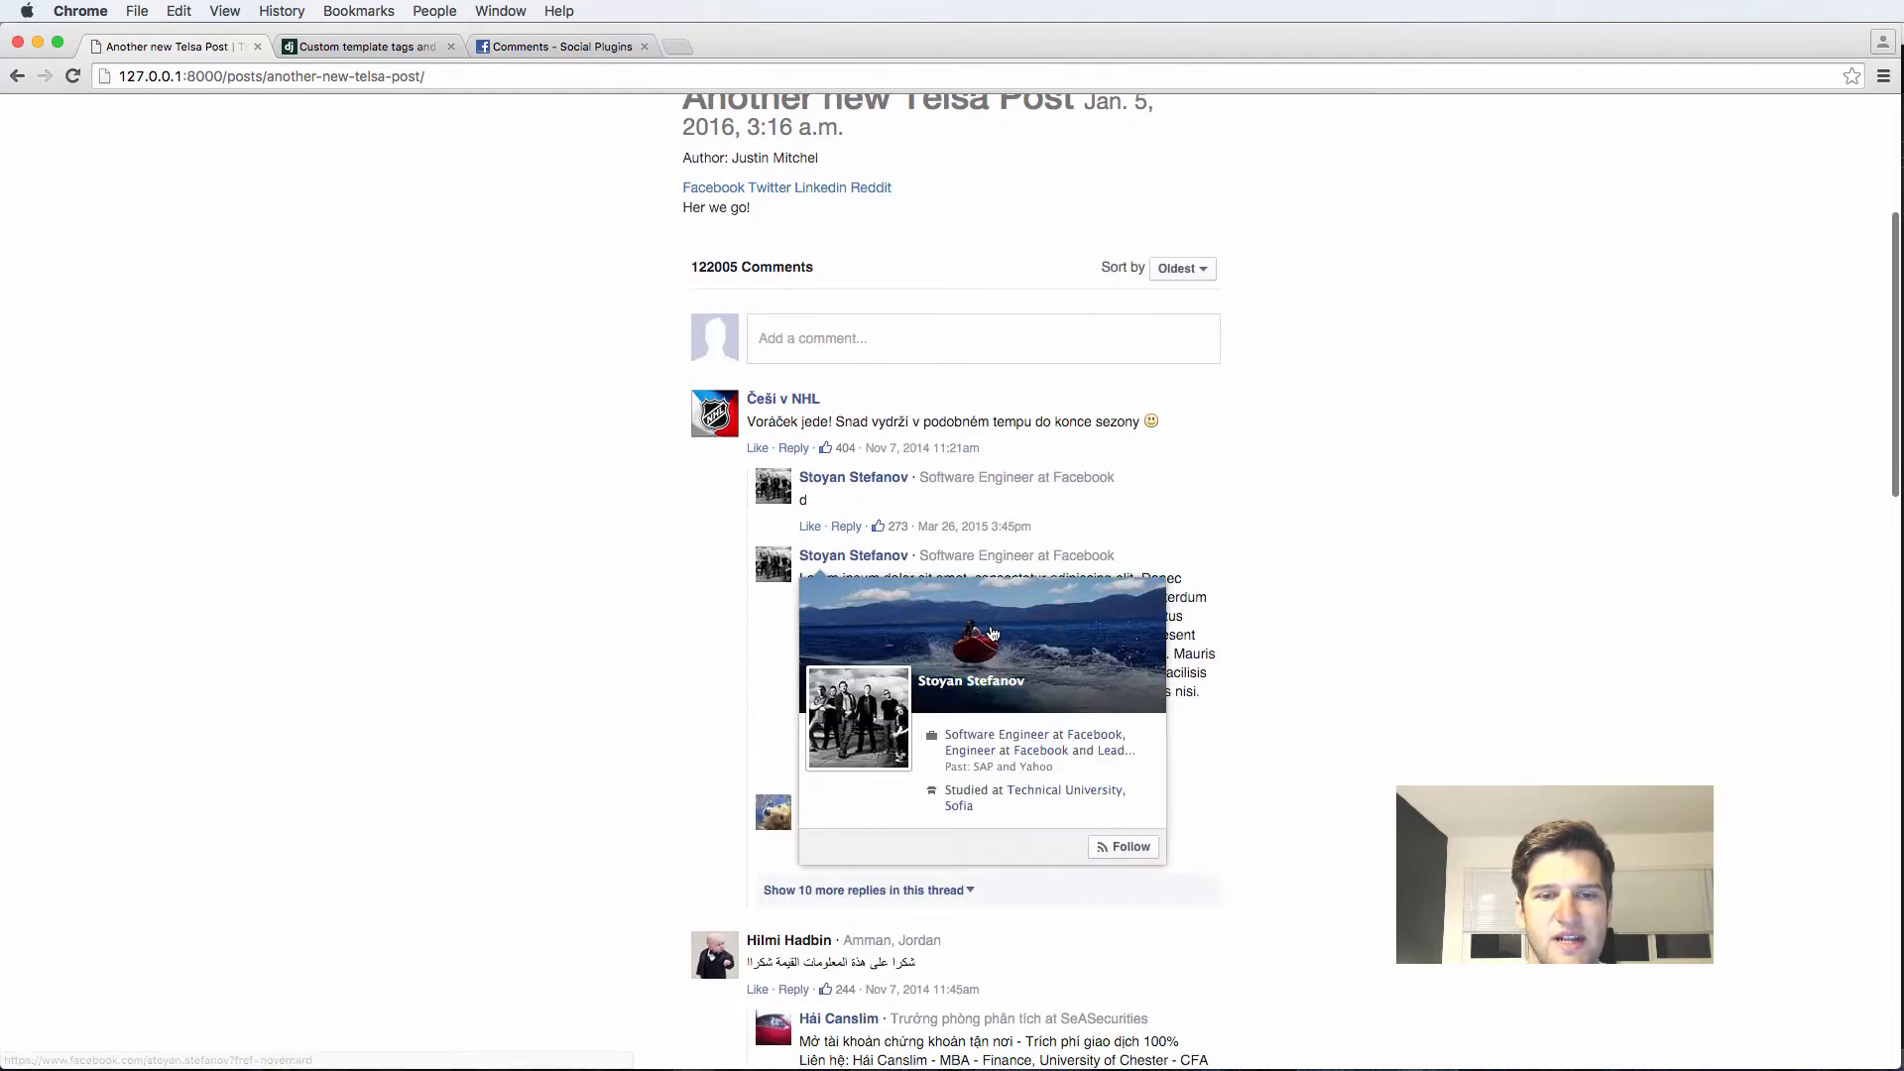
{"action": "mouse_move", "coordinate": [847, 529]}
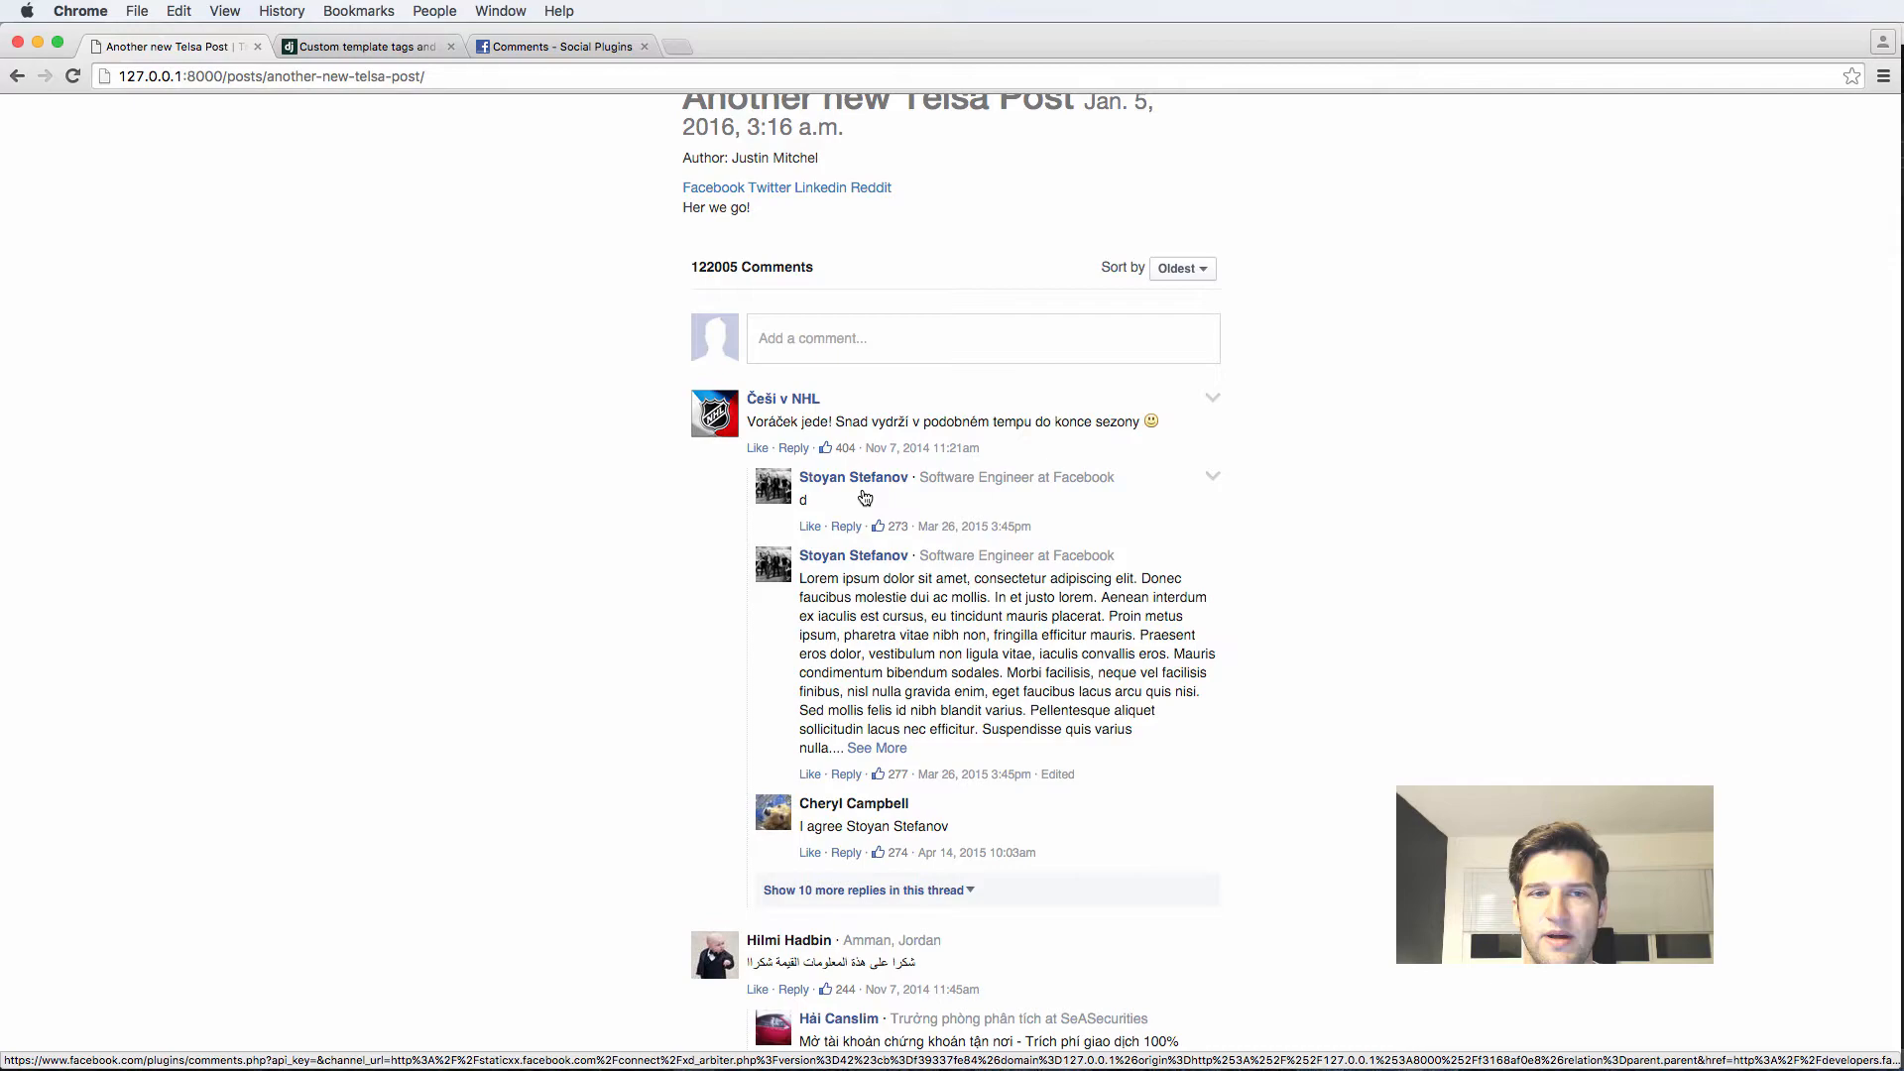
{"action": "mouse_move", "coordinate": [788, 411]}
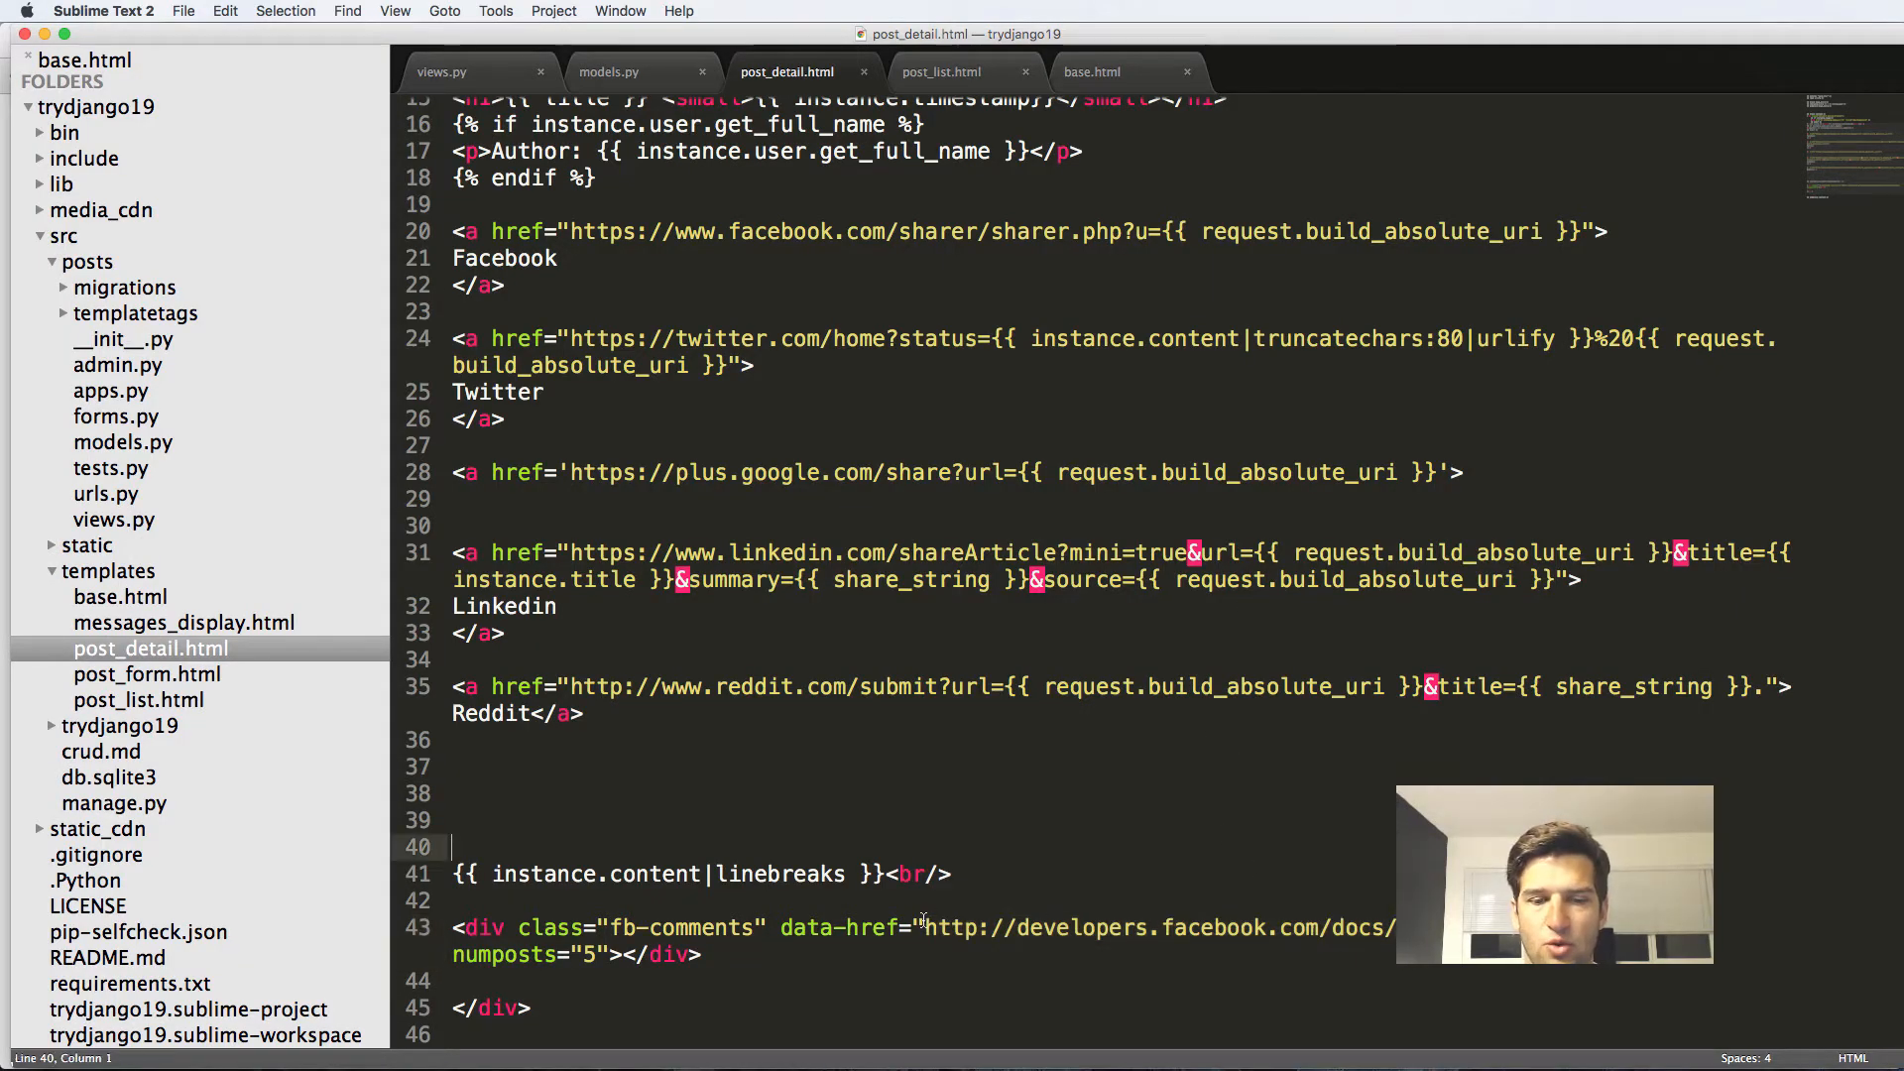
Replace the comments div's docs URL in data-href with {{ request.build_absolute_uri }}.
{"action": "left_click", "coordinate": [581, 712]}
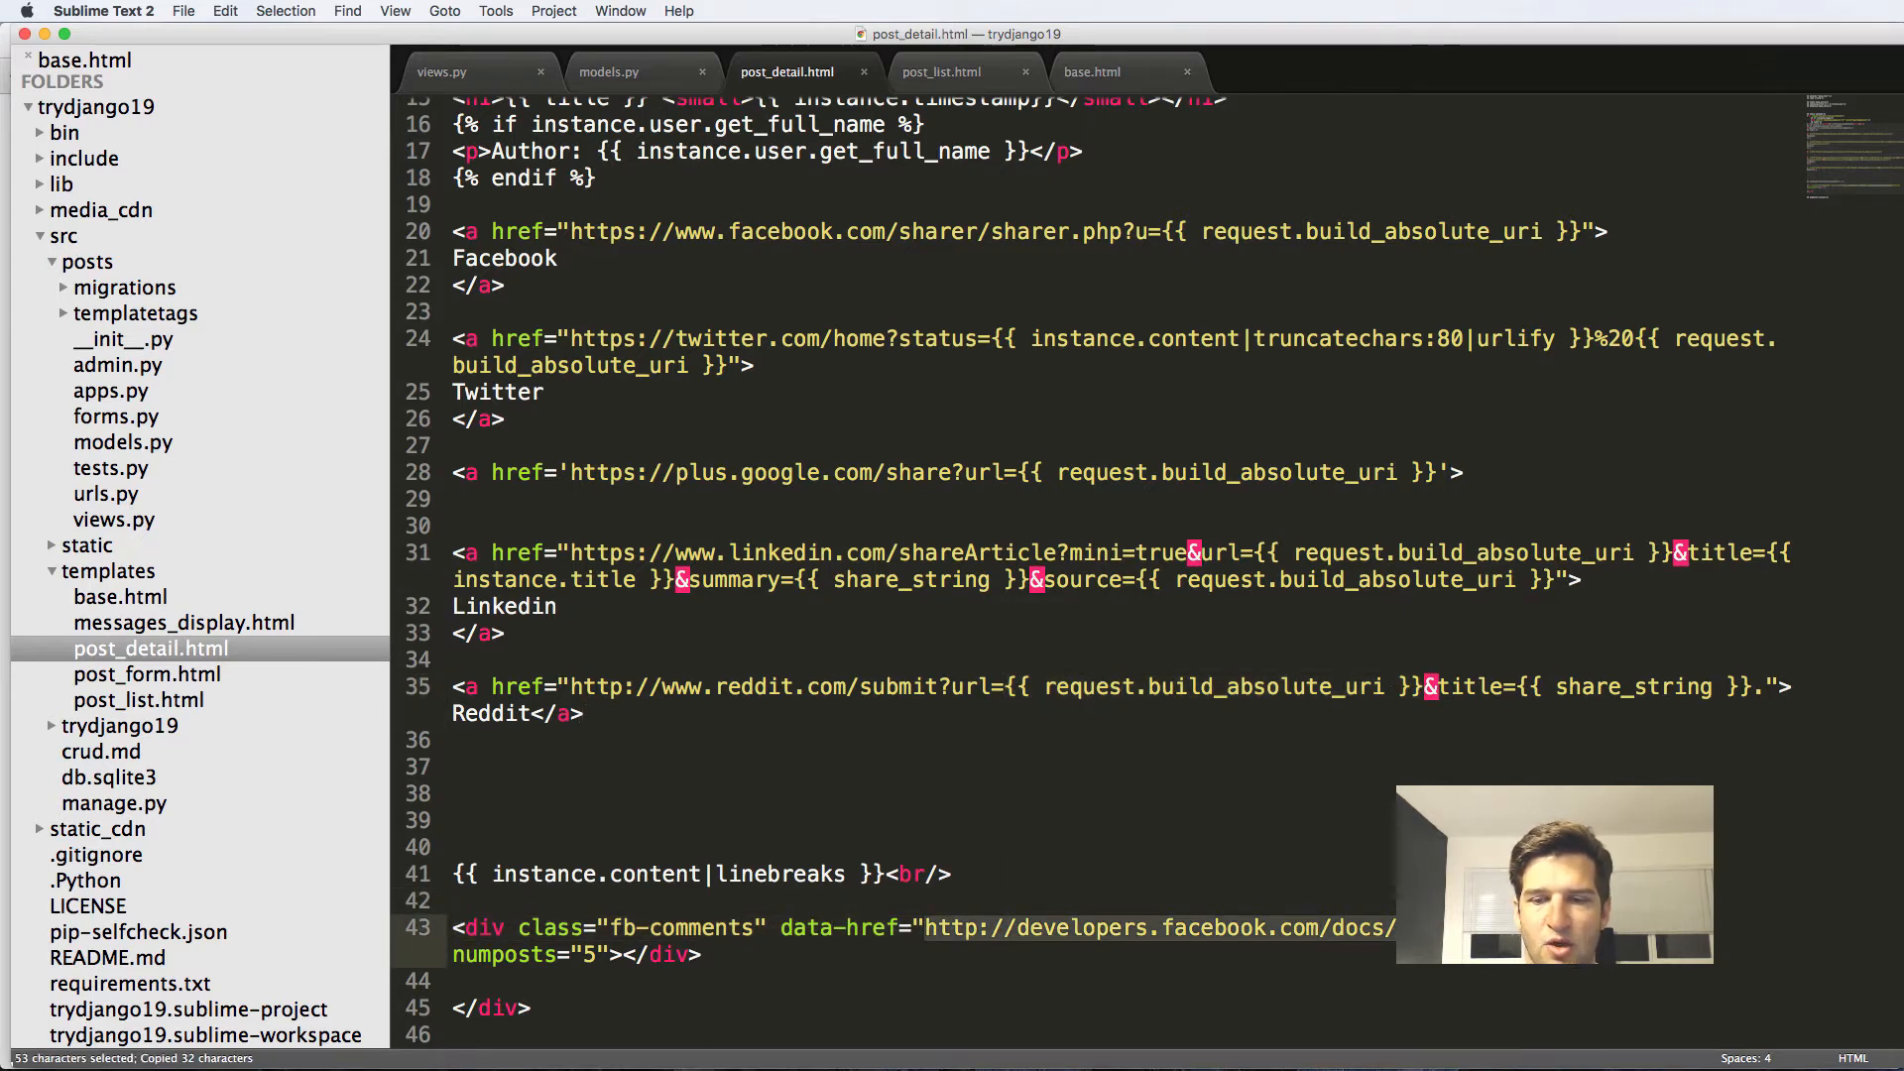
{"action": "left_click", "coordinate": [560, 46]}
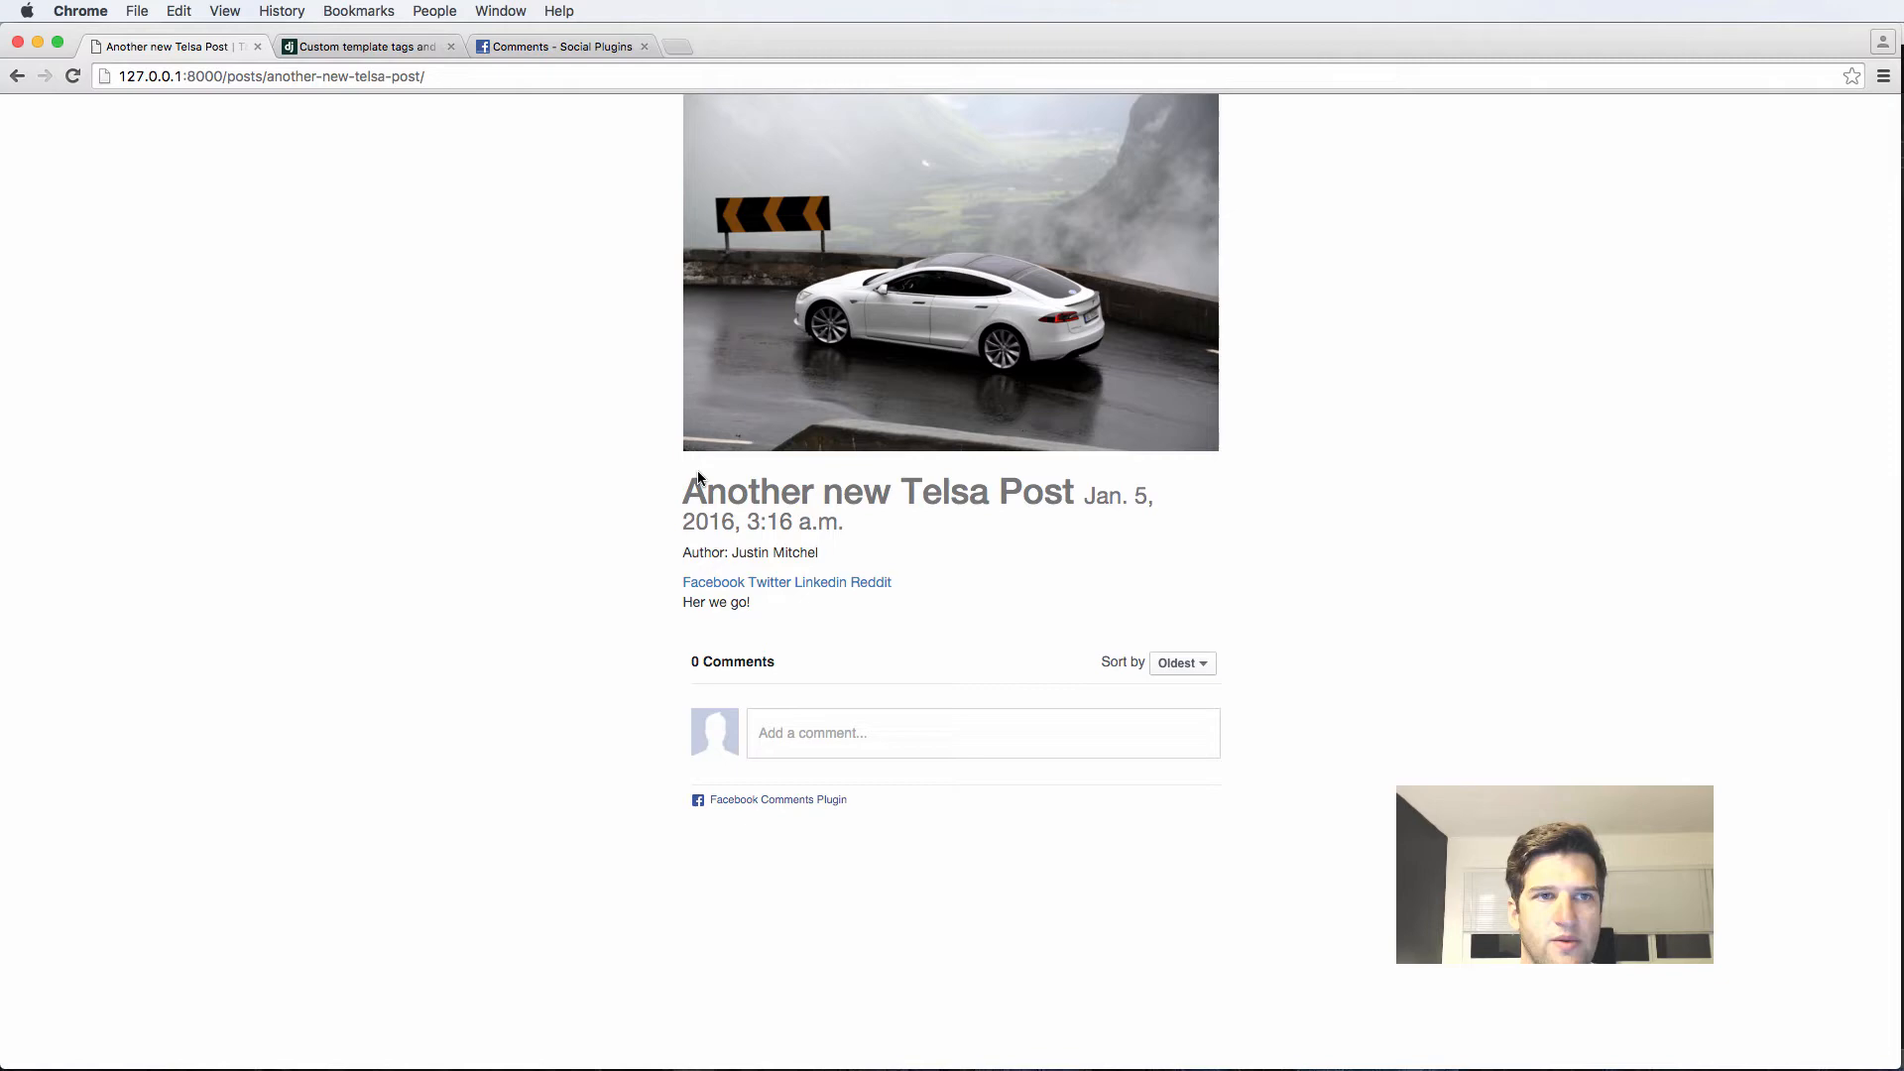
{"action": "mouse_move", "coordinate": [895, 686]}
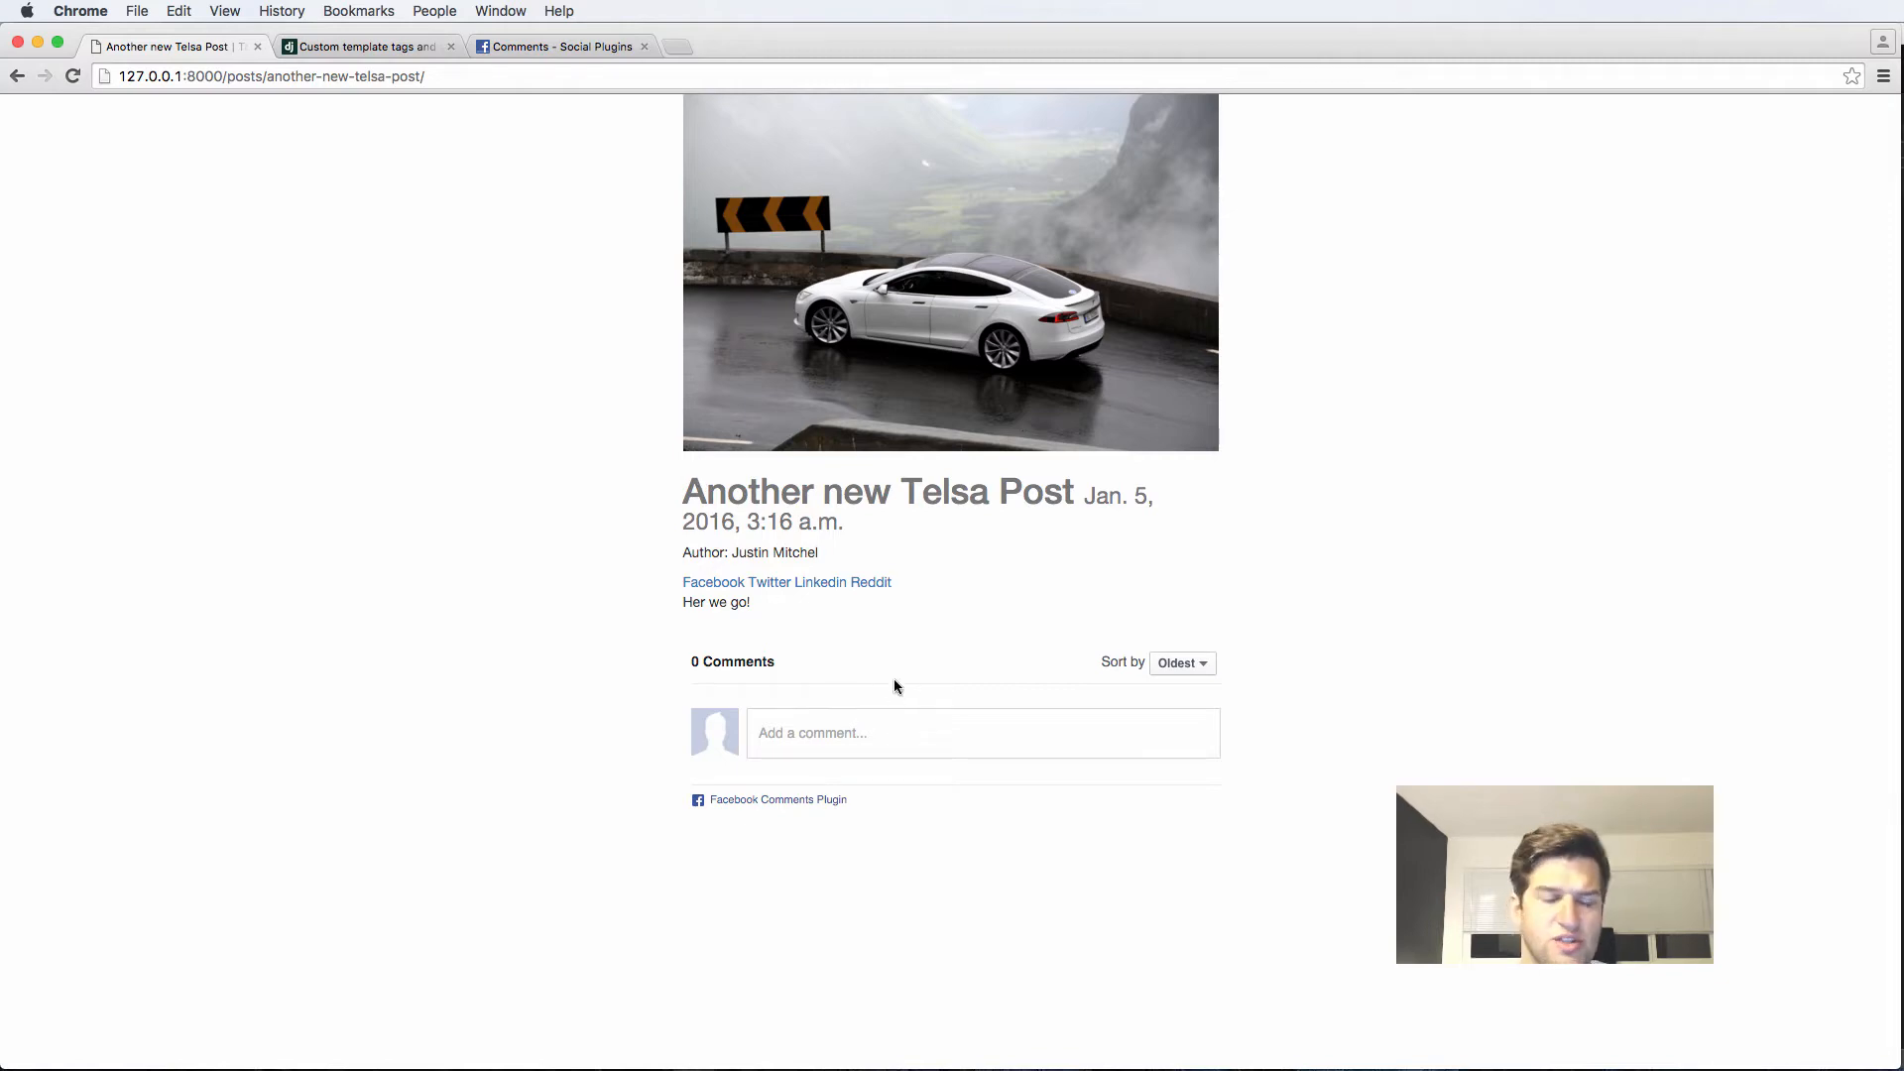
Switch to the Facebook developers tab for the Like Button documentation.
{"action": "left_click", "coordinate": [559, 46]}
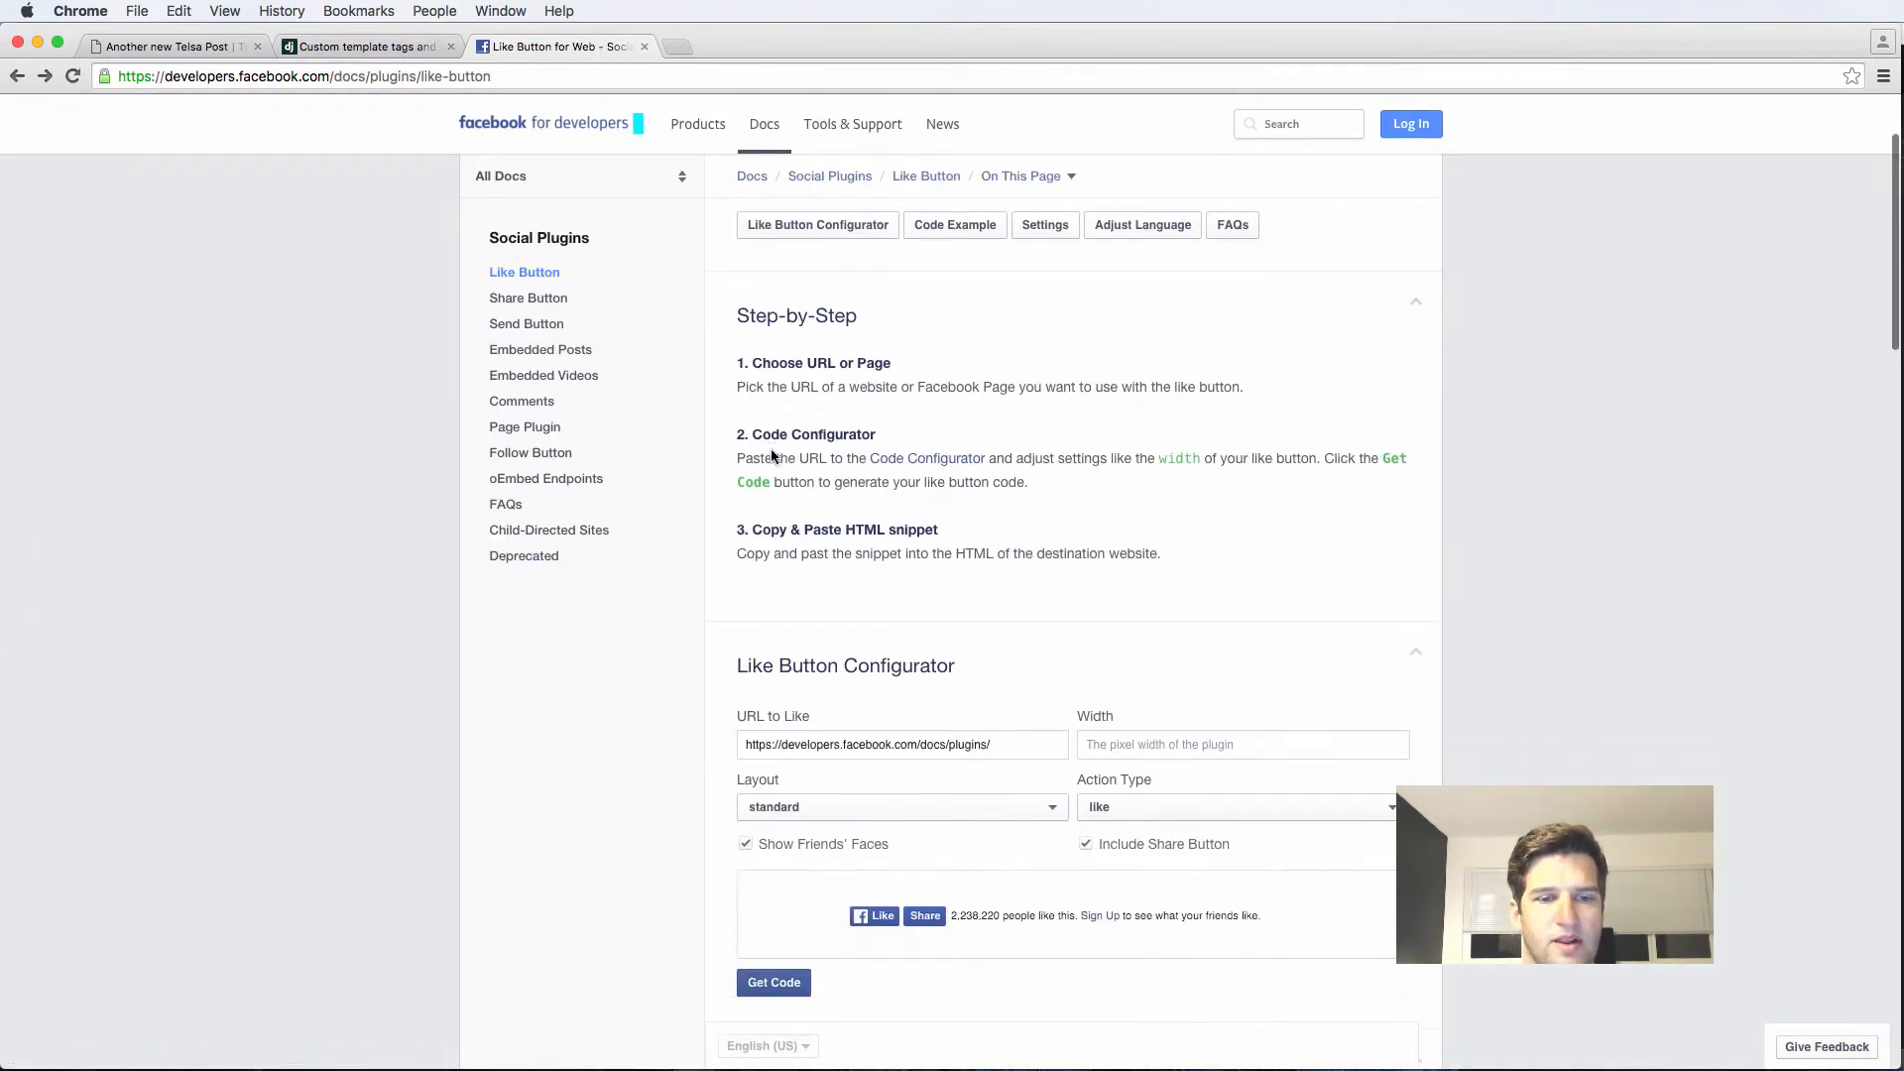
Get the Like button code and place its fb-like div above the share links in post_detail.html.
{"action": "left_click", "coordinate": [771, 982]}
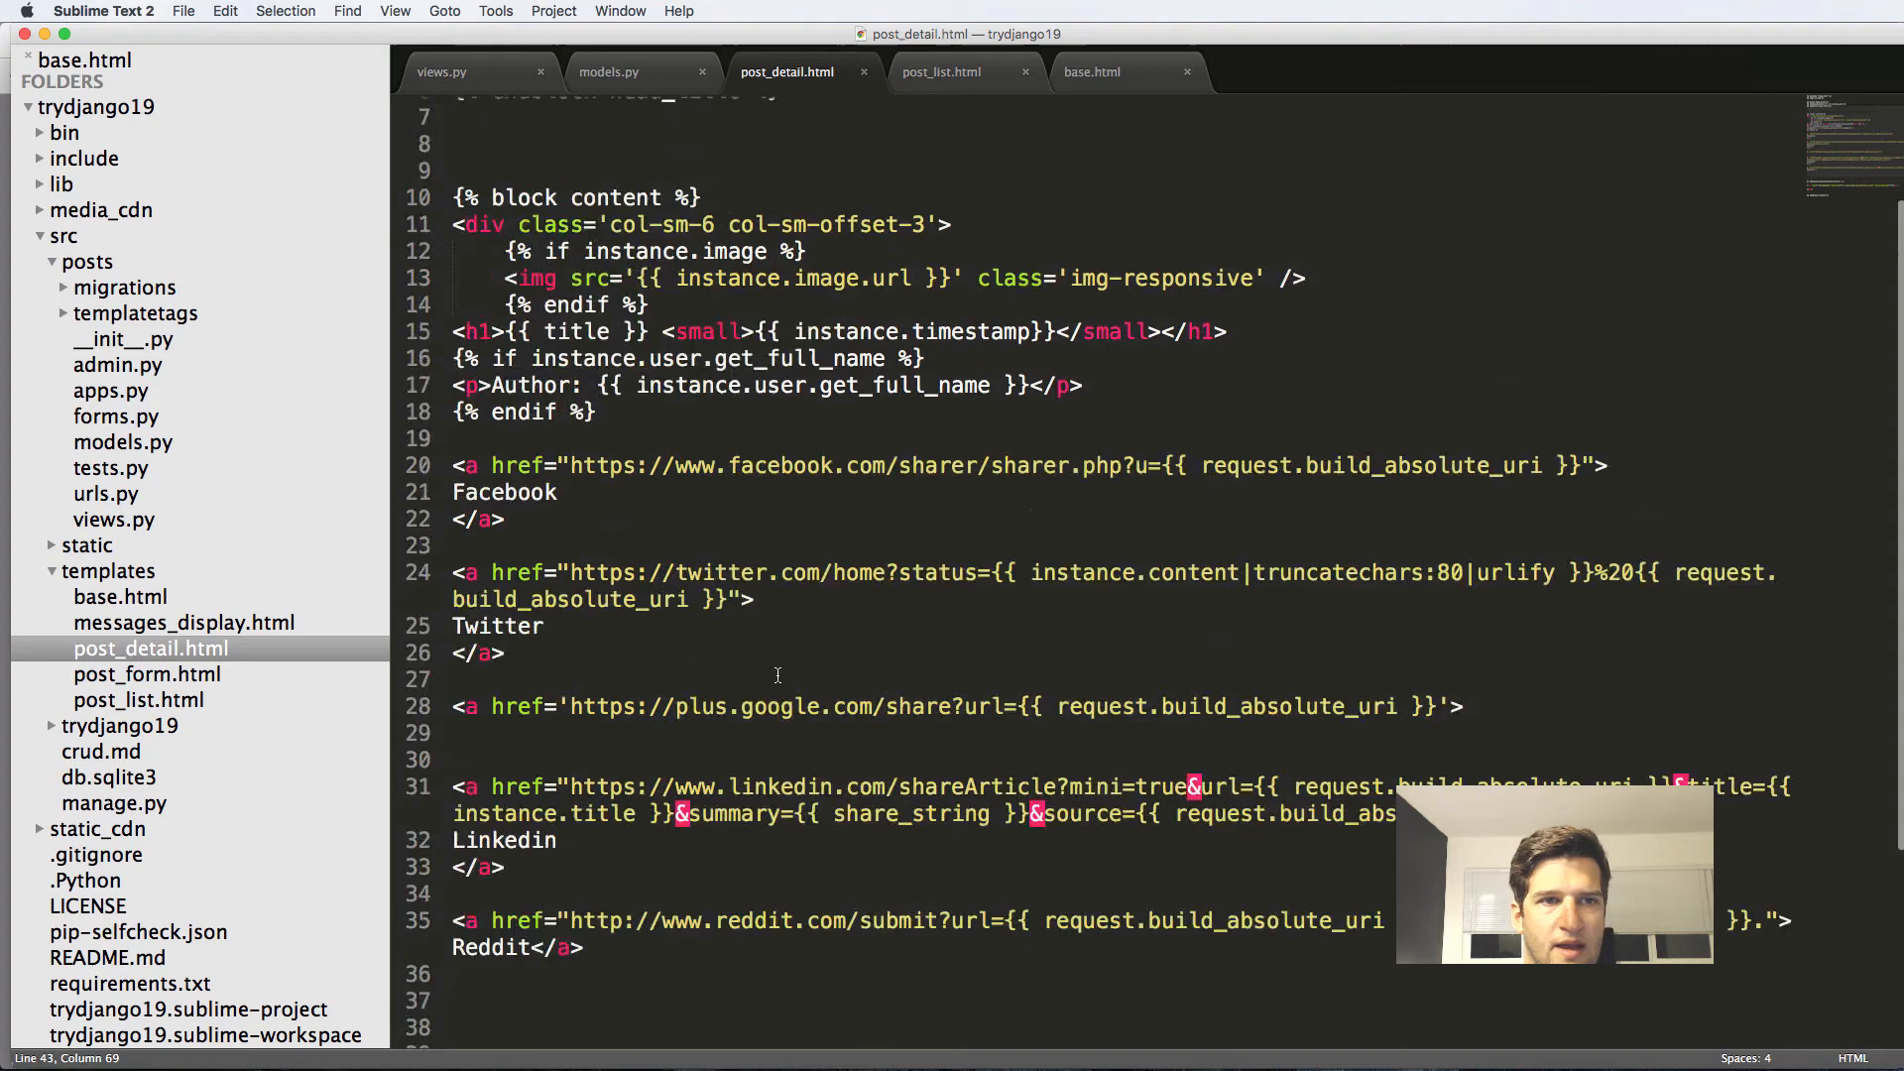
{"action": "scroll", "scroll_direction": "up", "scroll_amount": 3}
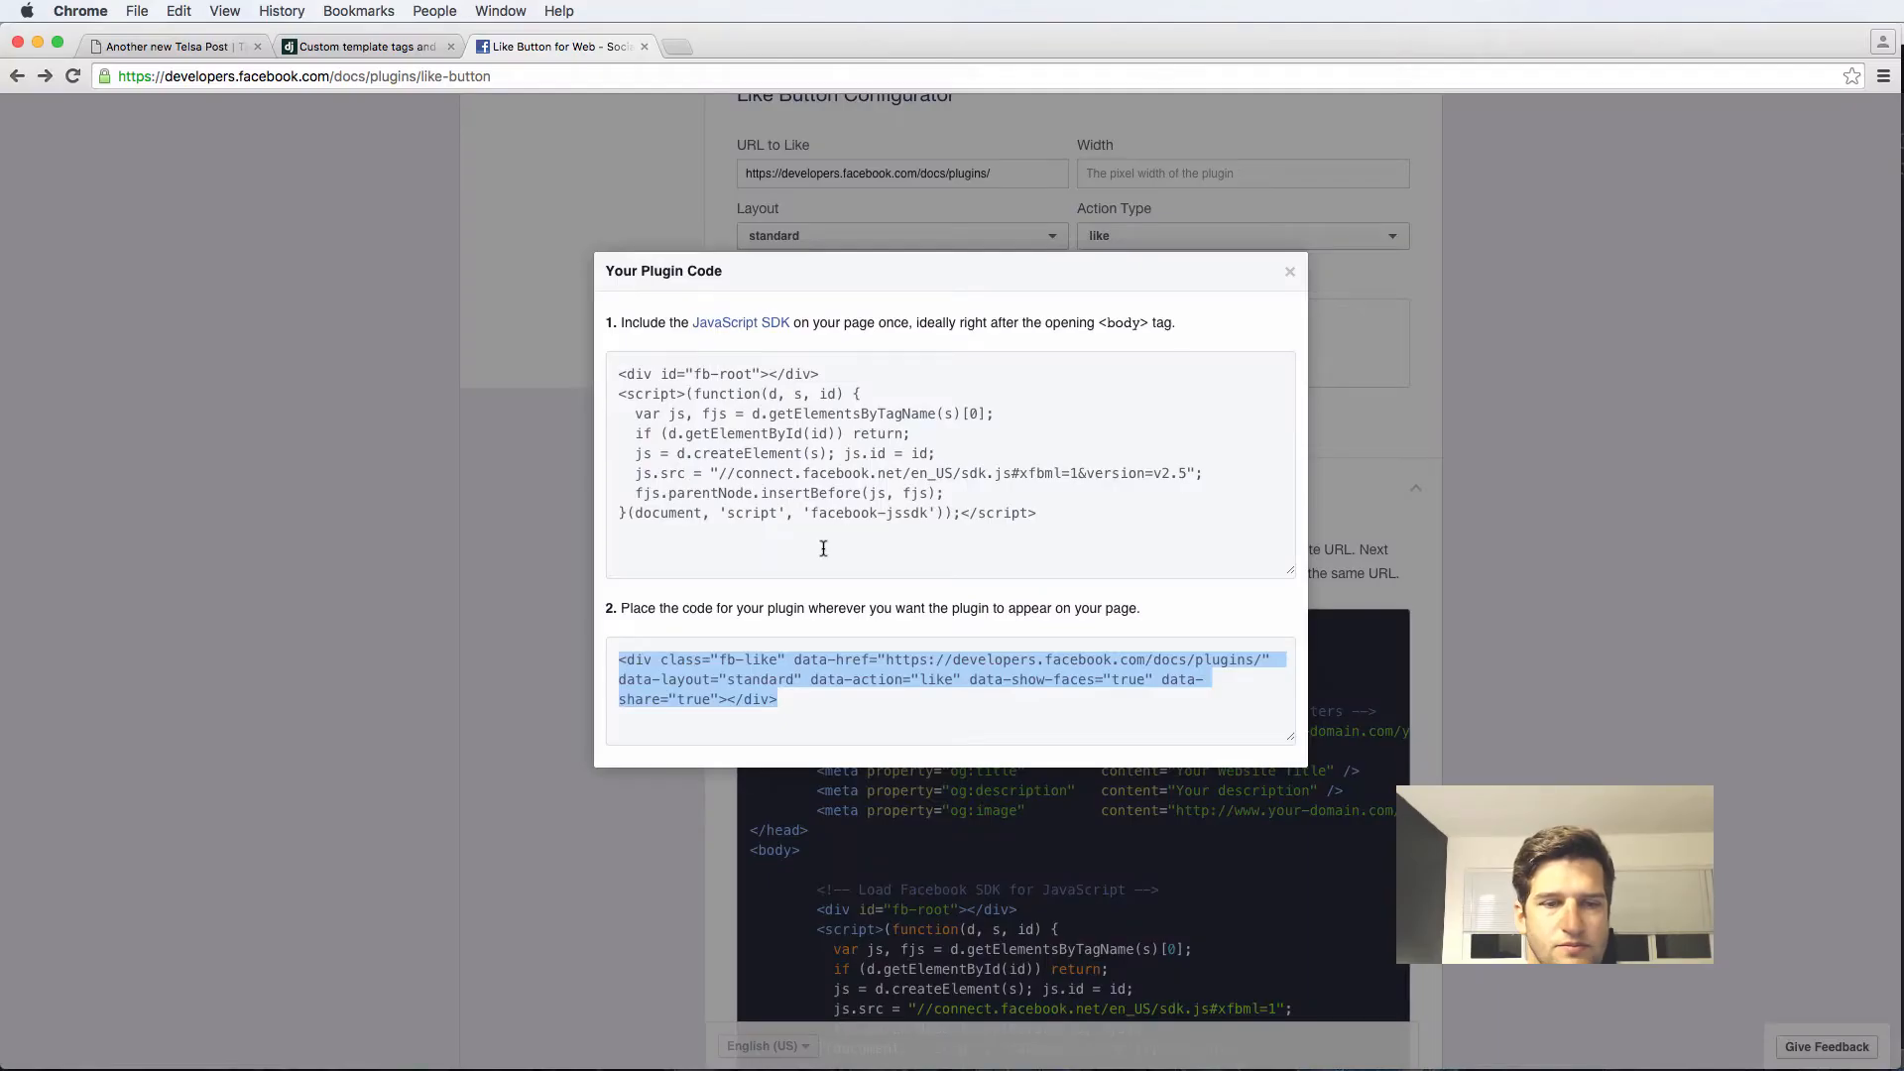
{"action": "left_click", "coordinate": [170, 45]}
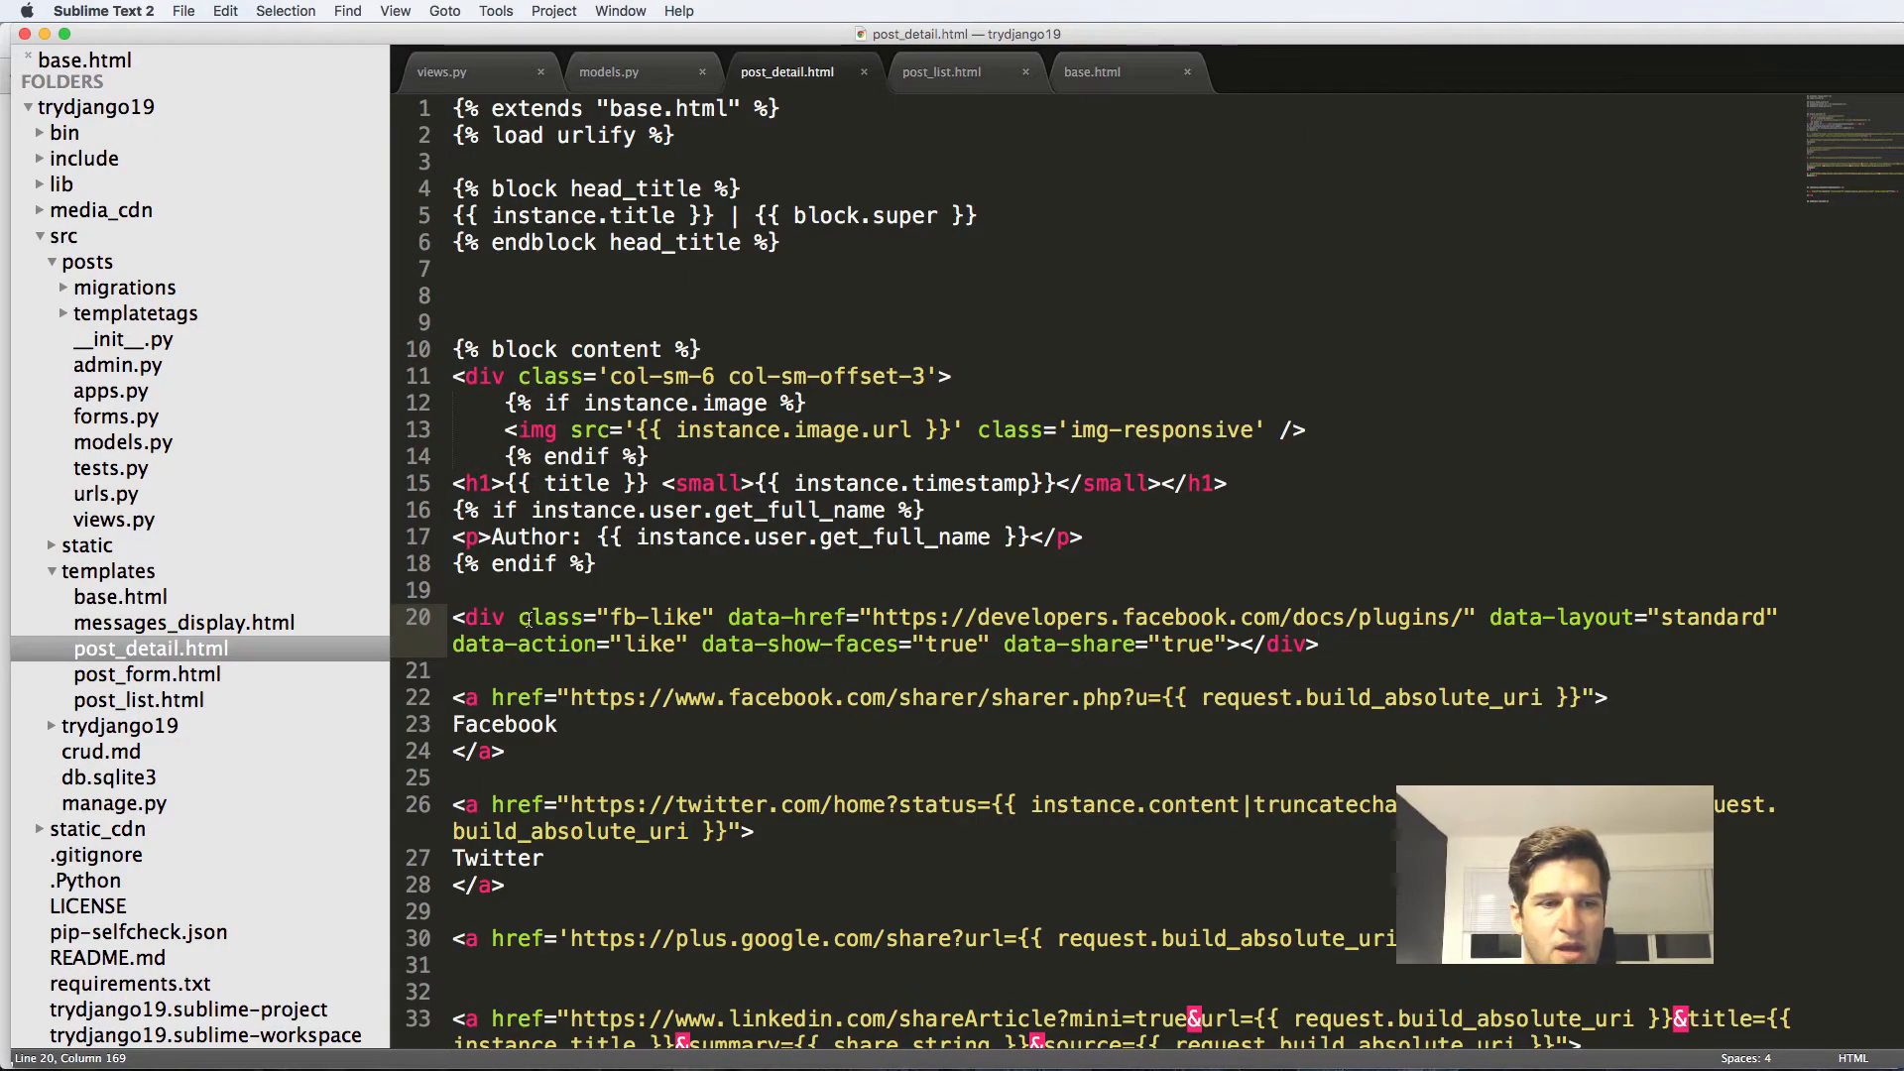
Wrap the fb-like div in <p>…</p> and begin a paragraph around the share links.
{"action": "left_click", "coordinate": [452, 617]}
{"action": "type", "text": "<p>"}
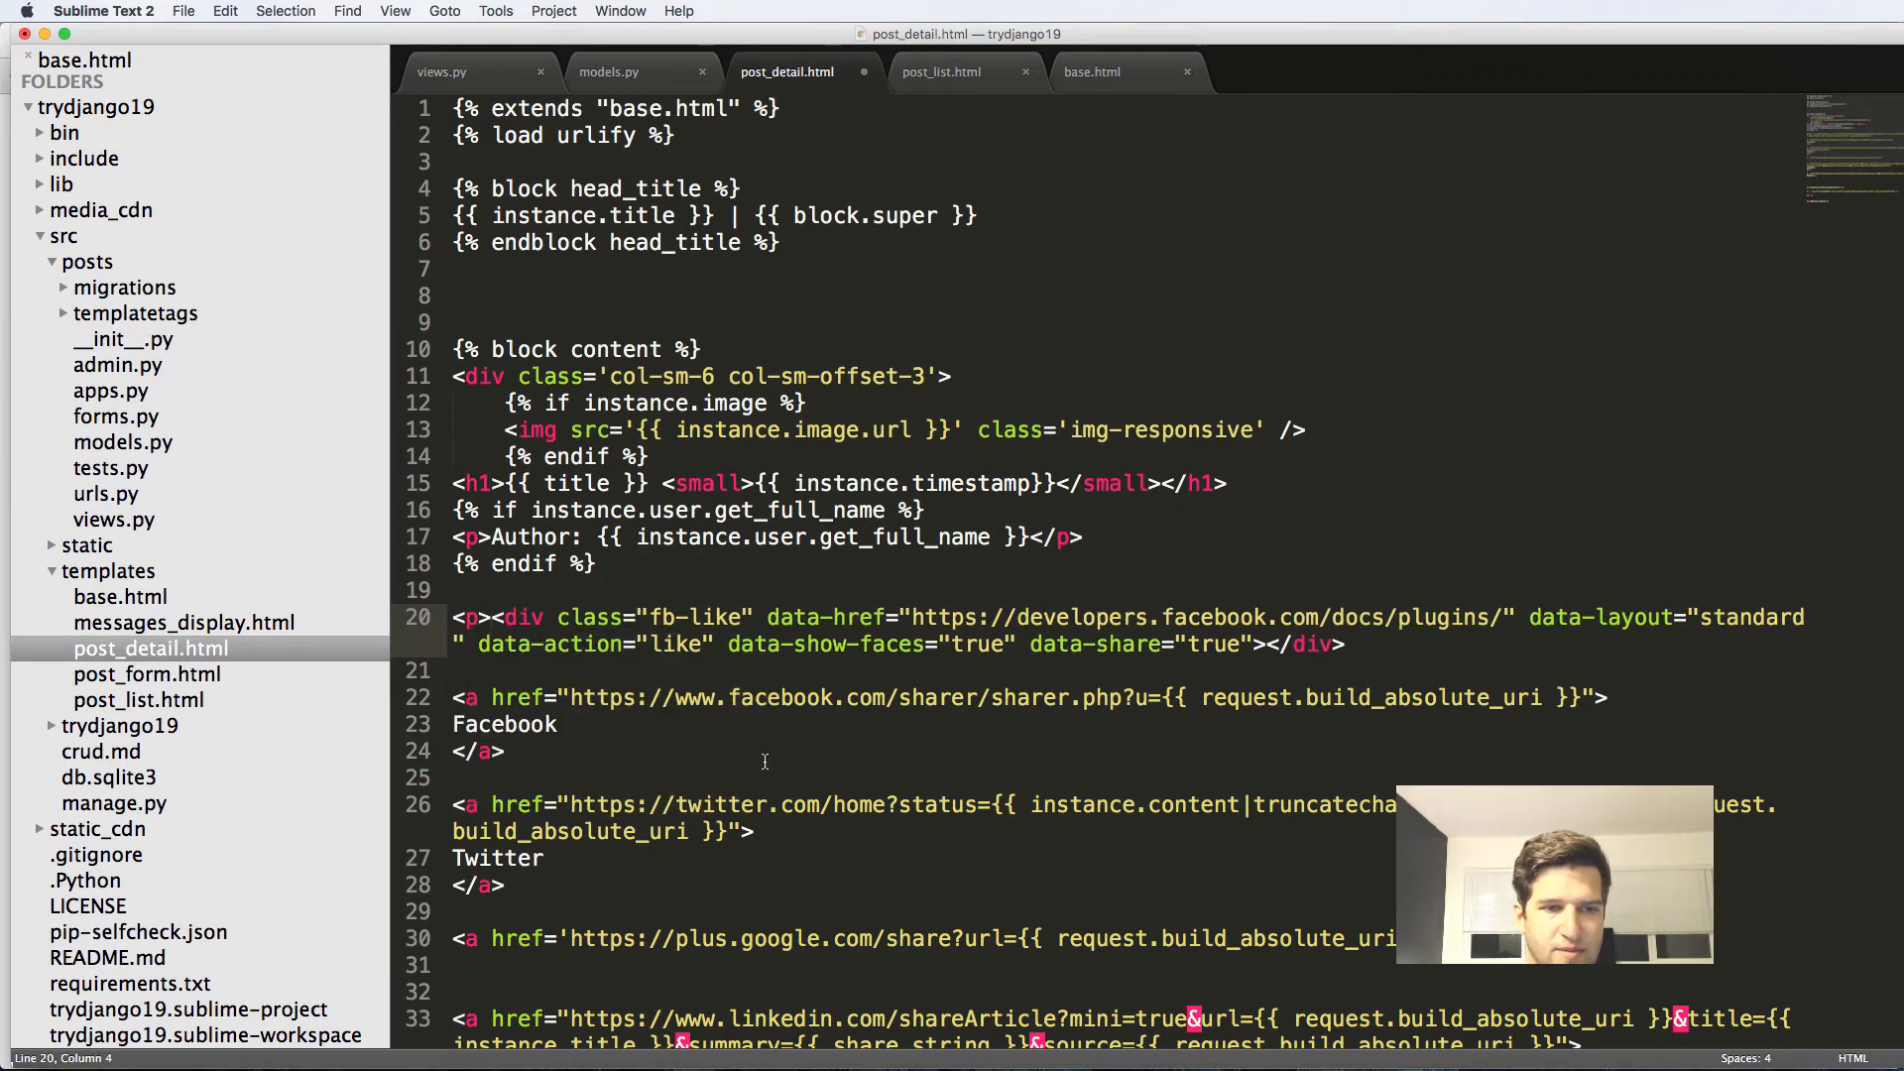
{"action": "type", "text": "</p>"}
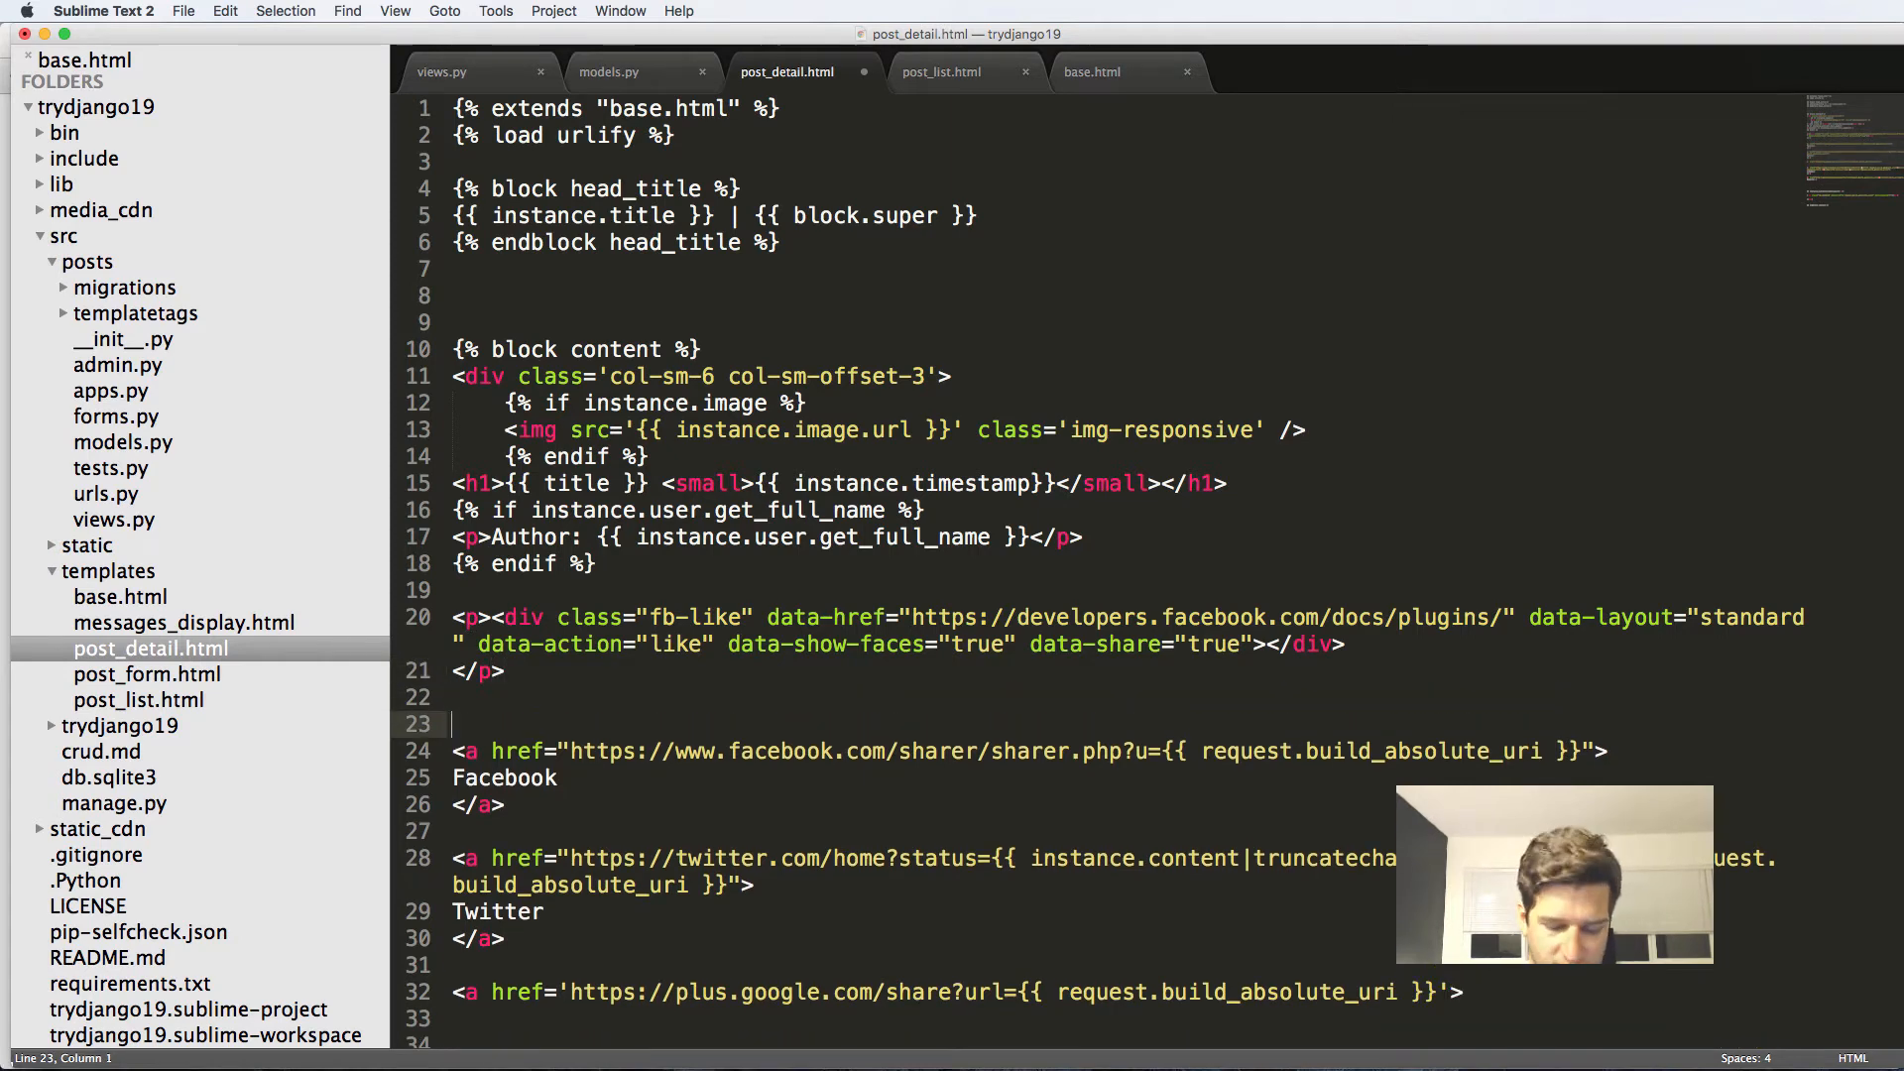
{"action": "scroll", "scroll_direction": "down", "scroll_amount": 3}
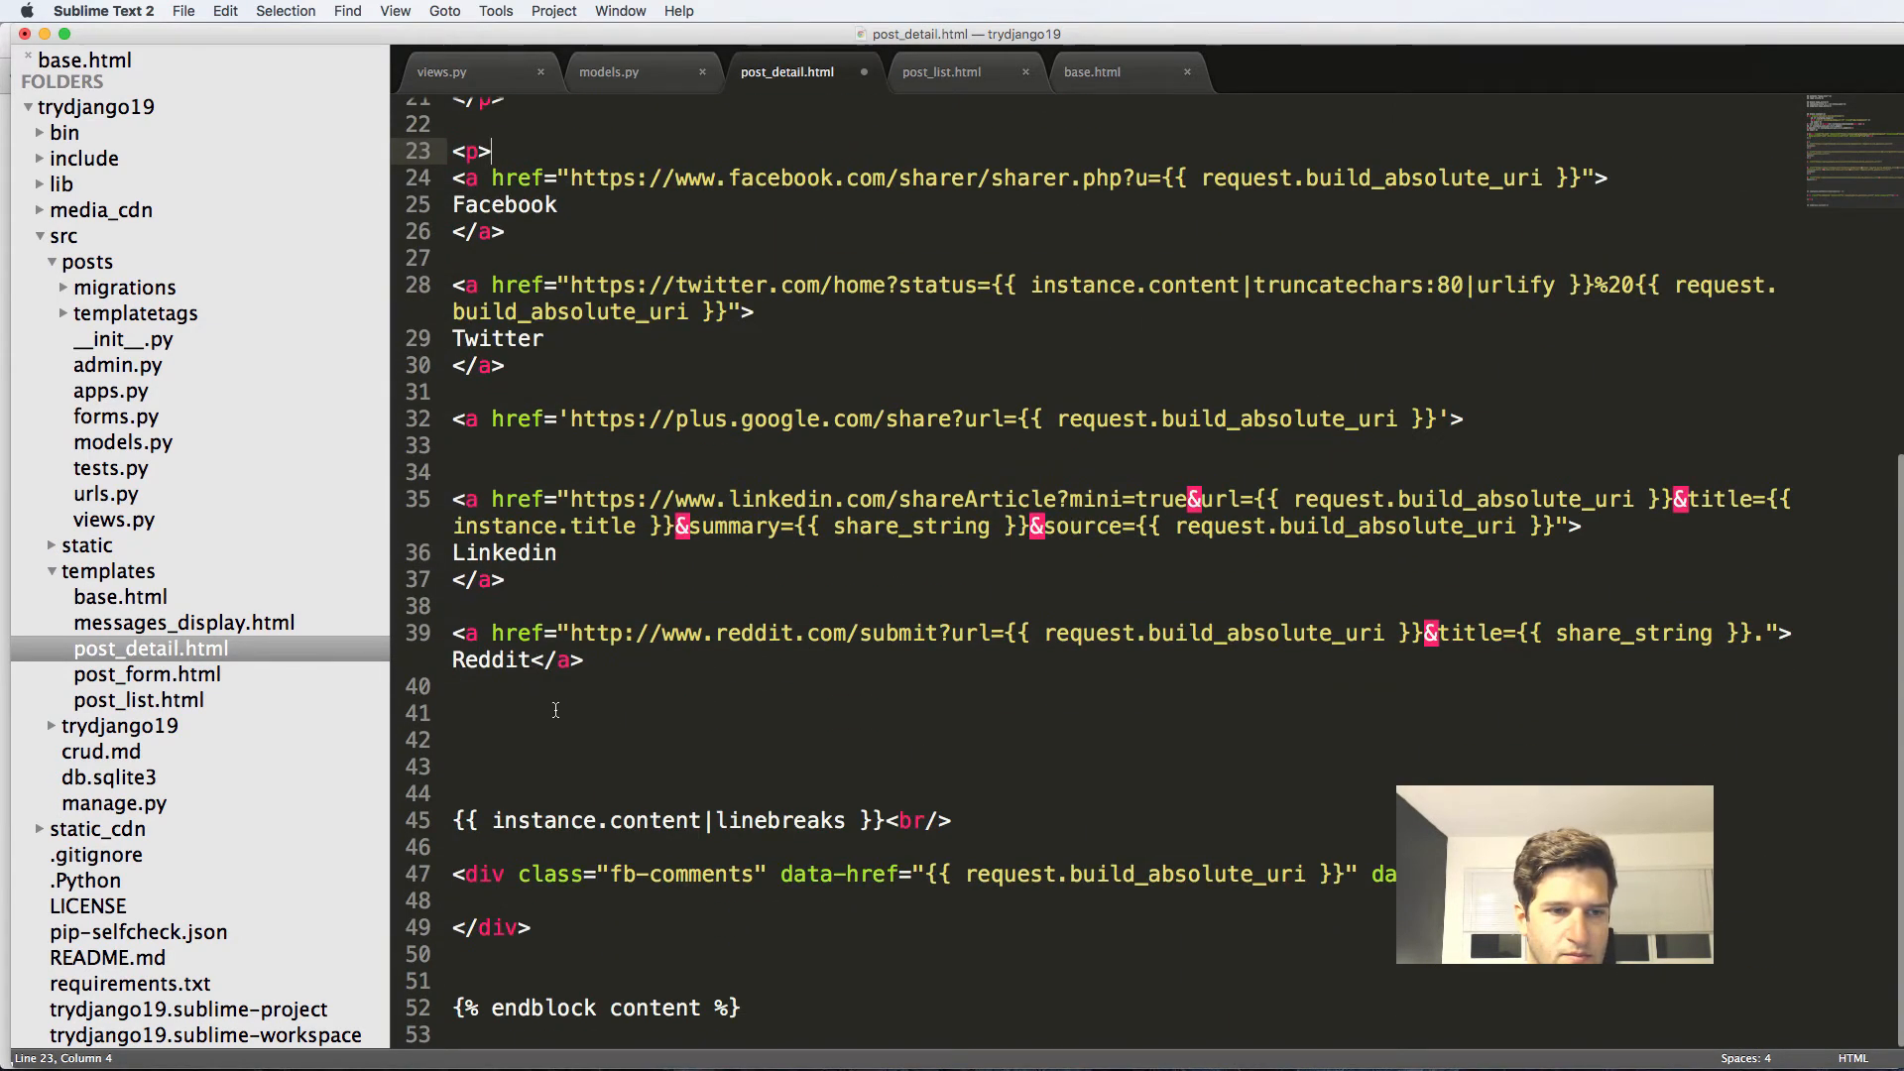
{"action": "type", "text": "</"}
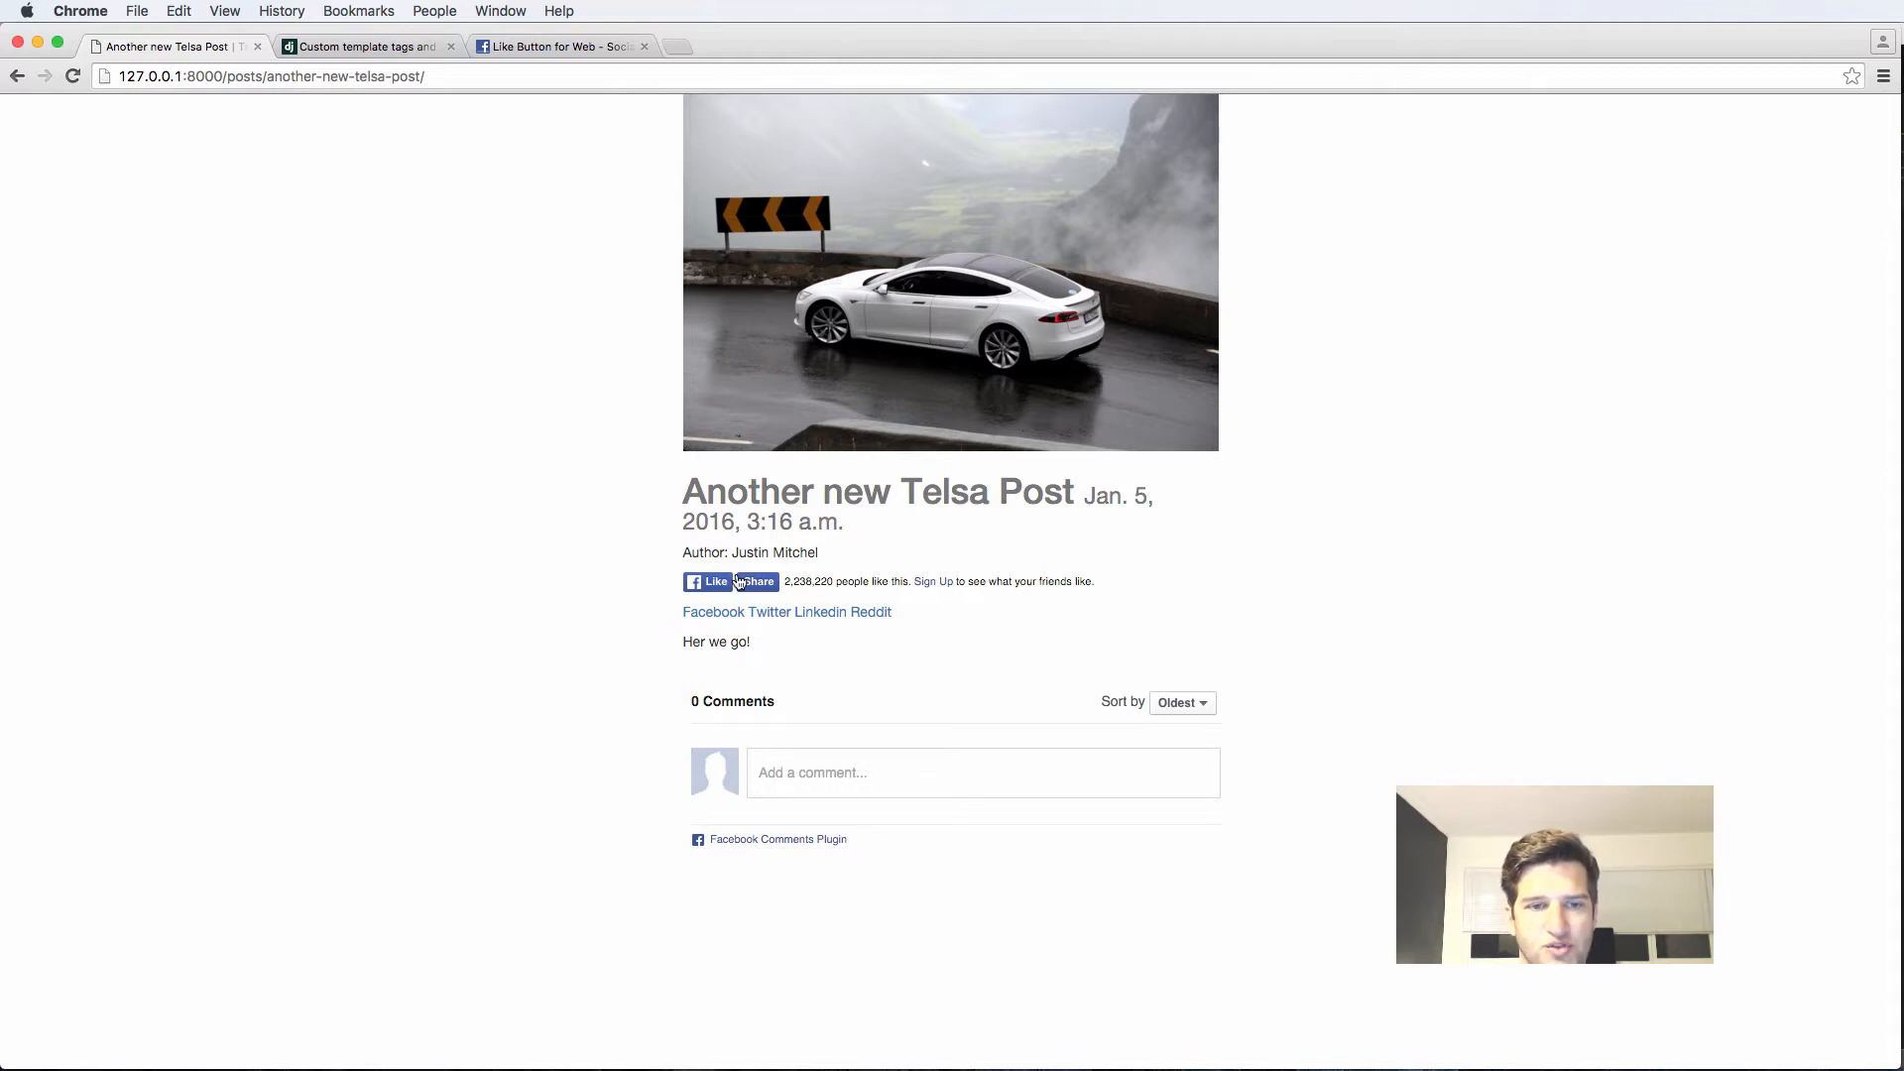
{"action": "left_click", "coordinate": [710, 581]}
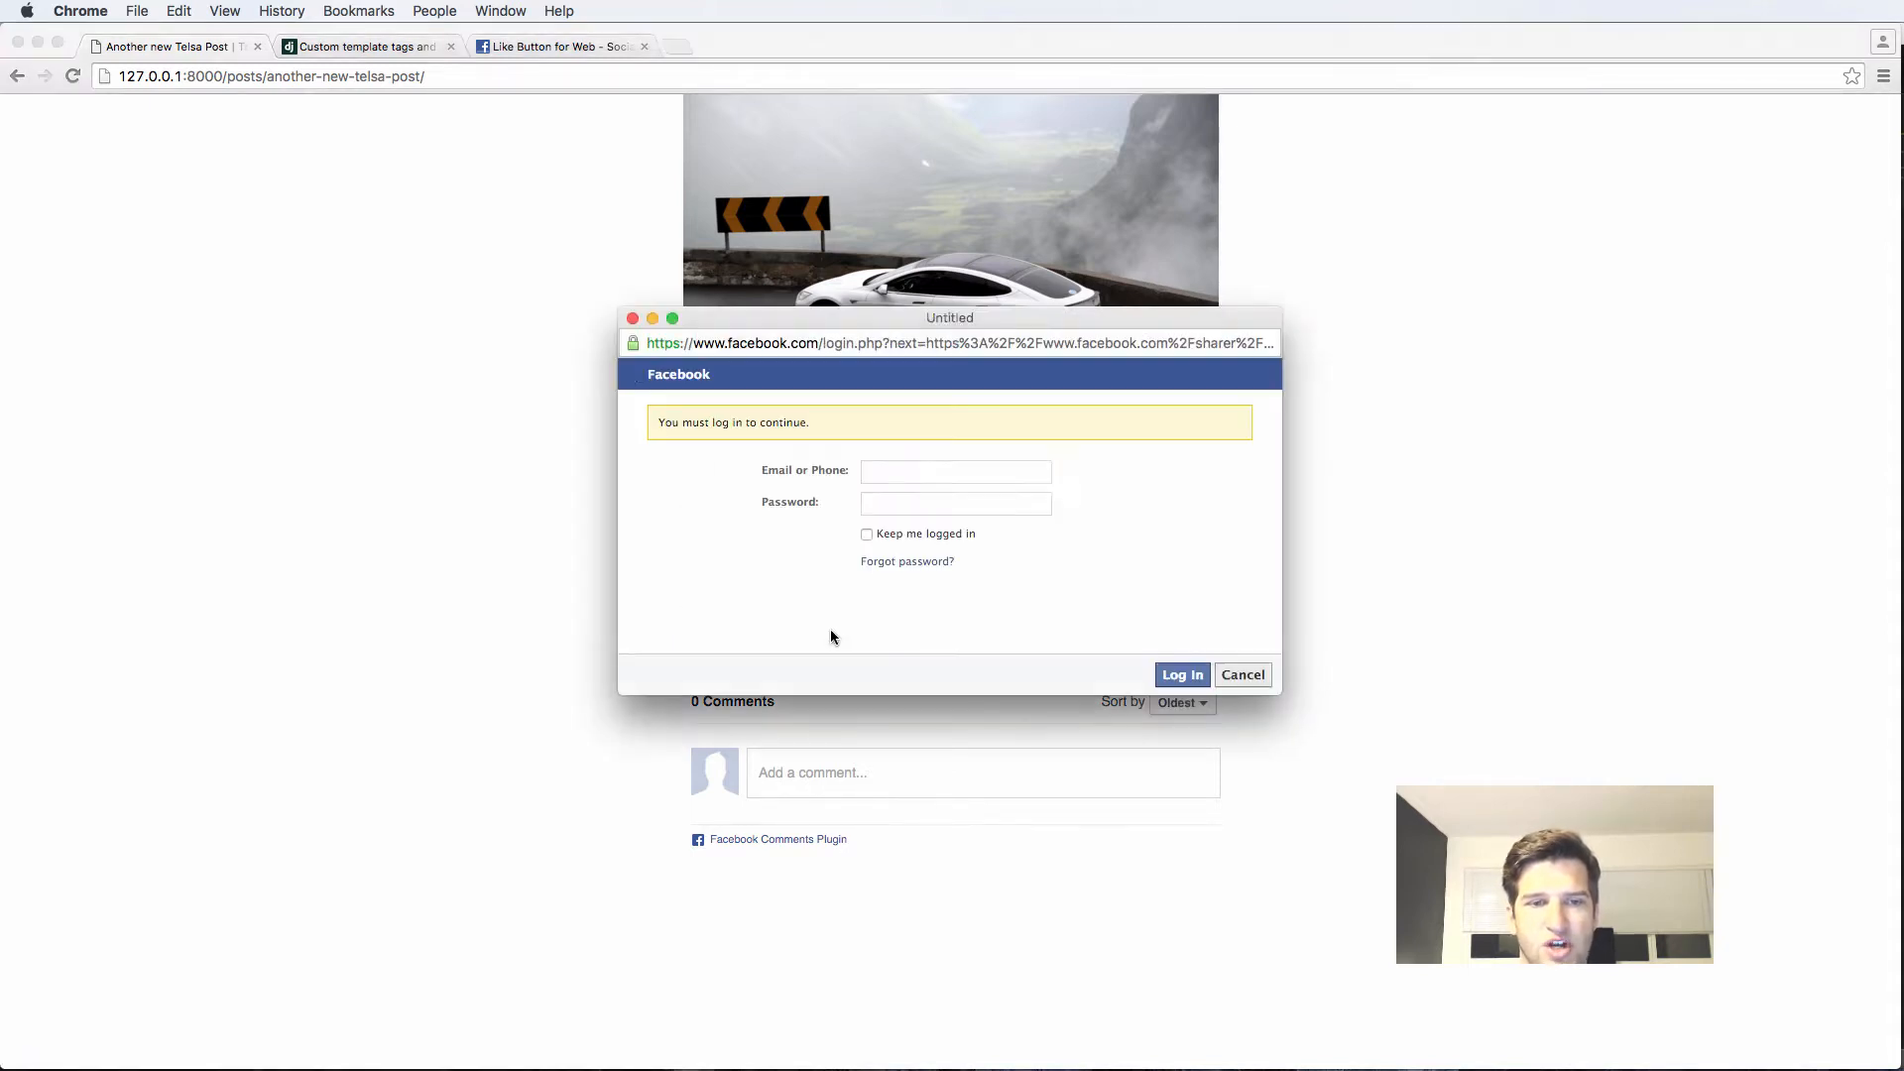
{"action": "left_click", "coordinate": [954, 472]}
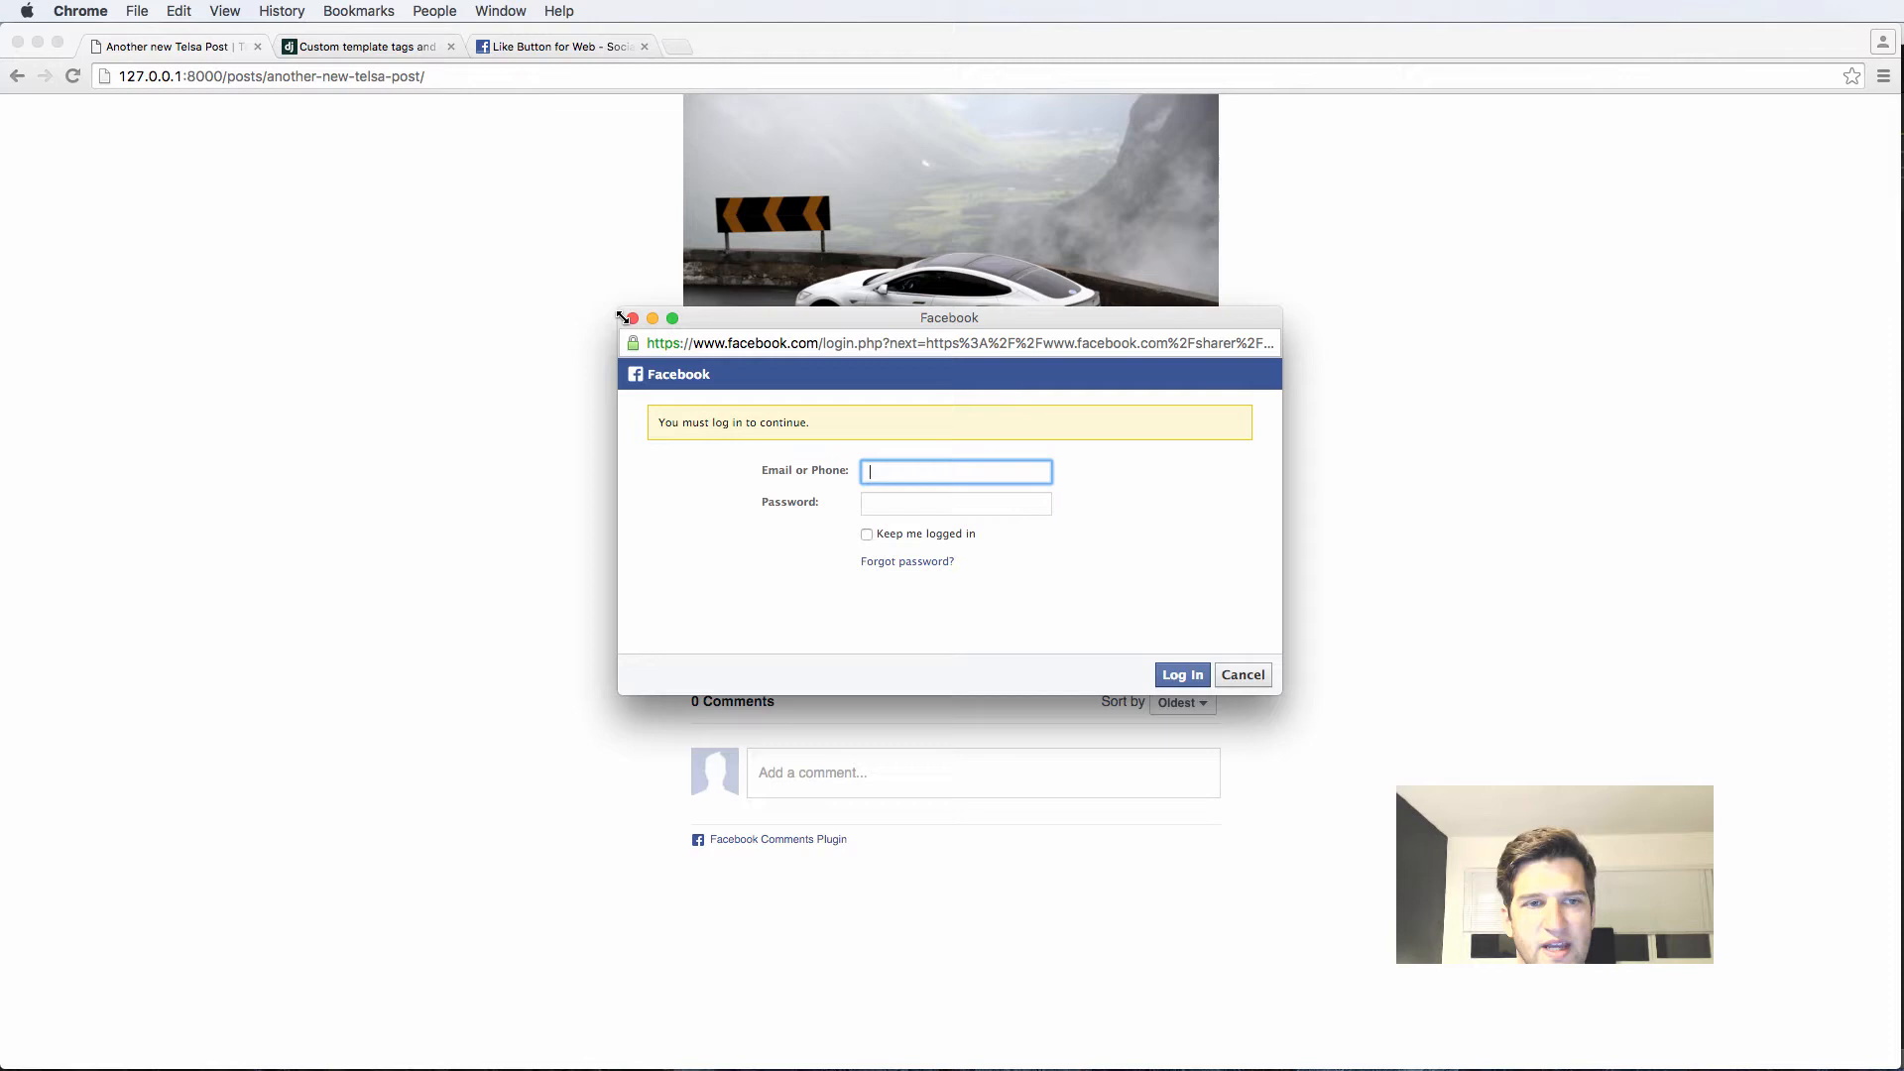
{"action": "left_click", "coordinate": [1242, 674]}
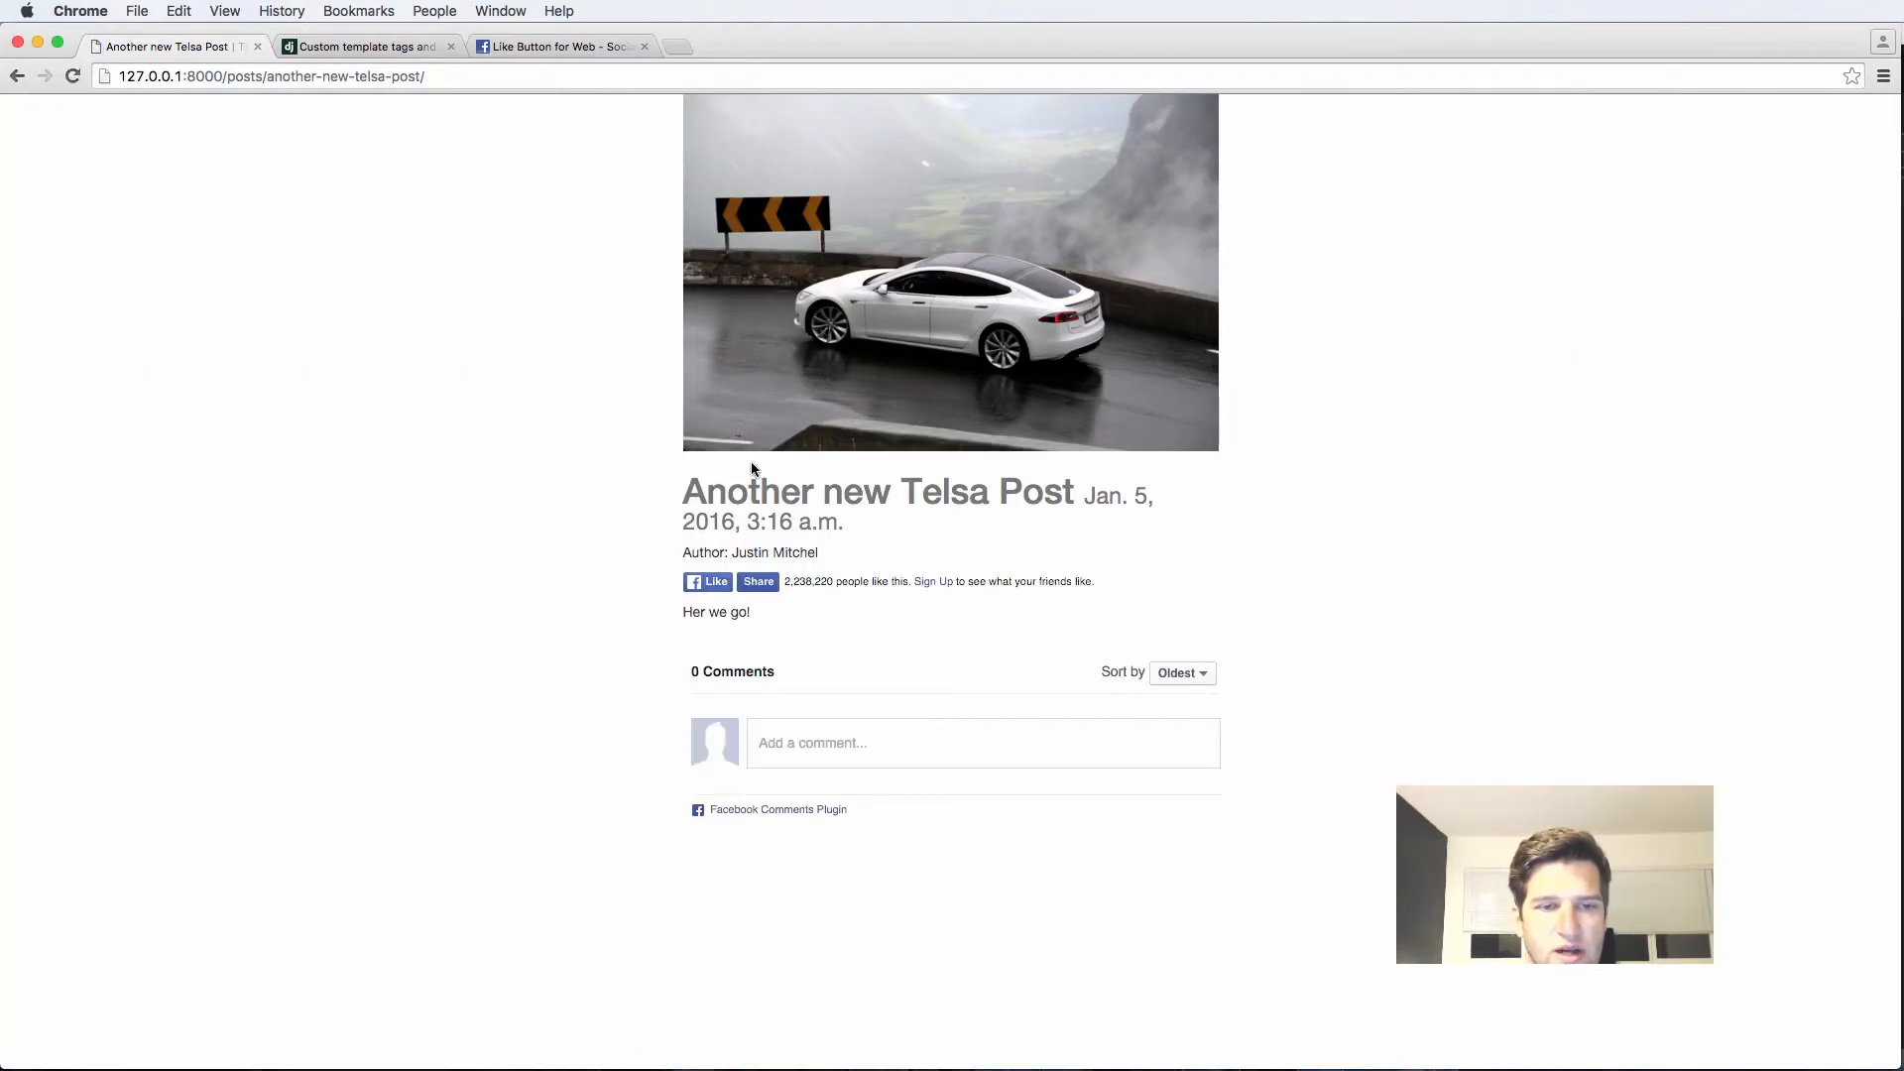
{"action": "left_click", "coordinate": [560, 46]}
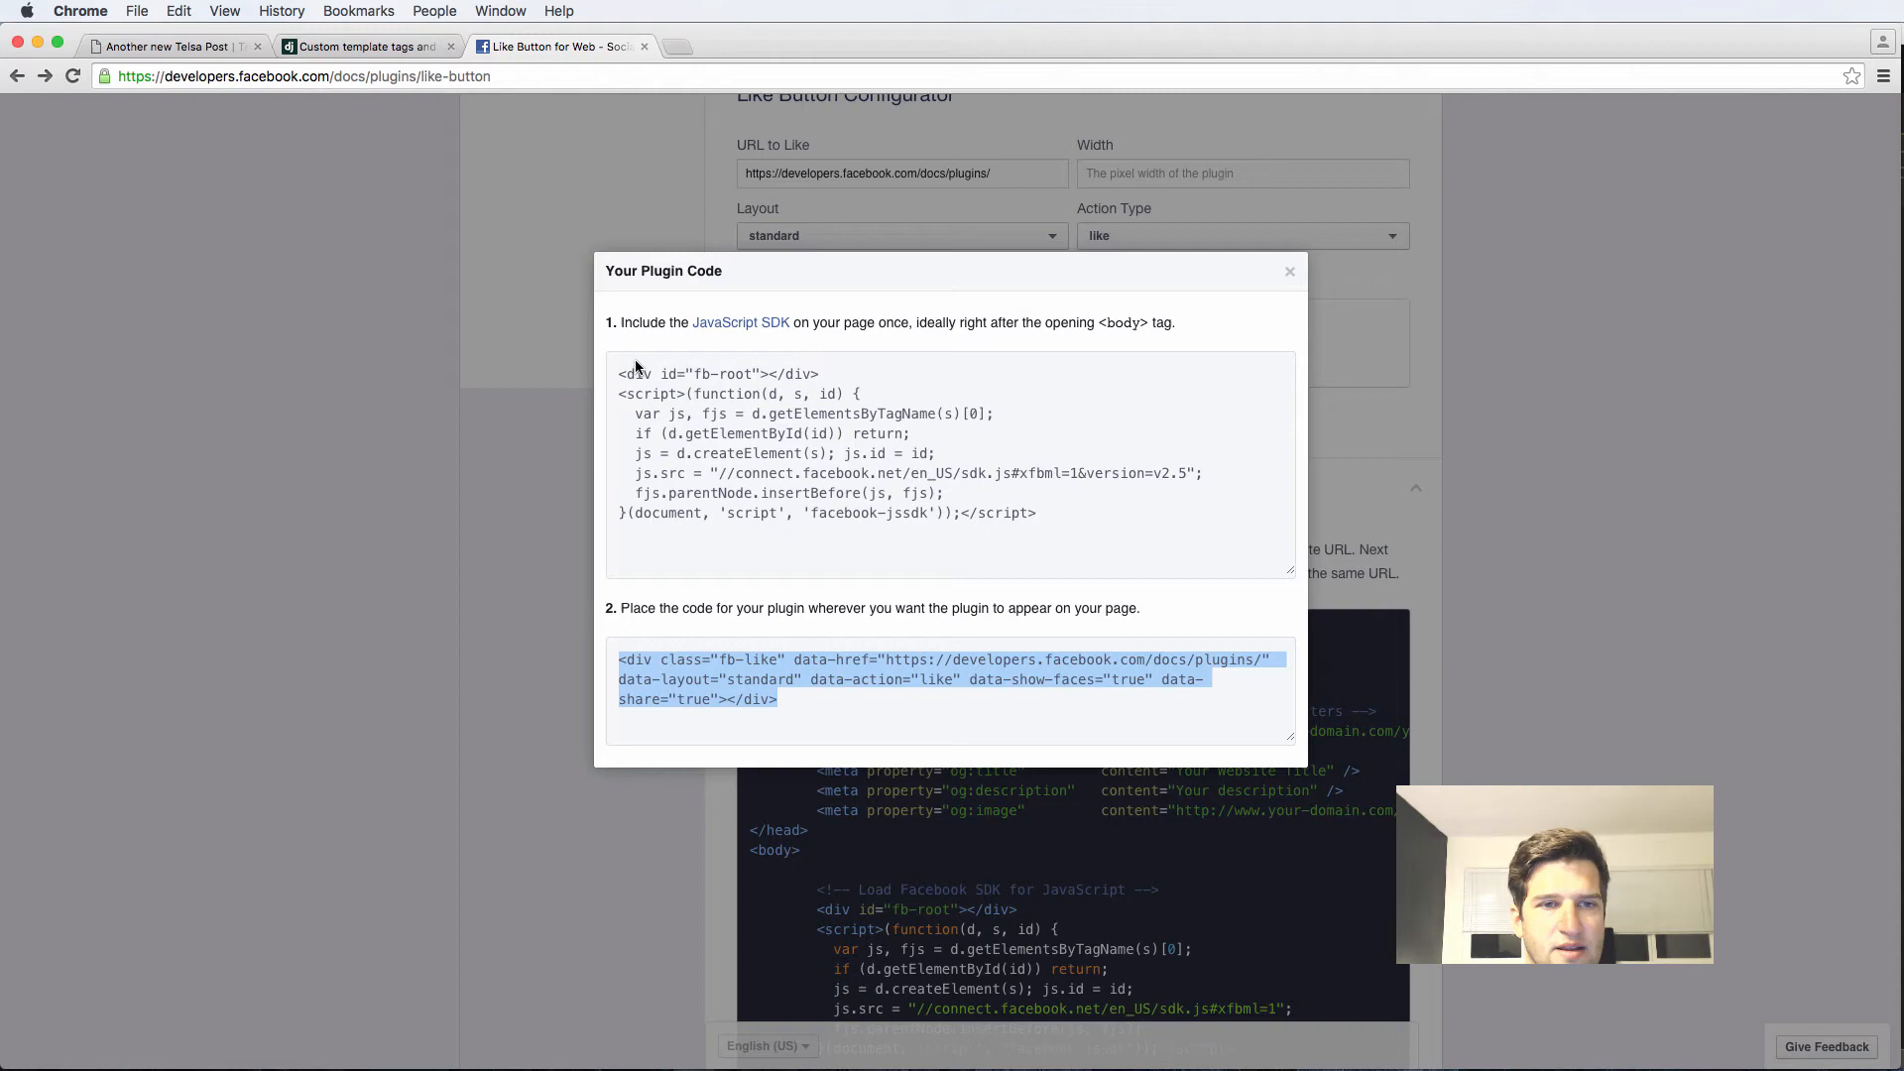
Close the plugin code window and turn off Show Friends' Faces in the Like configurator.
{"action": "left_click", "coordinate": [1289, 270]}
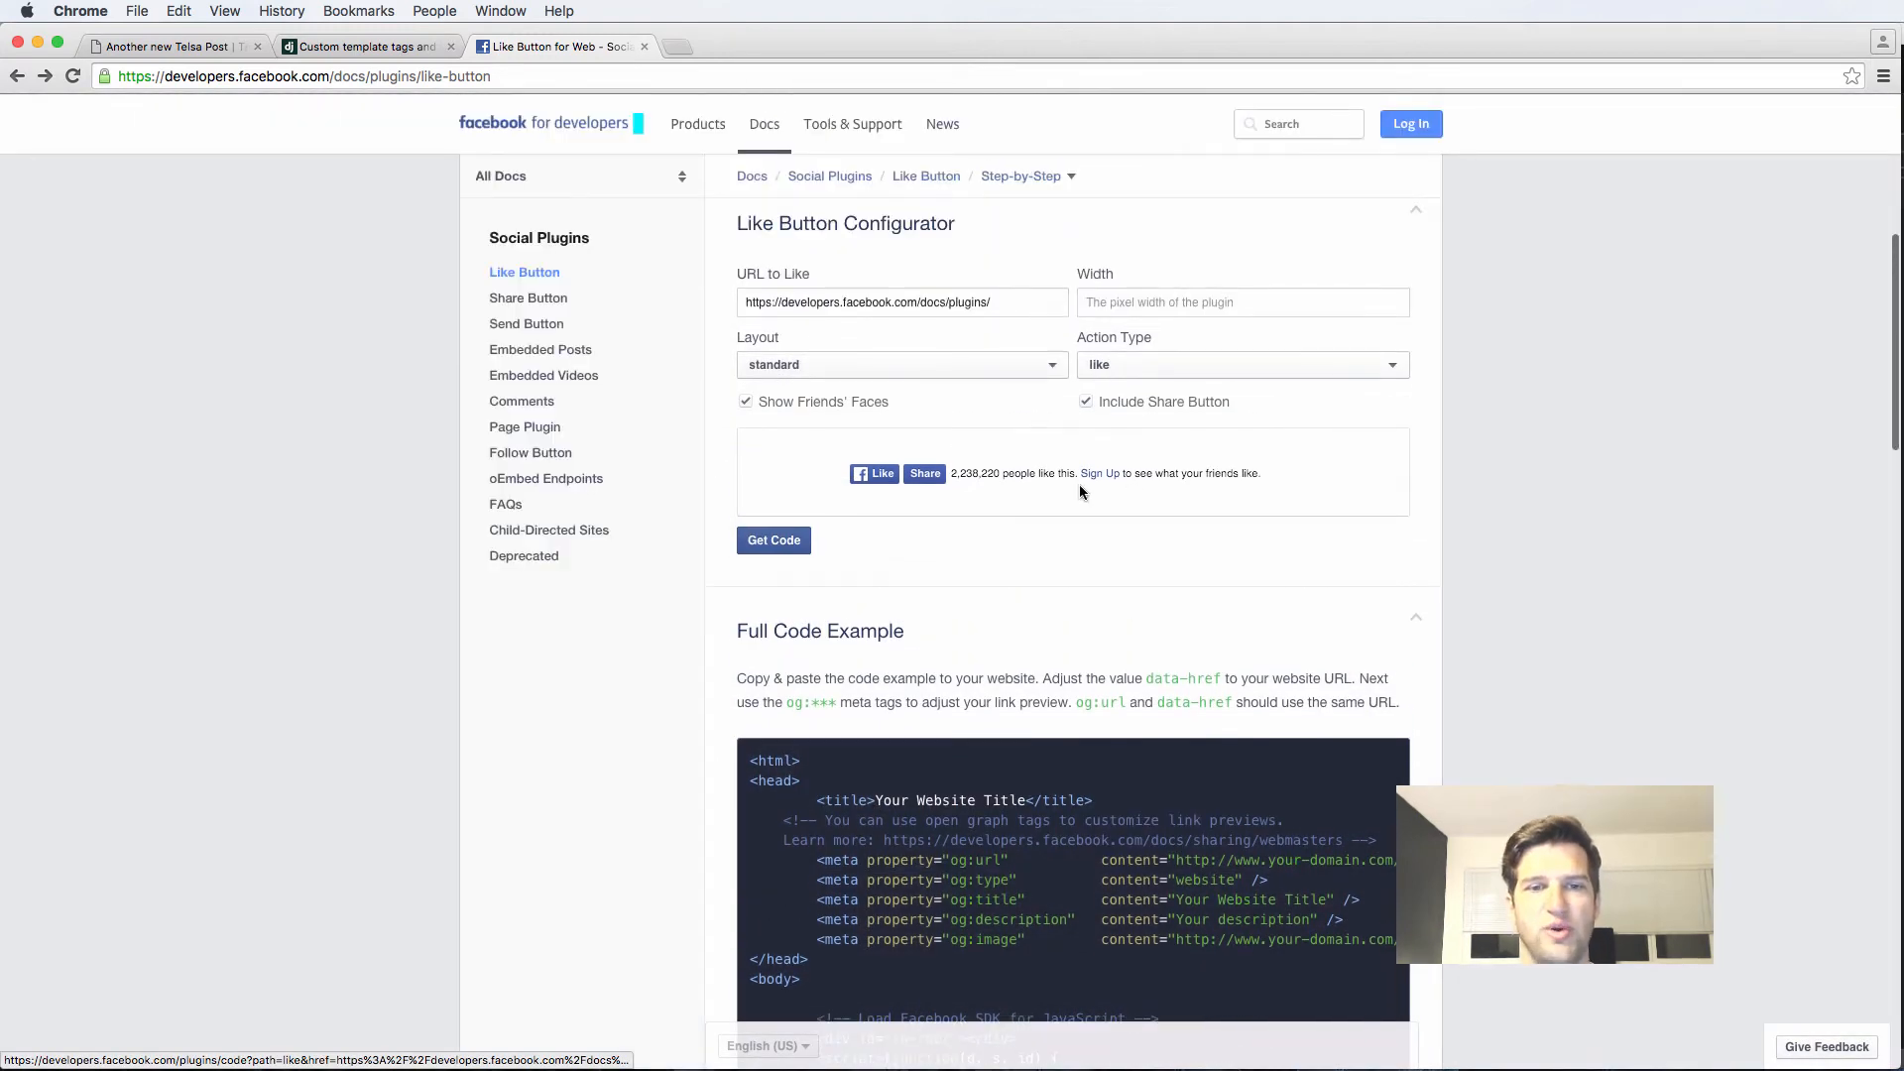
{"action": "left_click", "coordinate": [746, 401]}
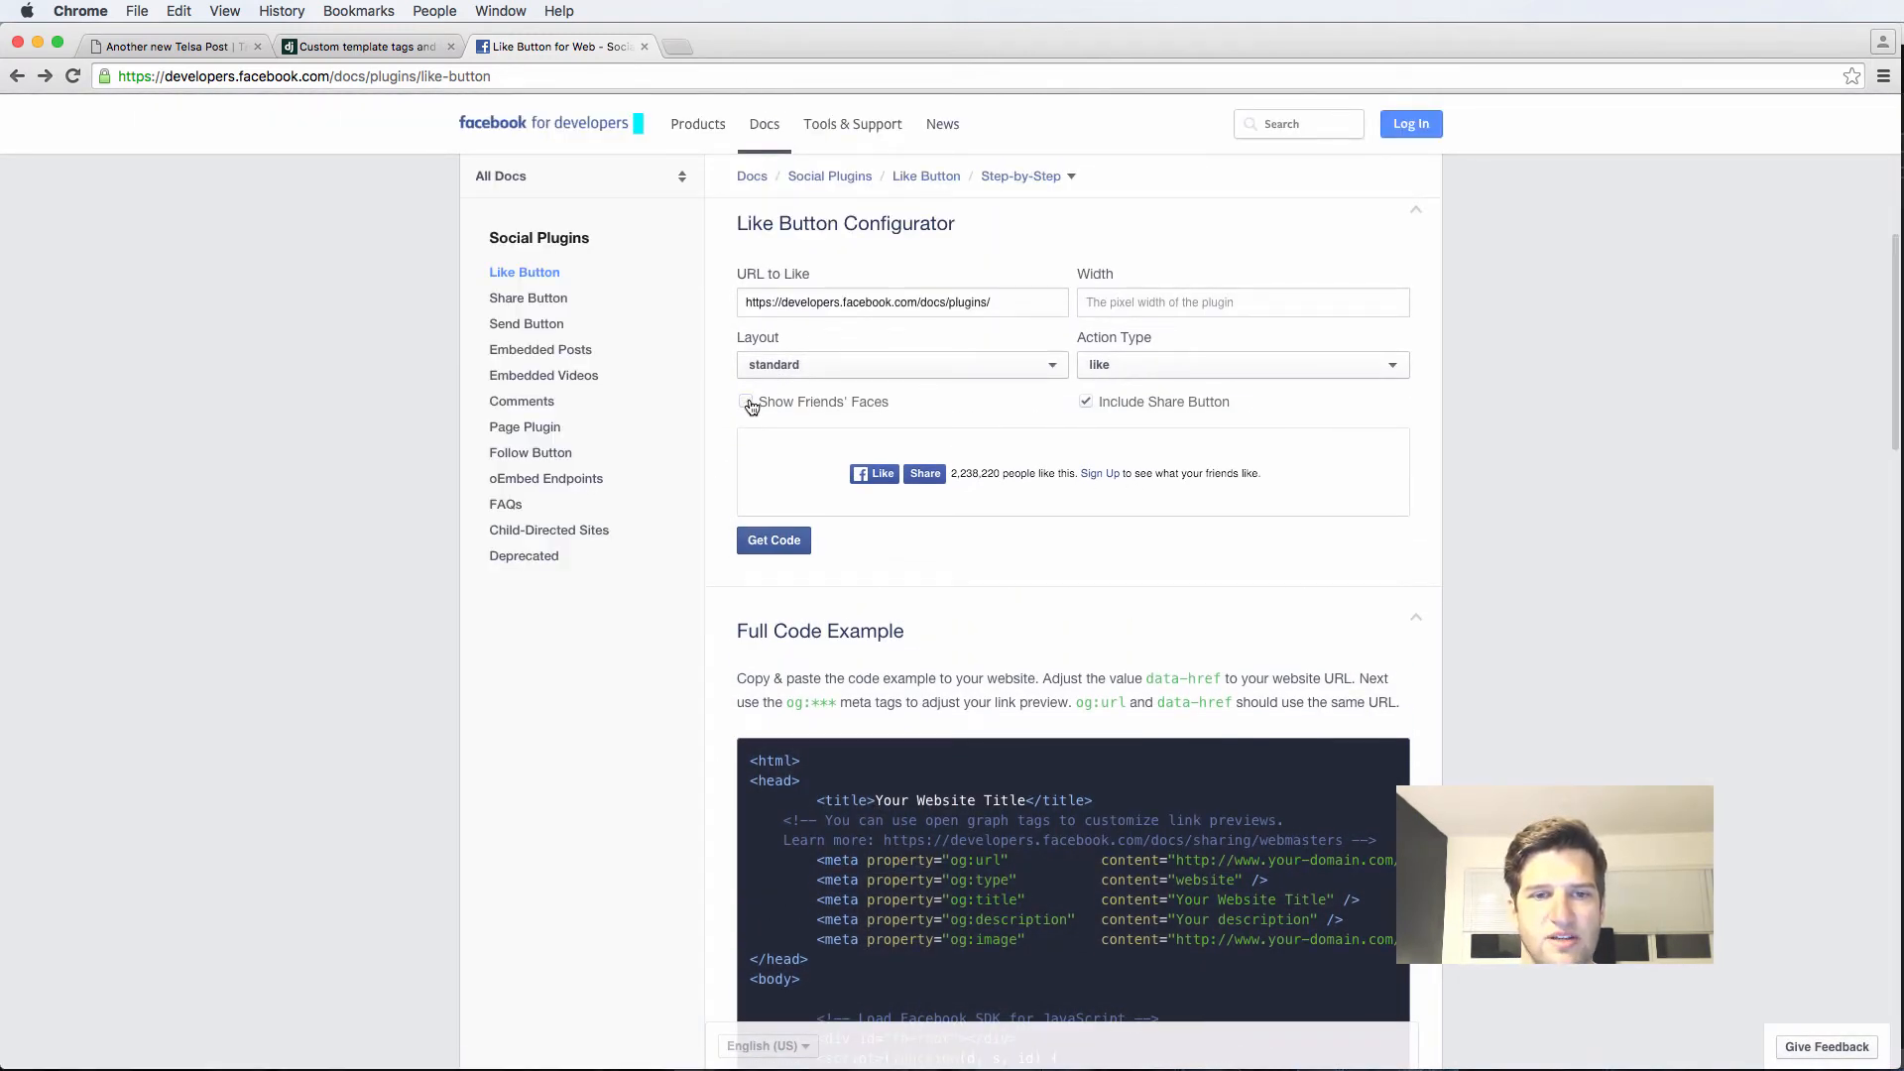
{"action": "left_click", "coordinate": [1084, 403]}
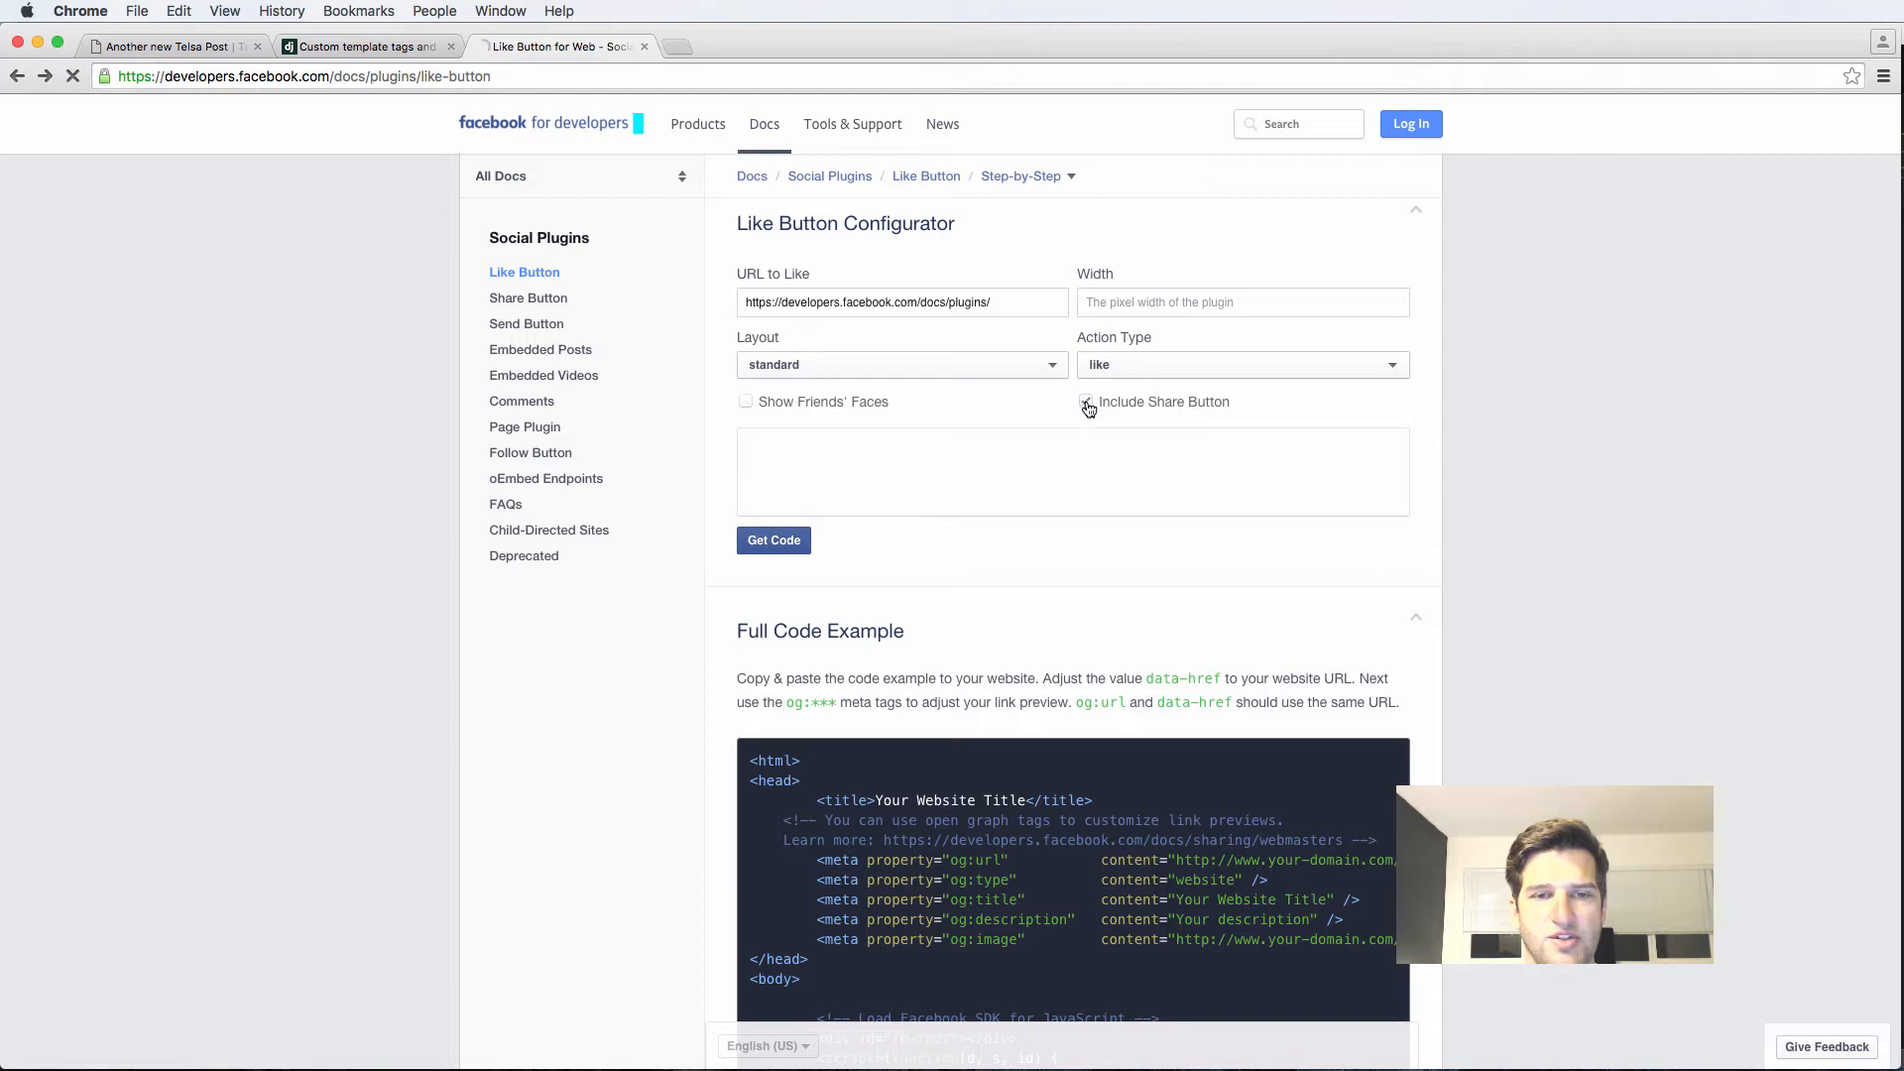
Choose the button_count layout and generate the Like button code.
{"action": "left_click", "coordinate": [901, 365]}
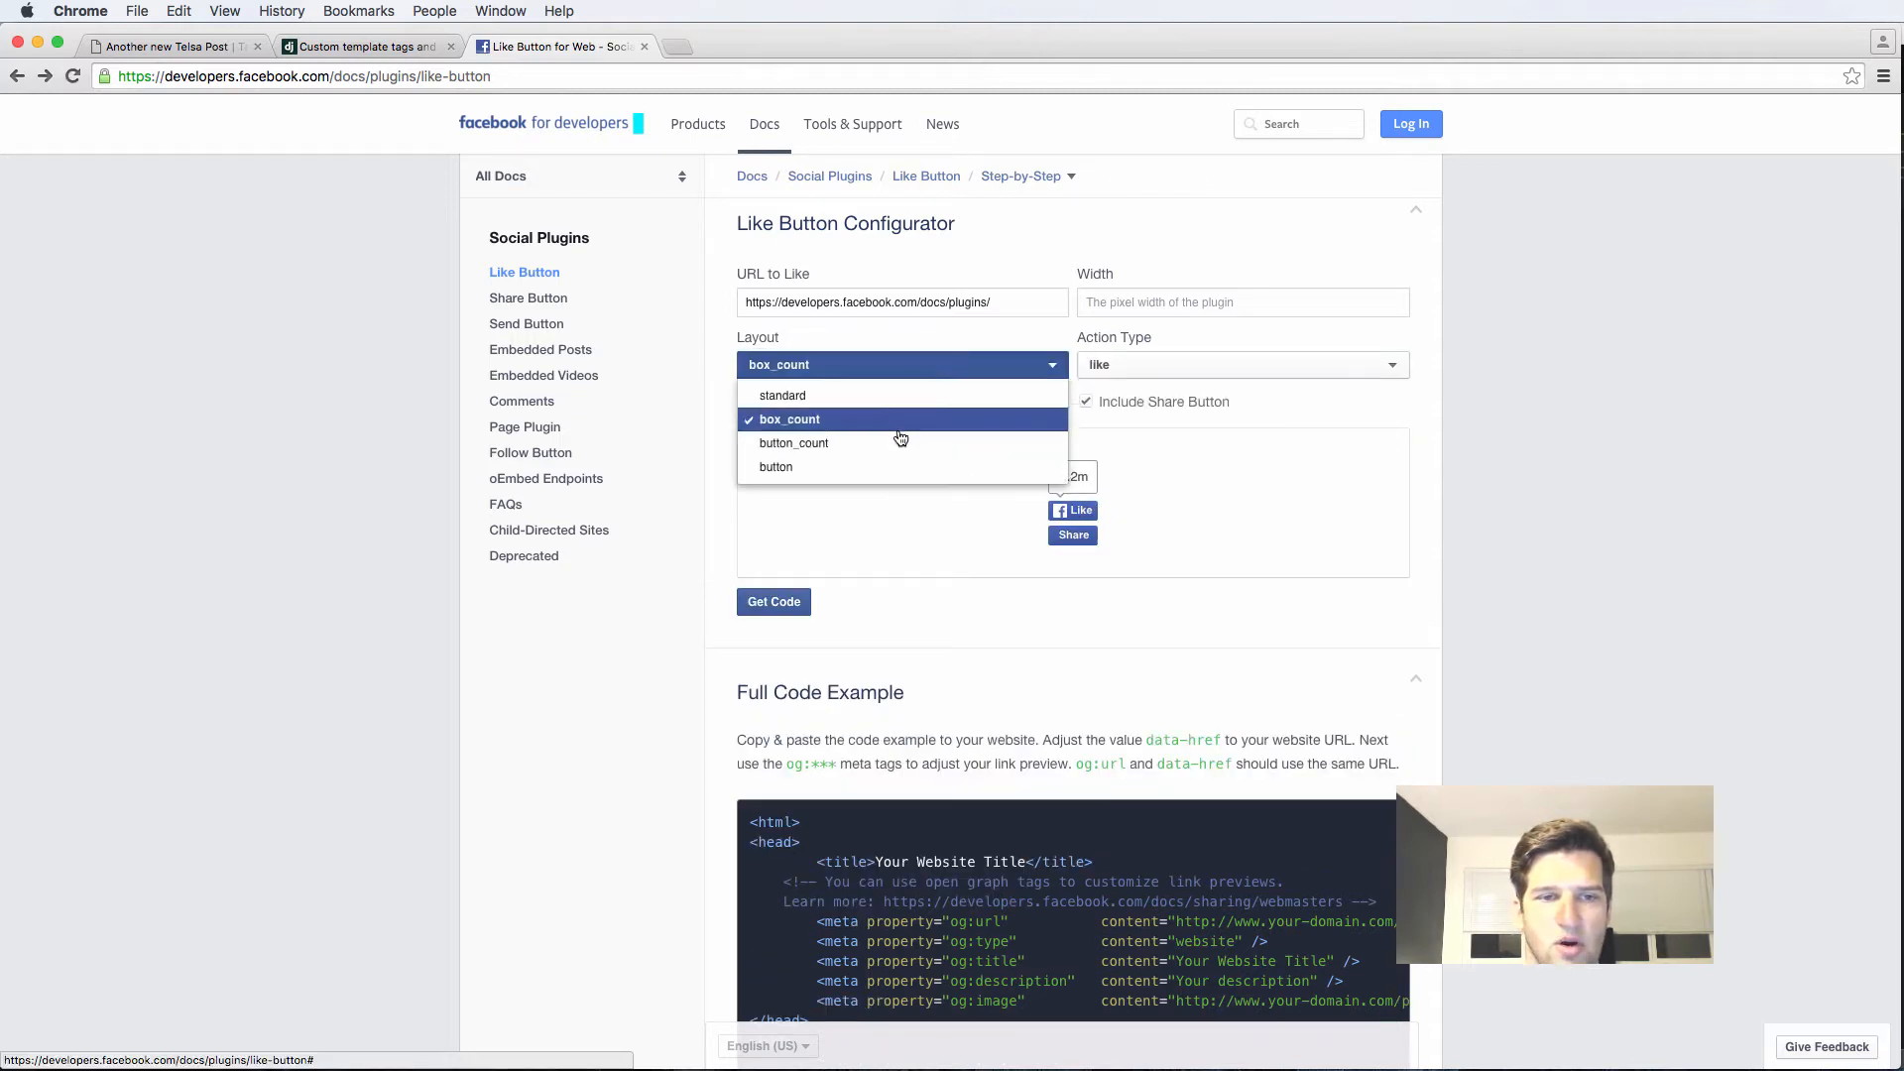
{"action": "left_click", "coordinate": [794, 442]}
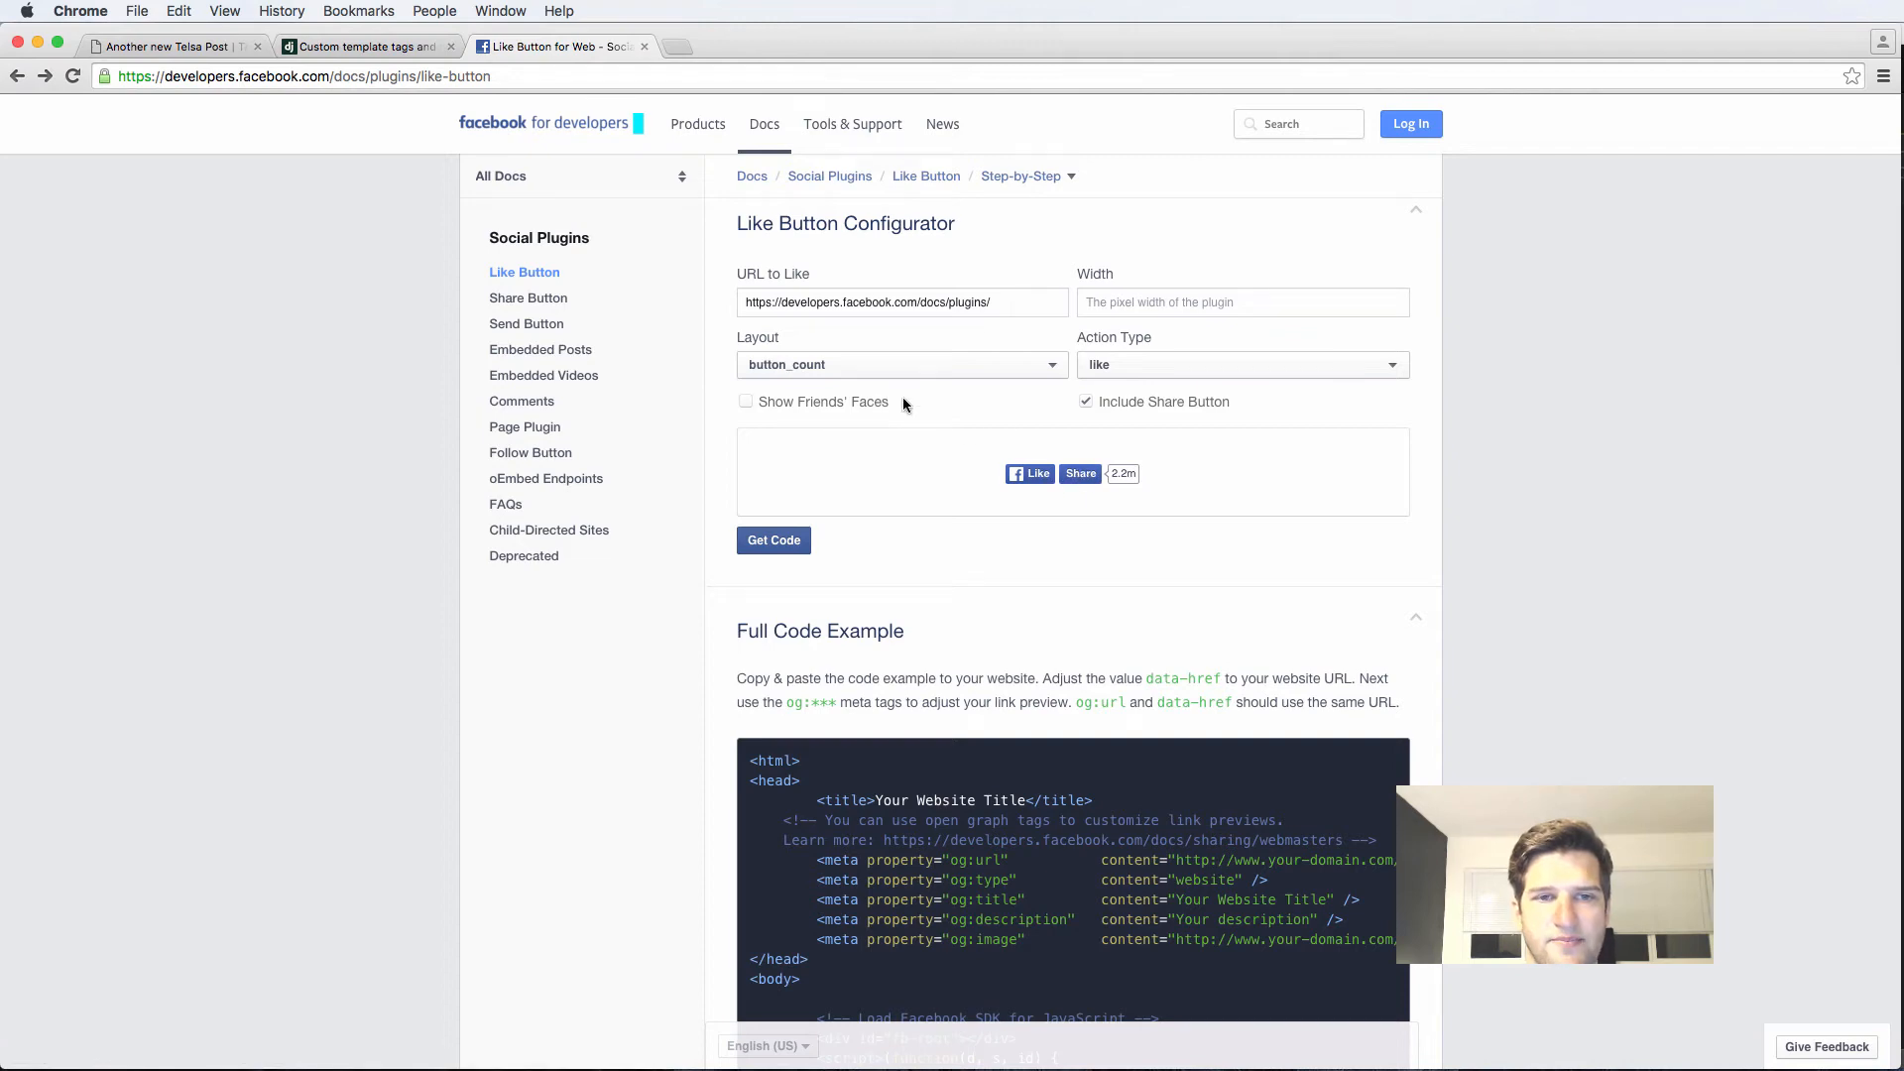
{"action": "left_click", "coordinate": [772, 539]}
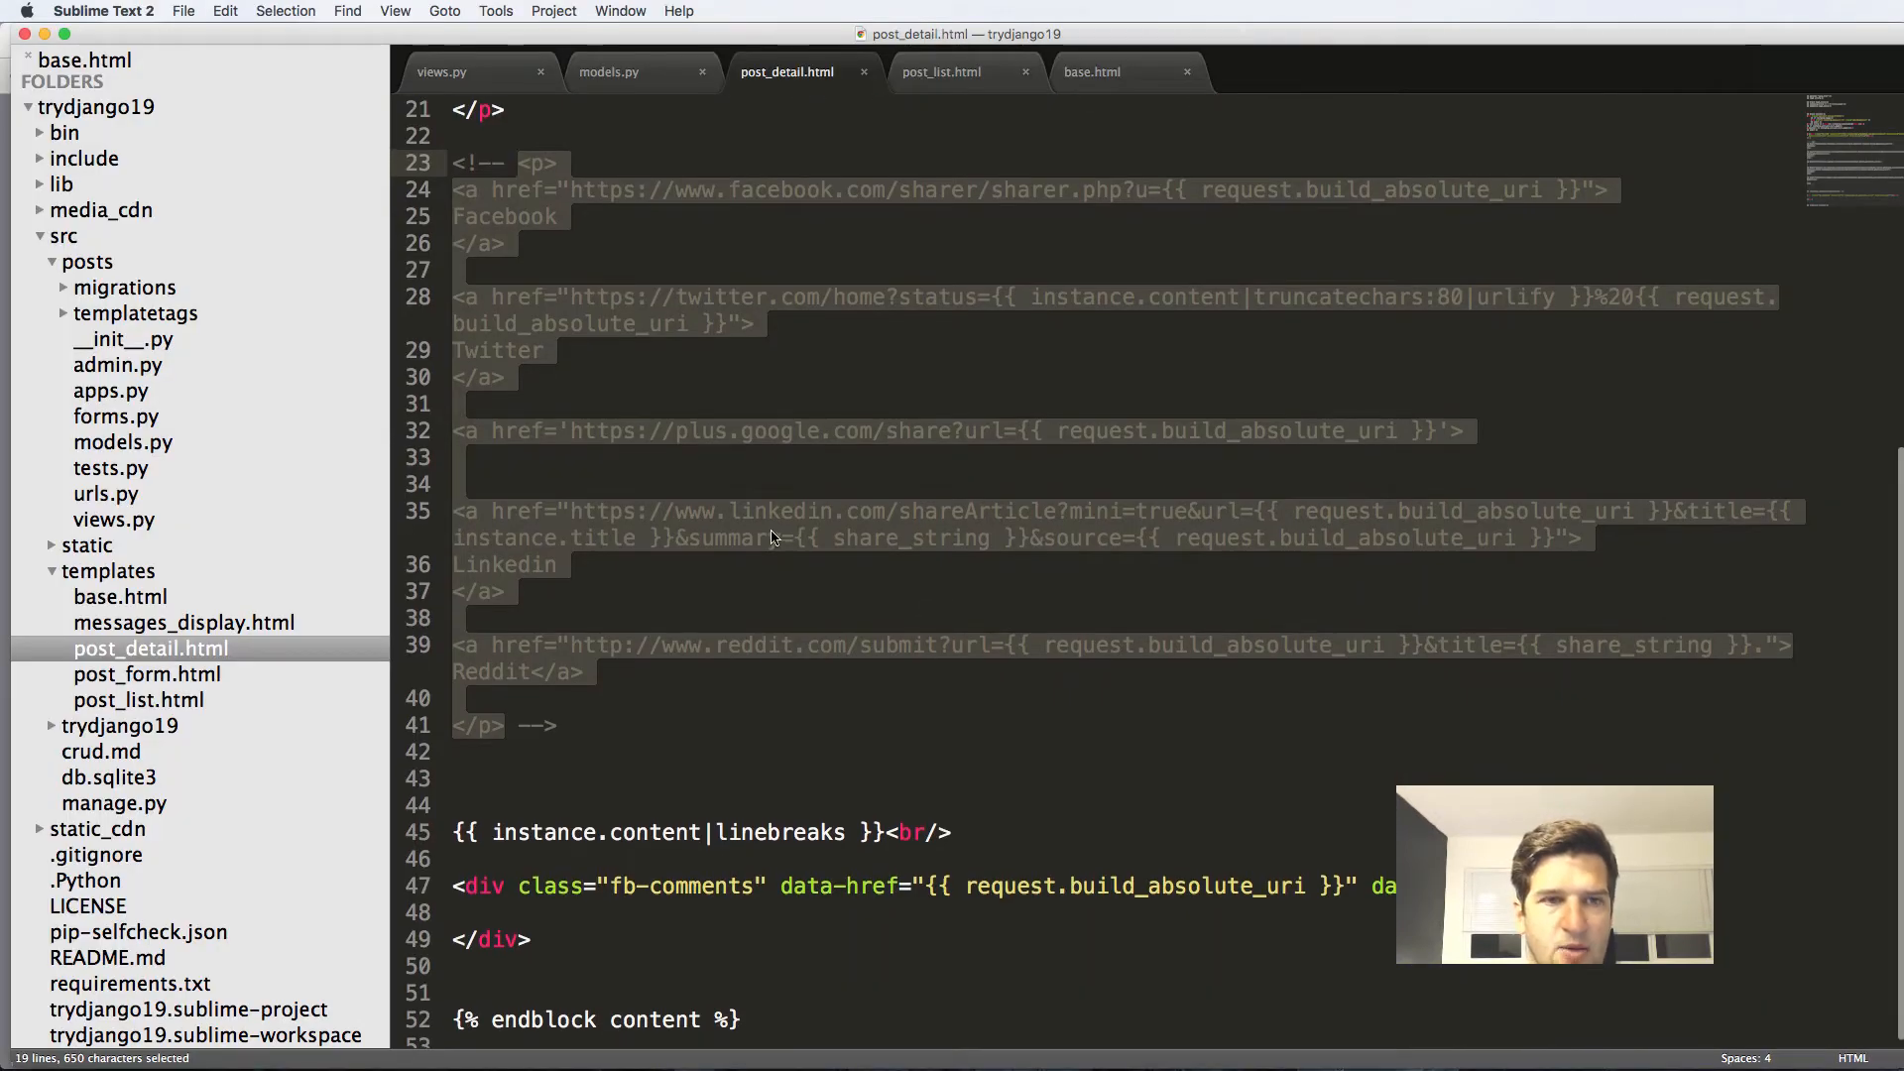
Add the fb-like div under the author line with button_count layout and data-href {{ request.build_absolute_uri }}.
{"action": "scroll", "scroll_direction": "up", "scroll_amount": 3}
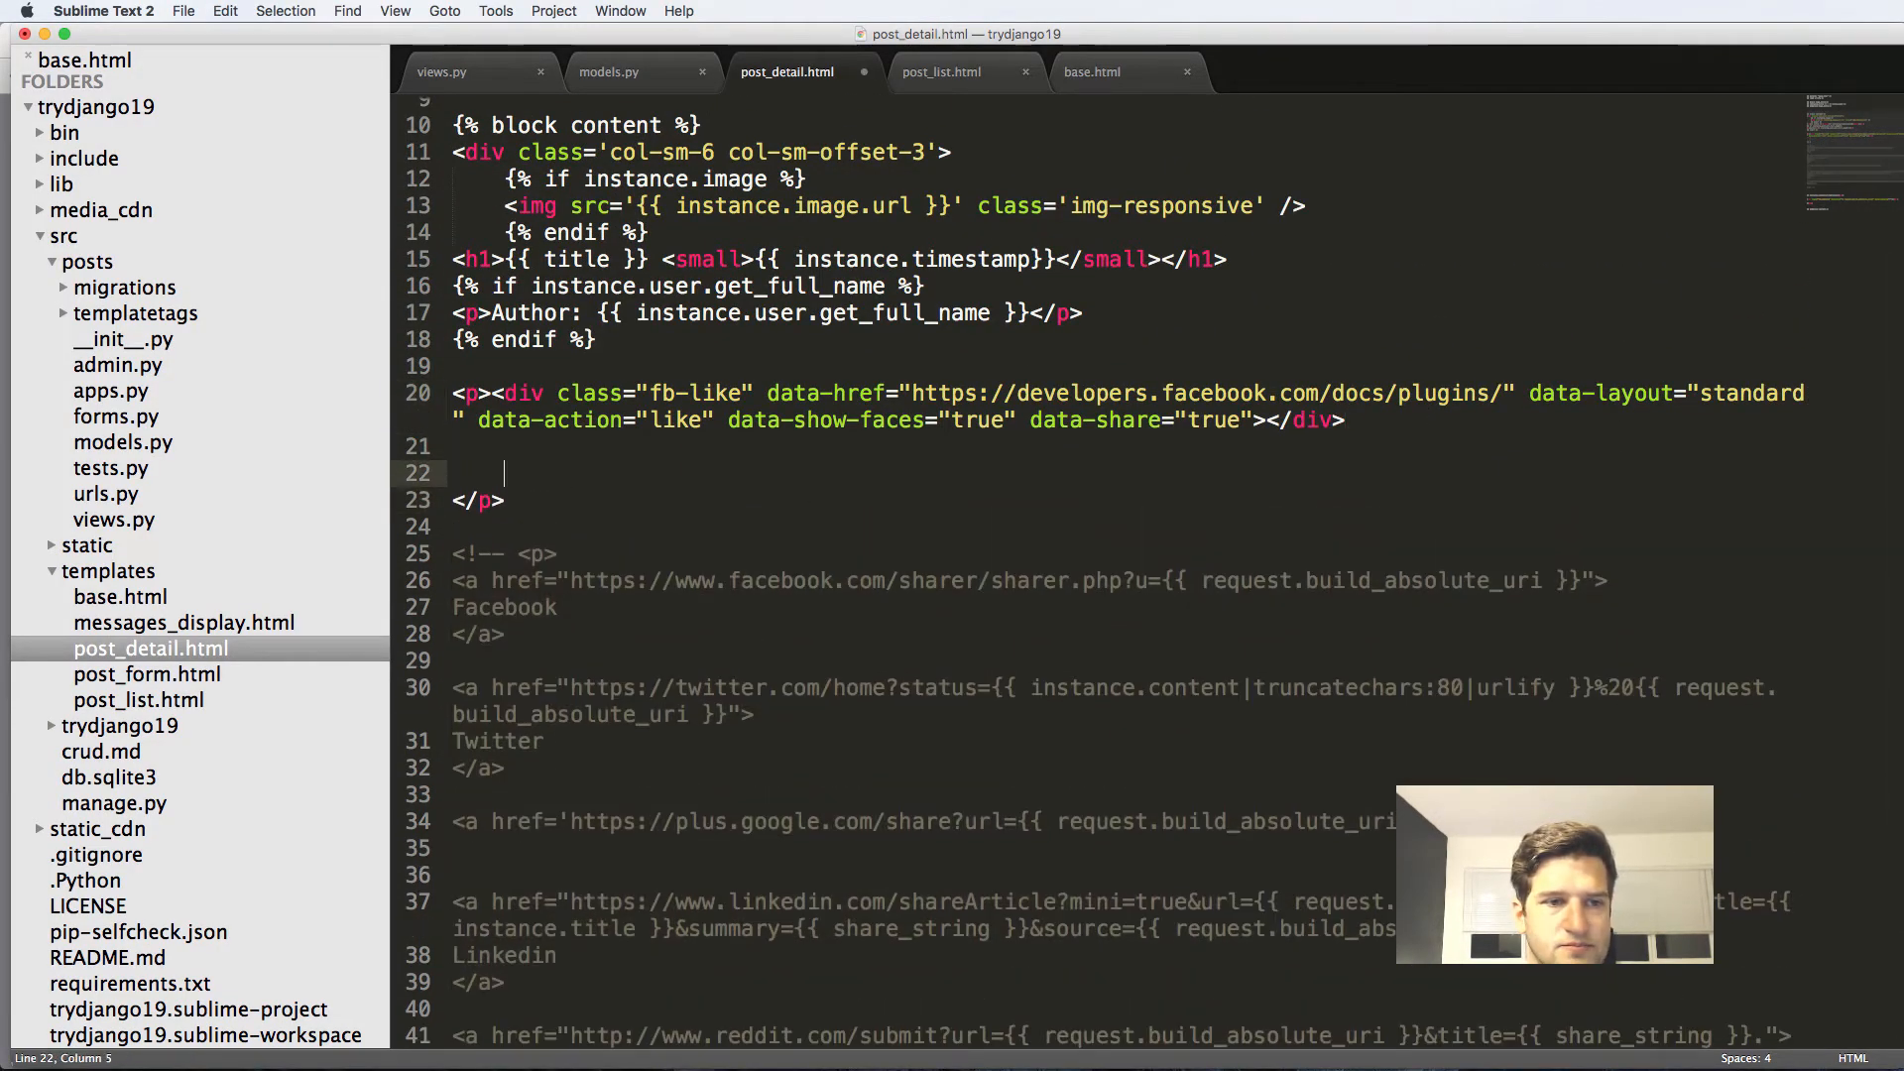
{"action": "type", "text": "<div class=\"fb-like\" data-href=\"https://developers.facebook.com/docs/plugins/\" data-layout=\"button_count\" data-action=\"like\" data-show-faces=\"false\" data-share=\"true\"></div>"}
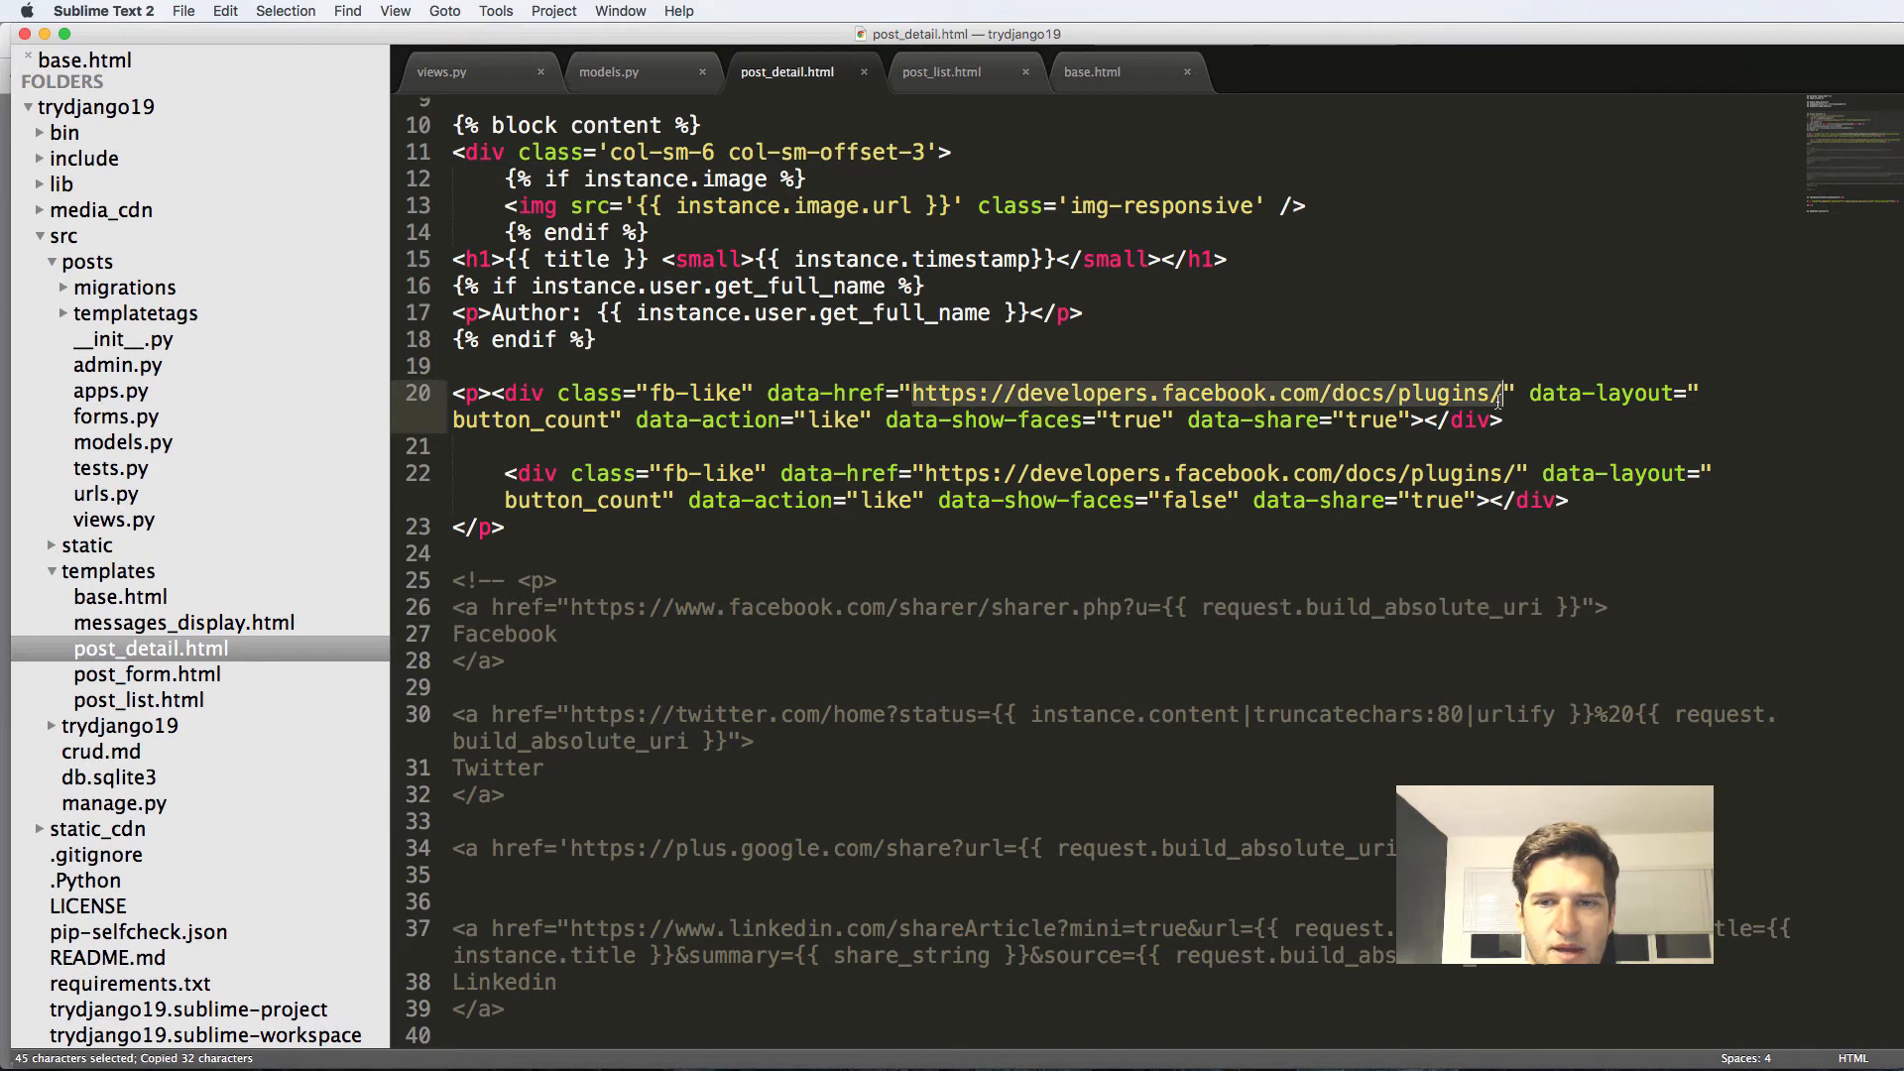
{"action": "type", "text": "{{ request.build_absolute_uri }}"}
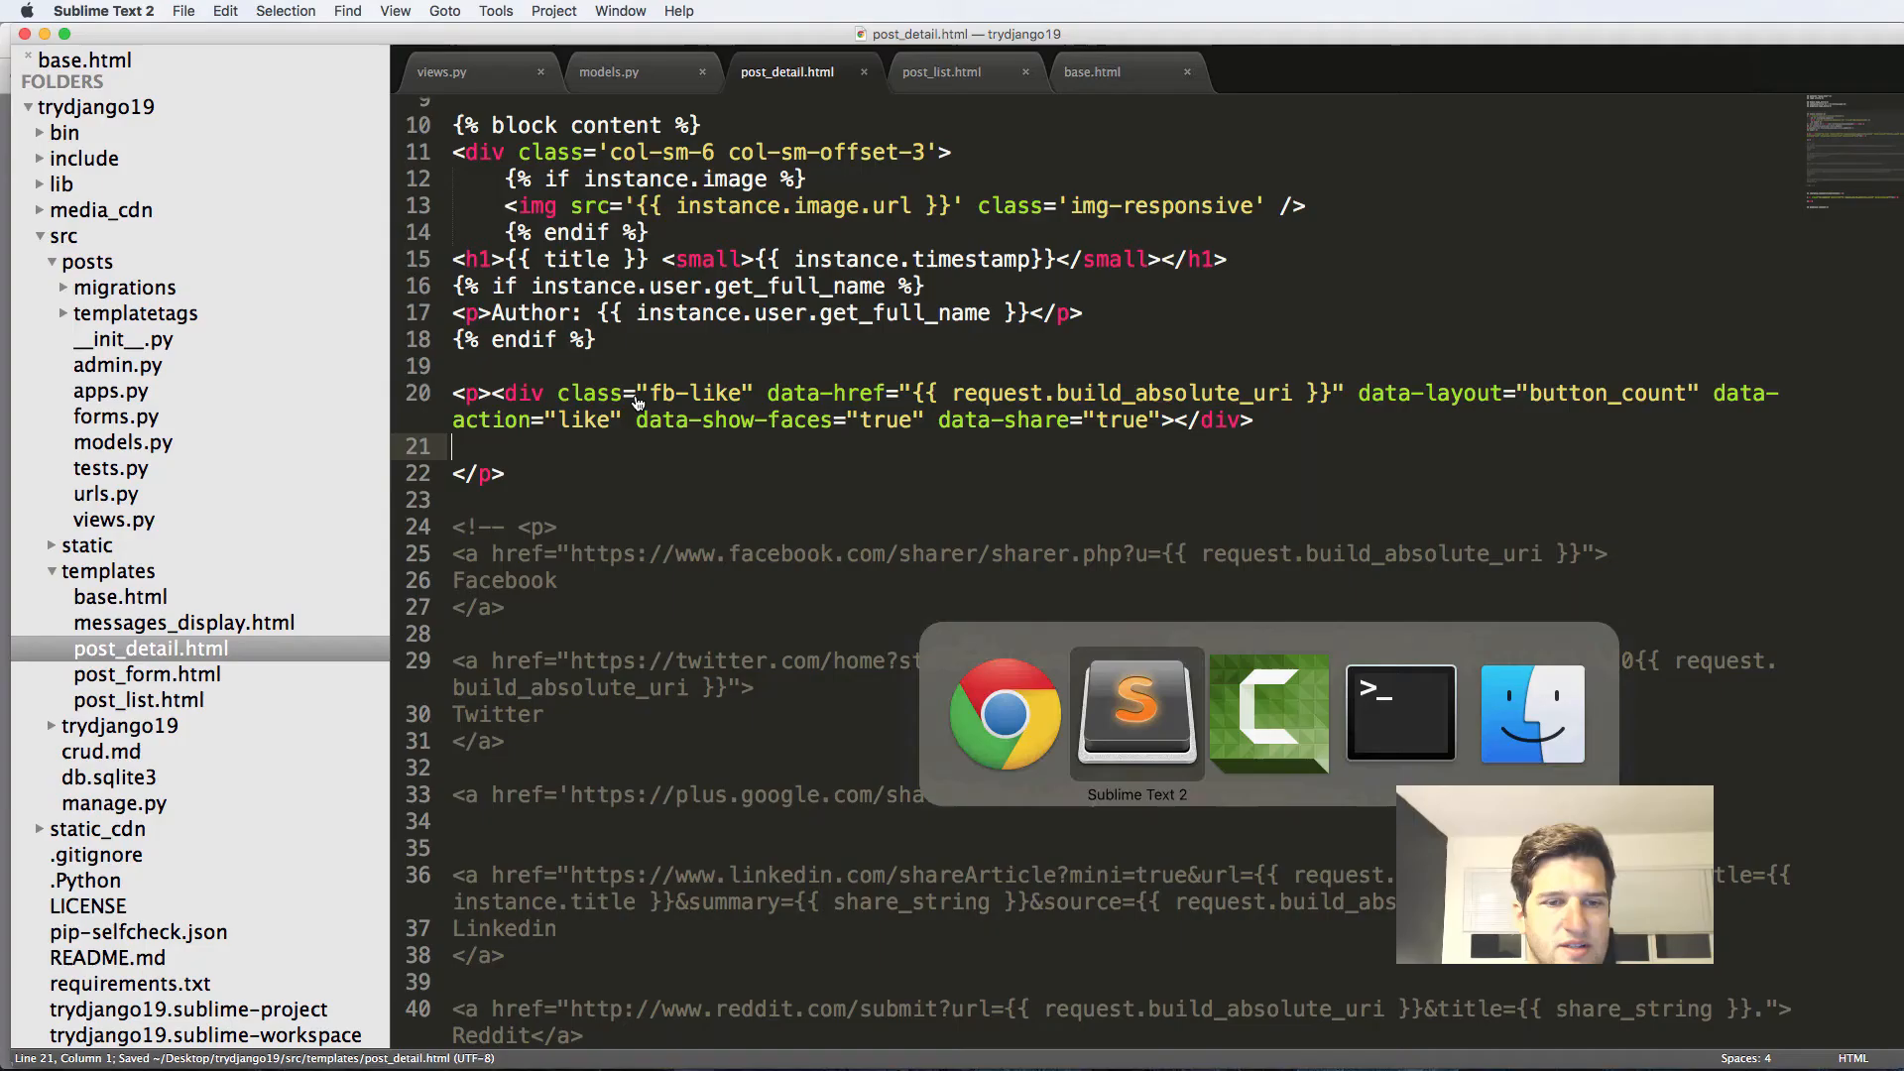
{"action": "left_click", "coordinate": [1003, 712]}
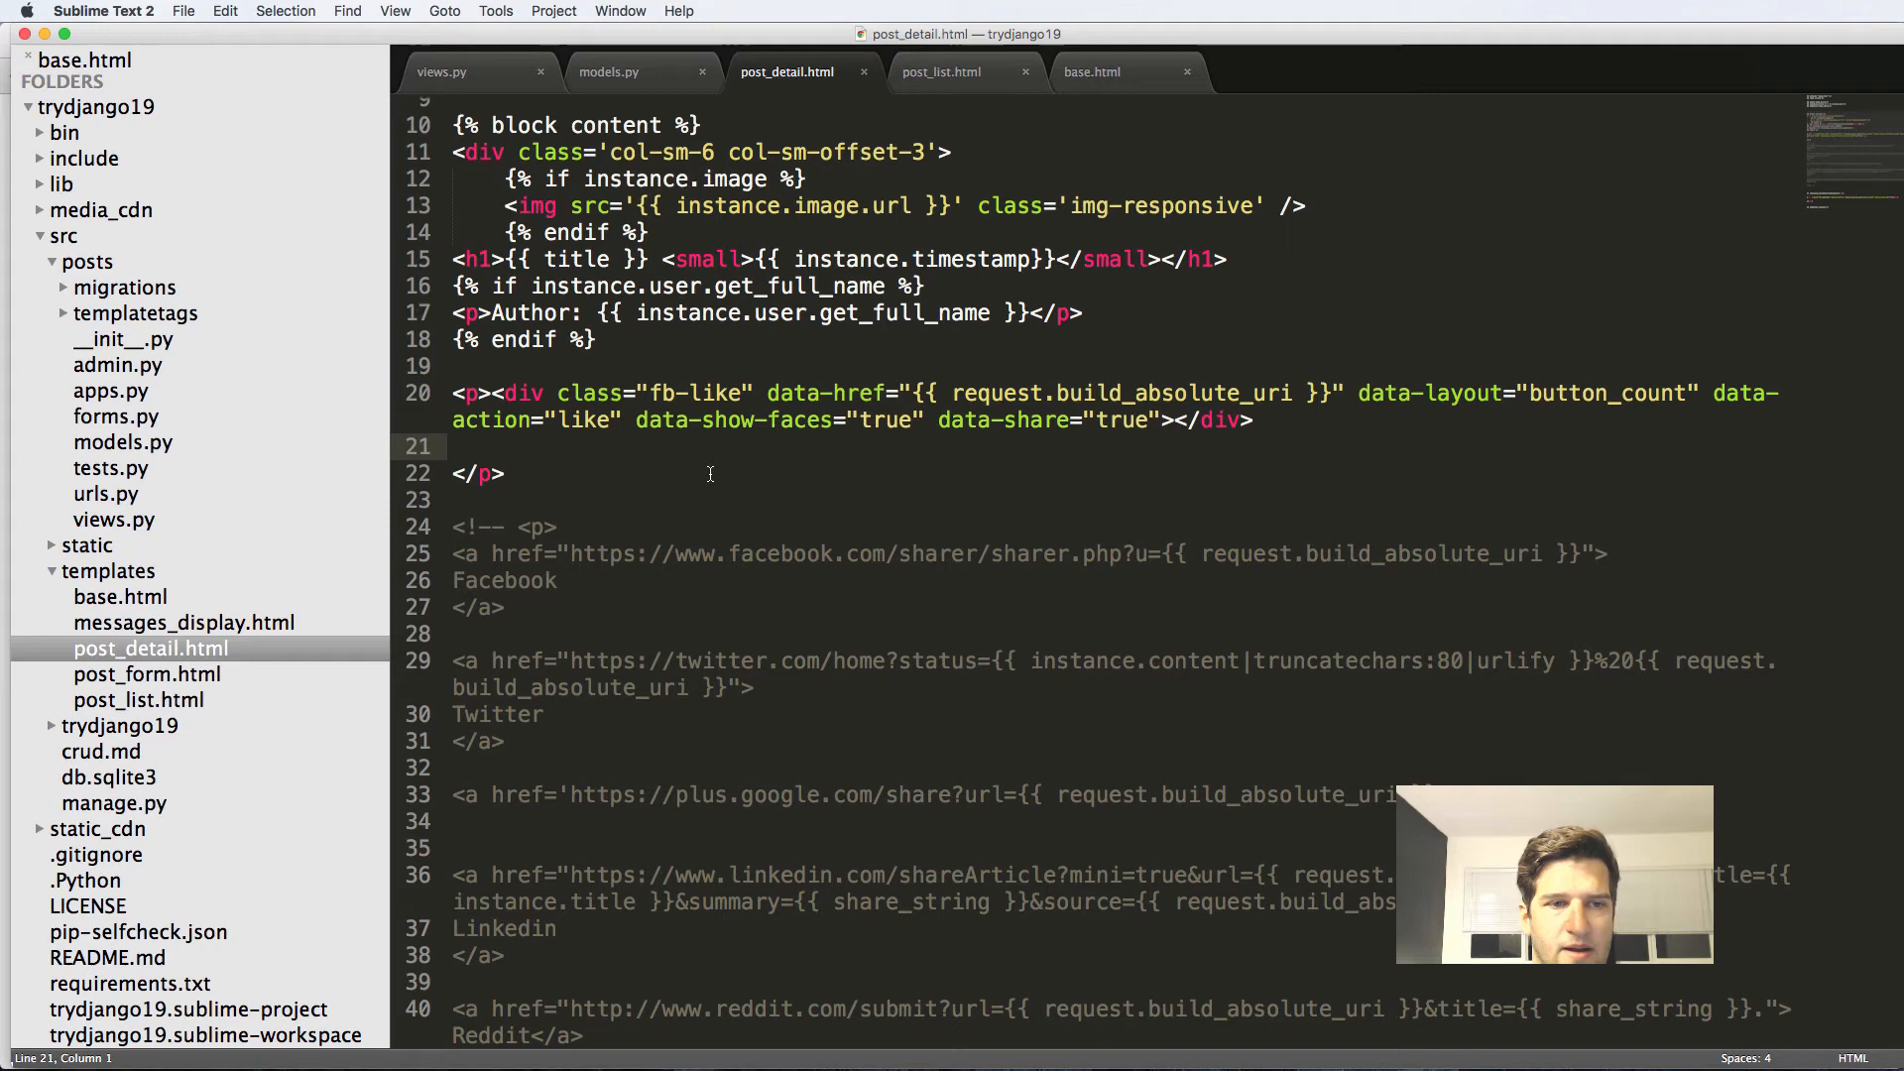
Add an <hr/> and a col-sm column div wrapping the post content and comments.
{"action": "type", "text": "<hr/"}
{"action": "type", "text": "<div class='"}
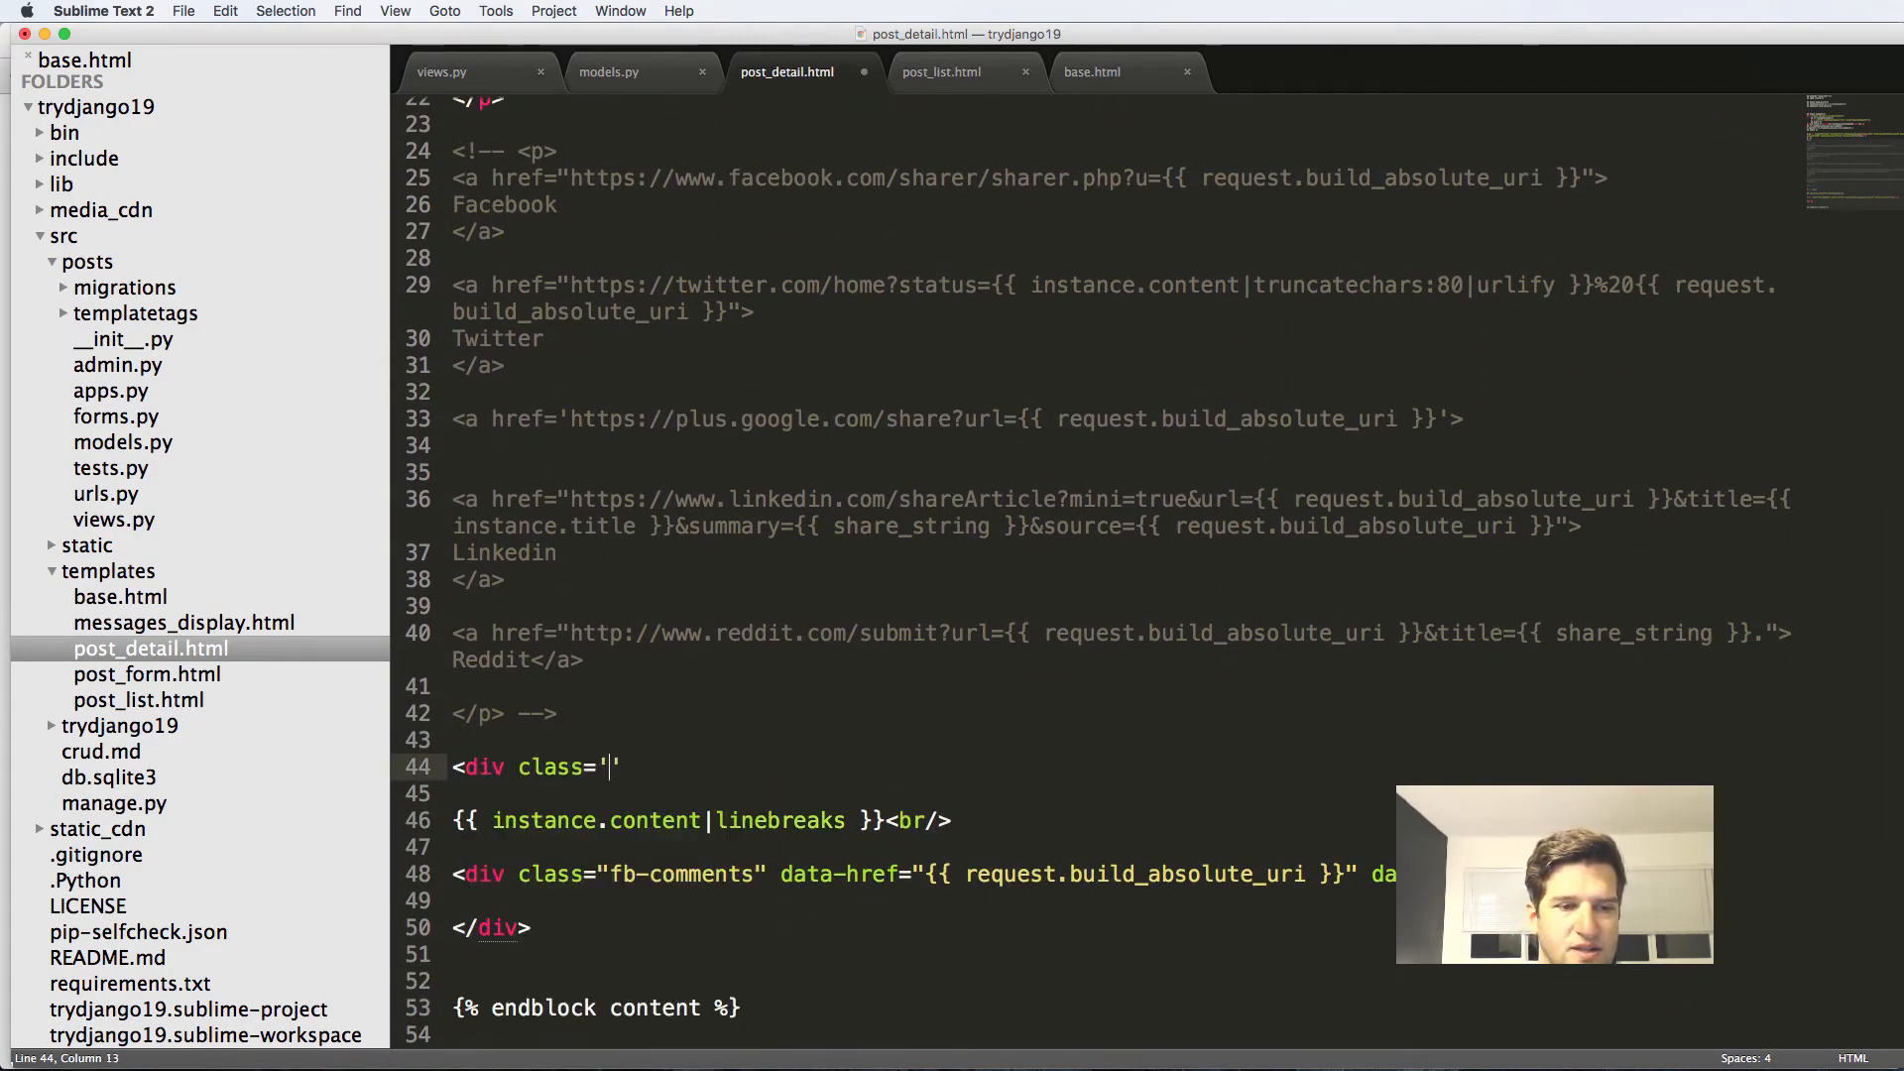
{"action": "type", "text": "col-sm-"}
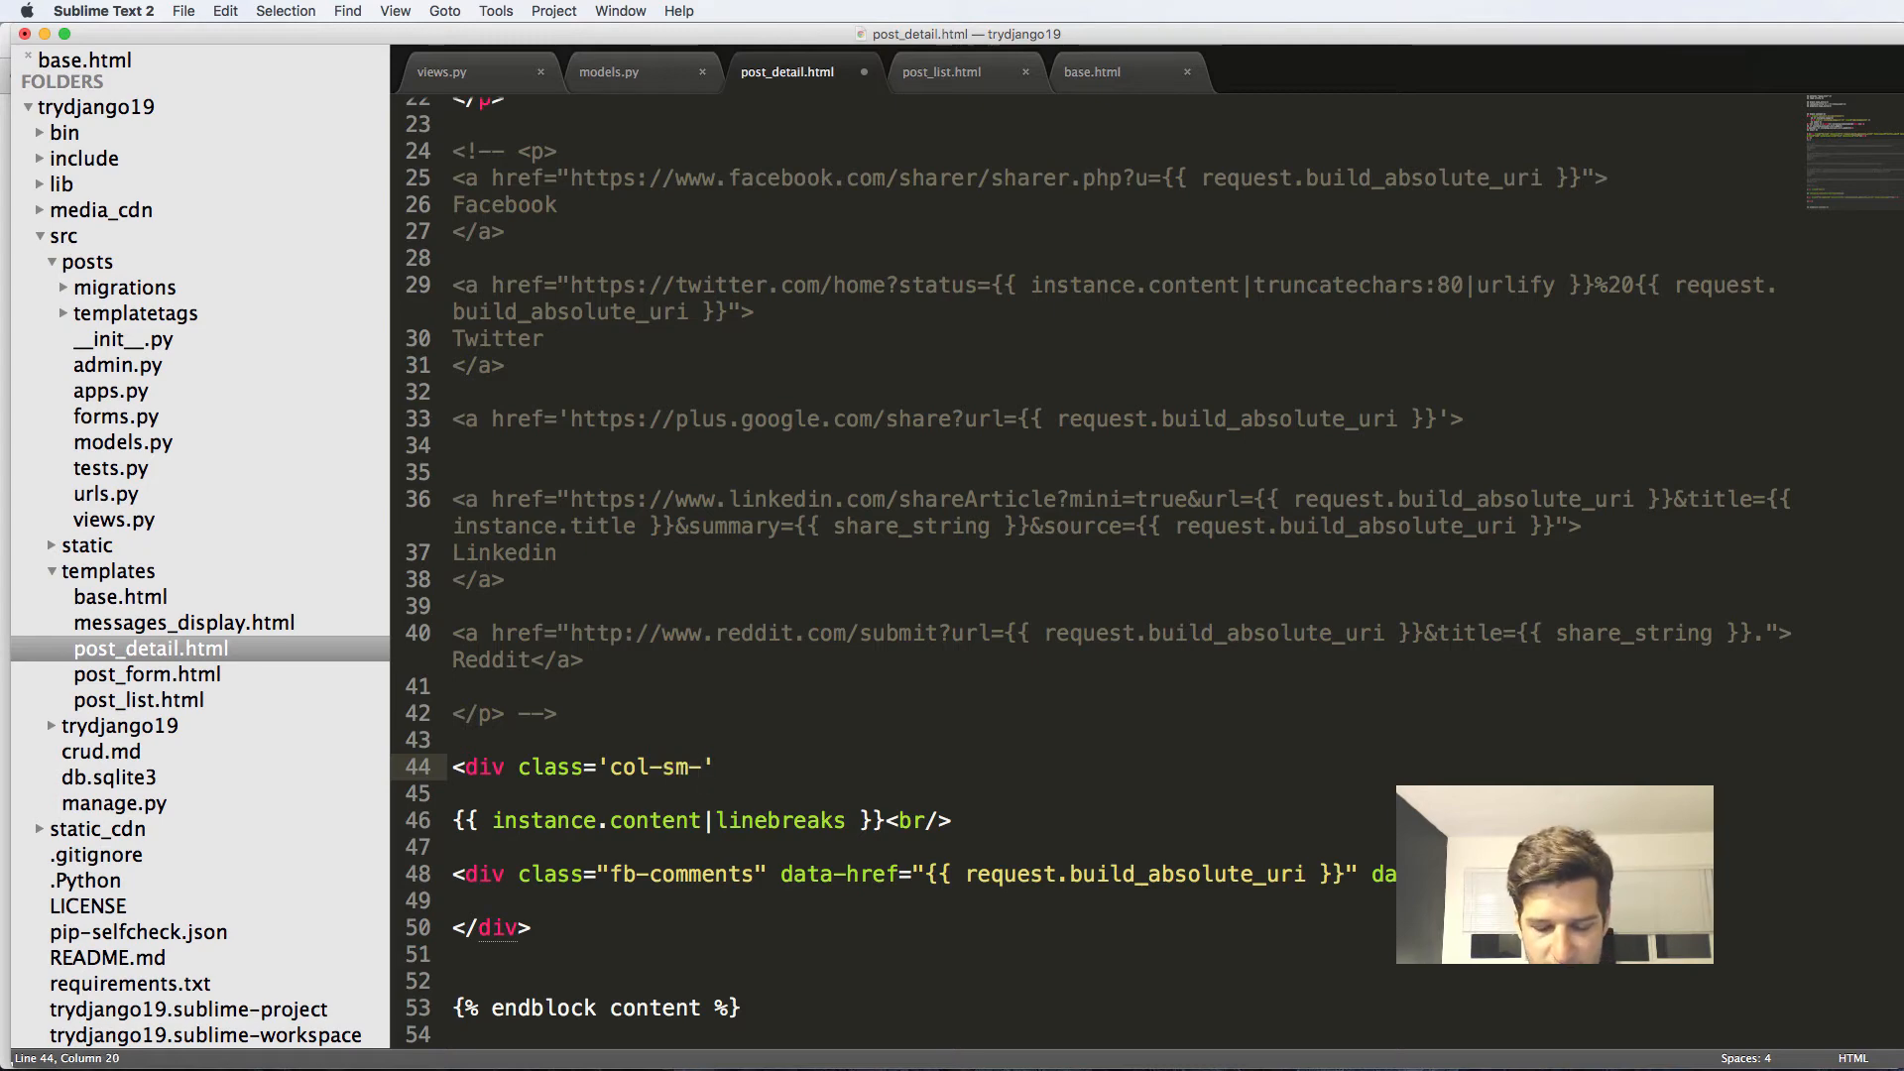
{"action": "type", "text": "11"}
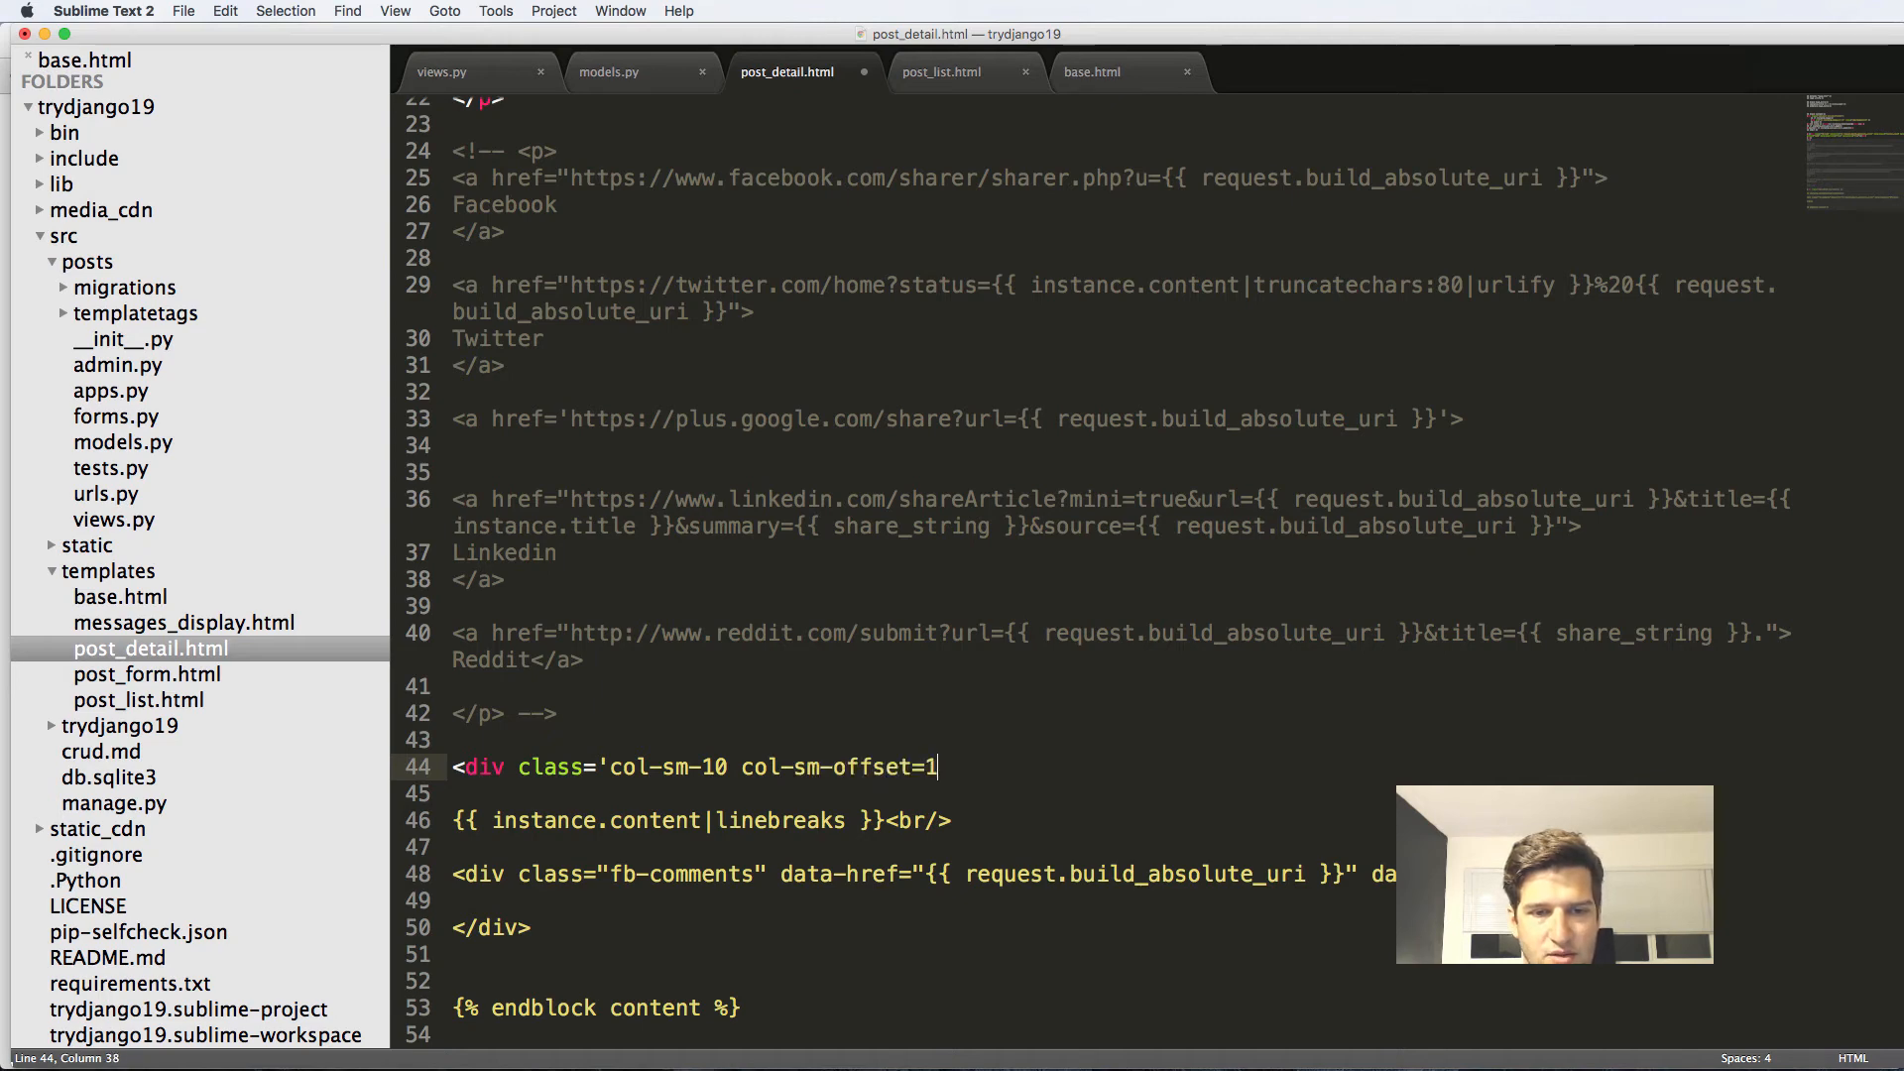
{"action": "type", "text": ">"}
{"action": "type", "text": "</div>"}
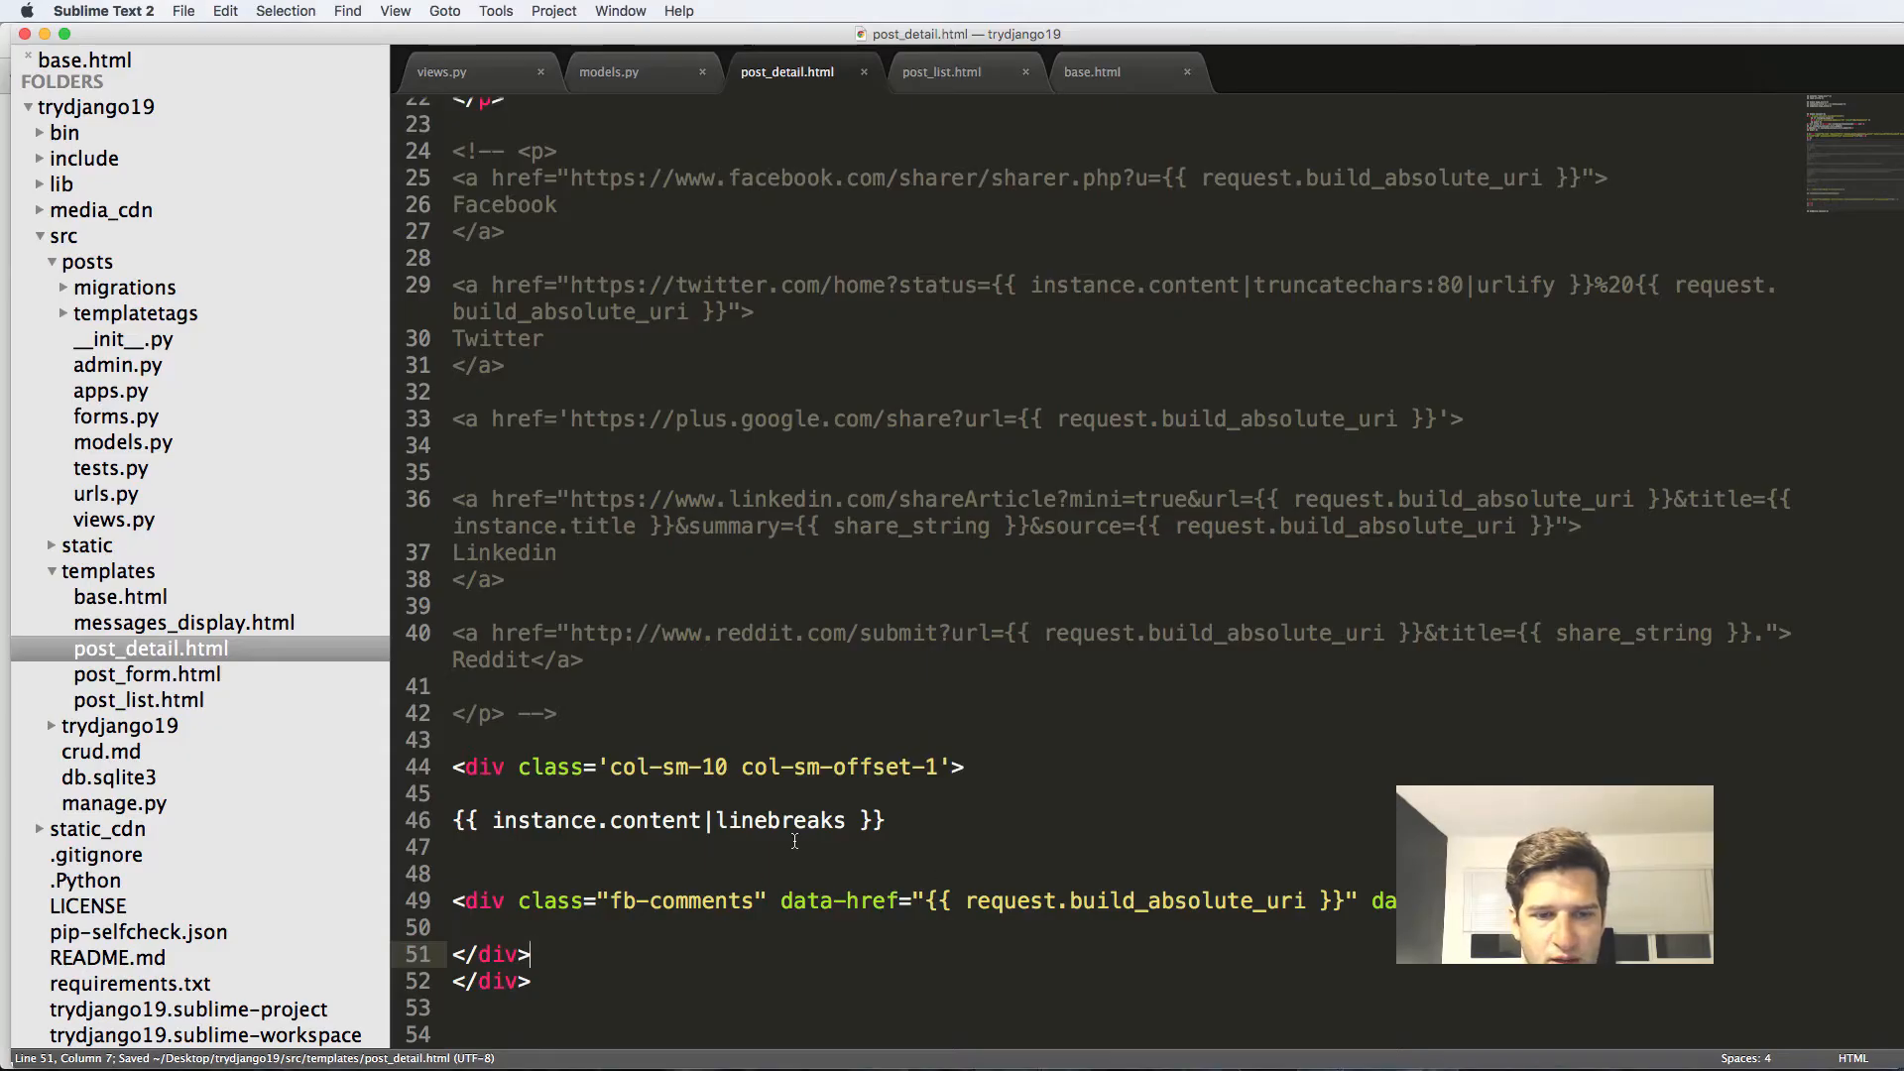
{"action": "left_click", "coordinate": [730, 765]}
{"action": "type", "text": "2"}
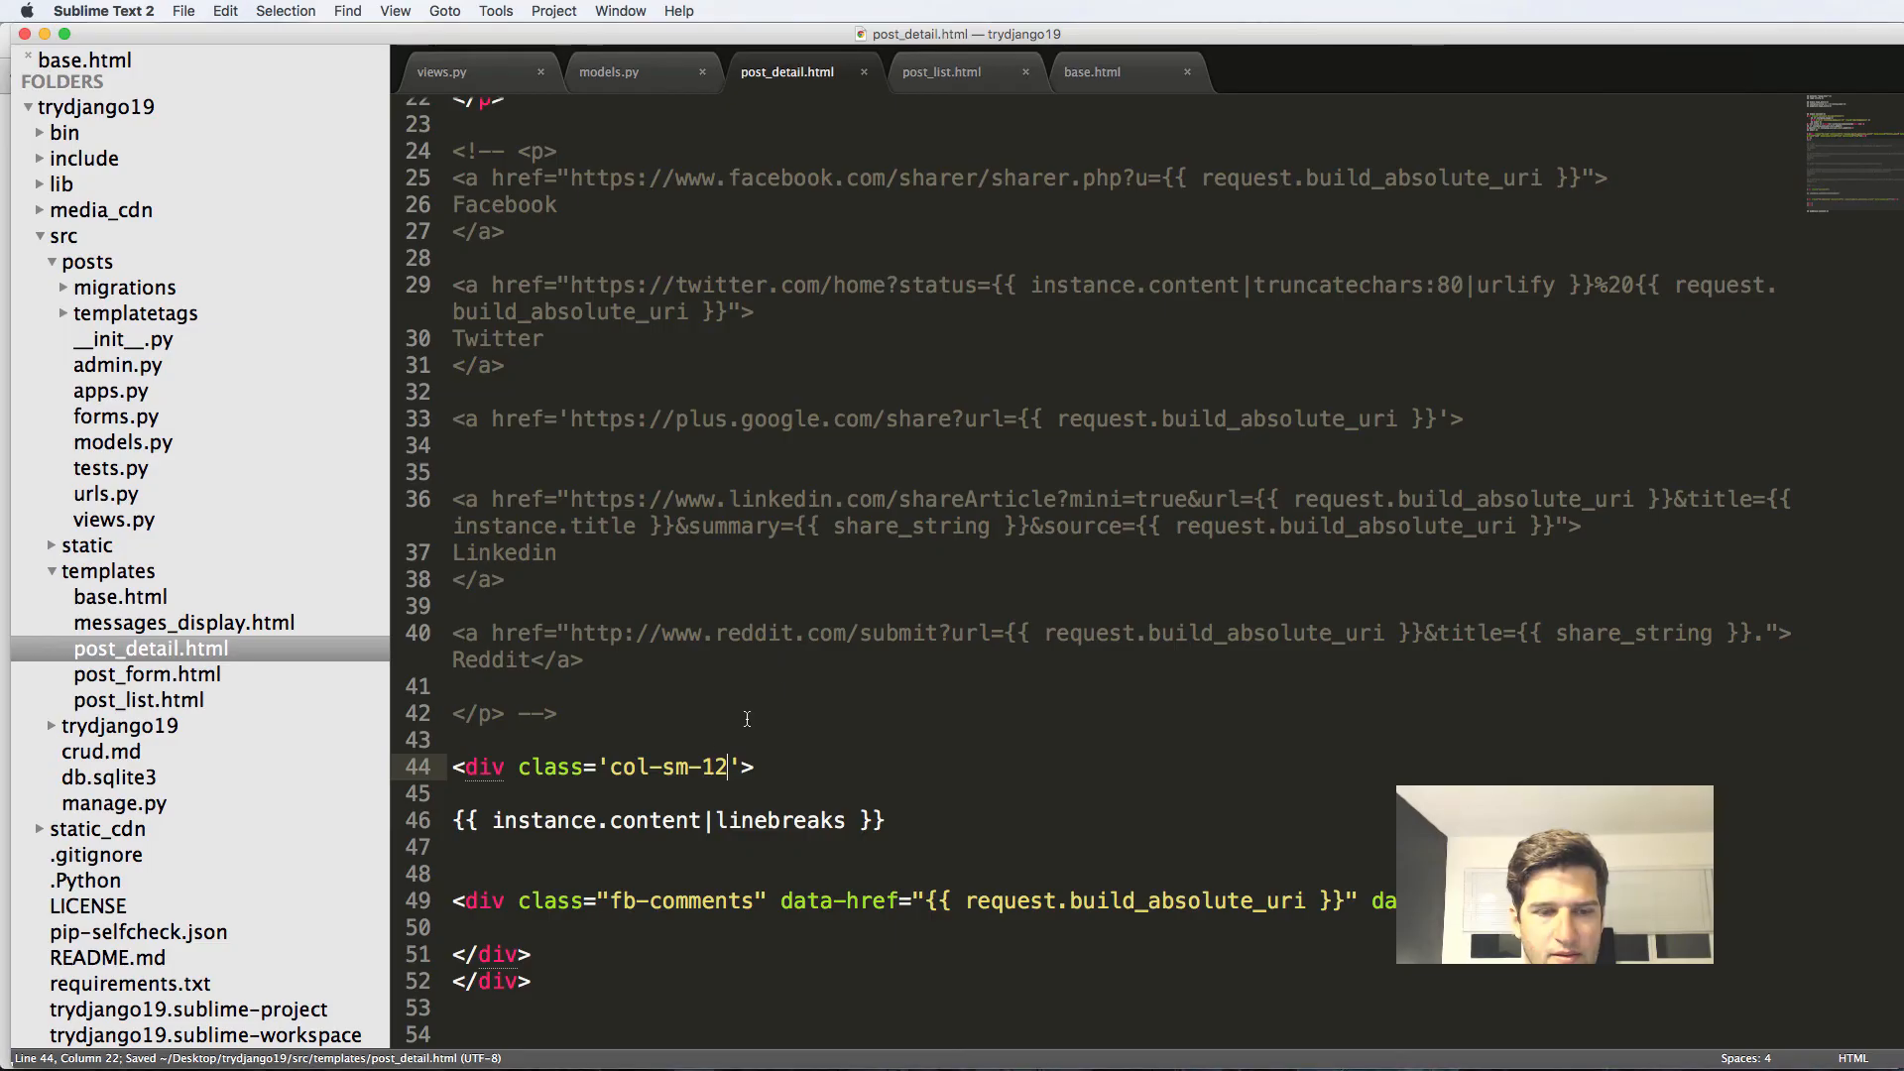
Add a <div class='row'> around the column and rework its col-sm classes.
{"action": "type", "text": "<div cl"}
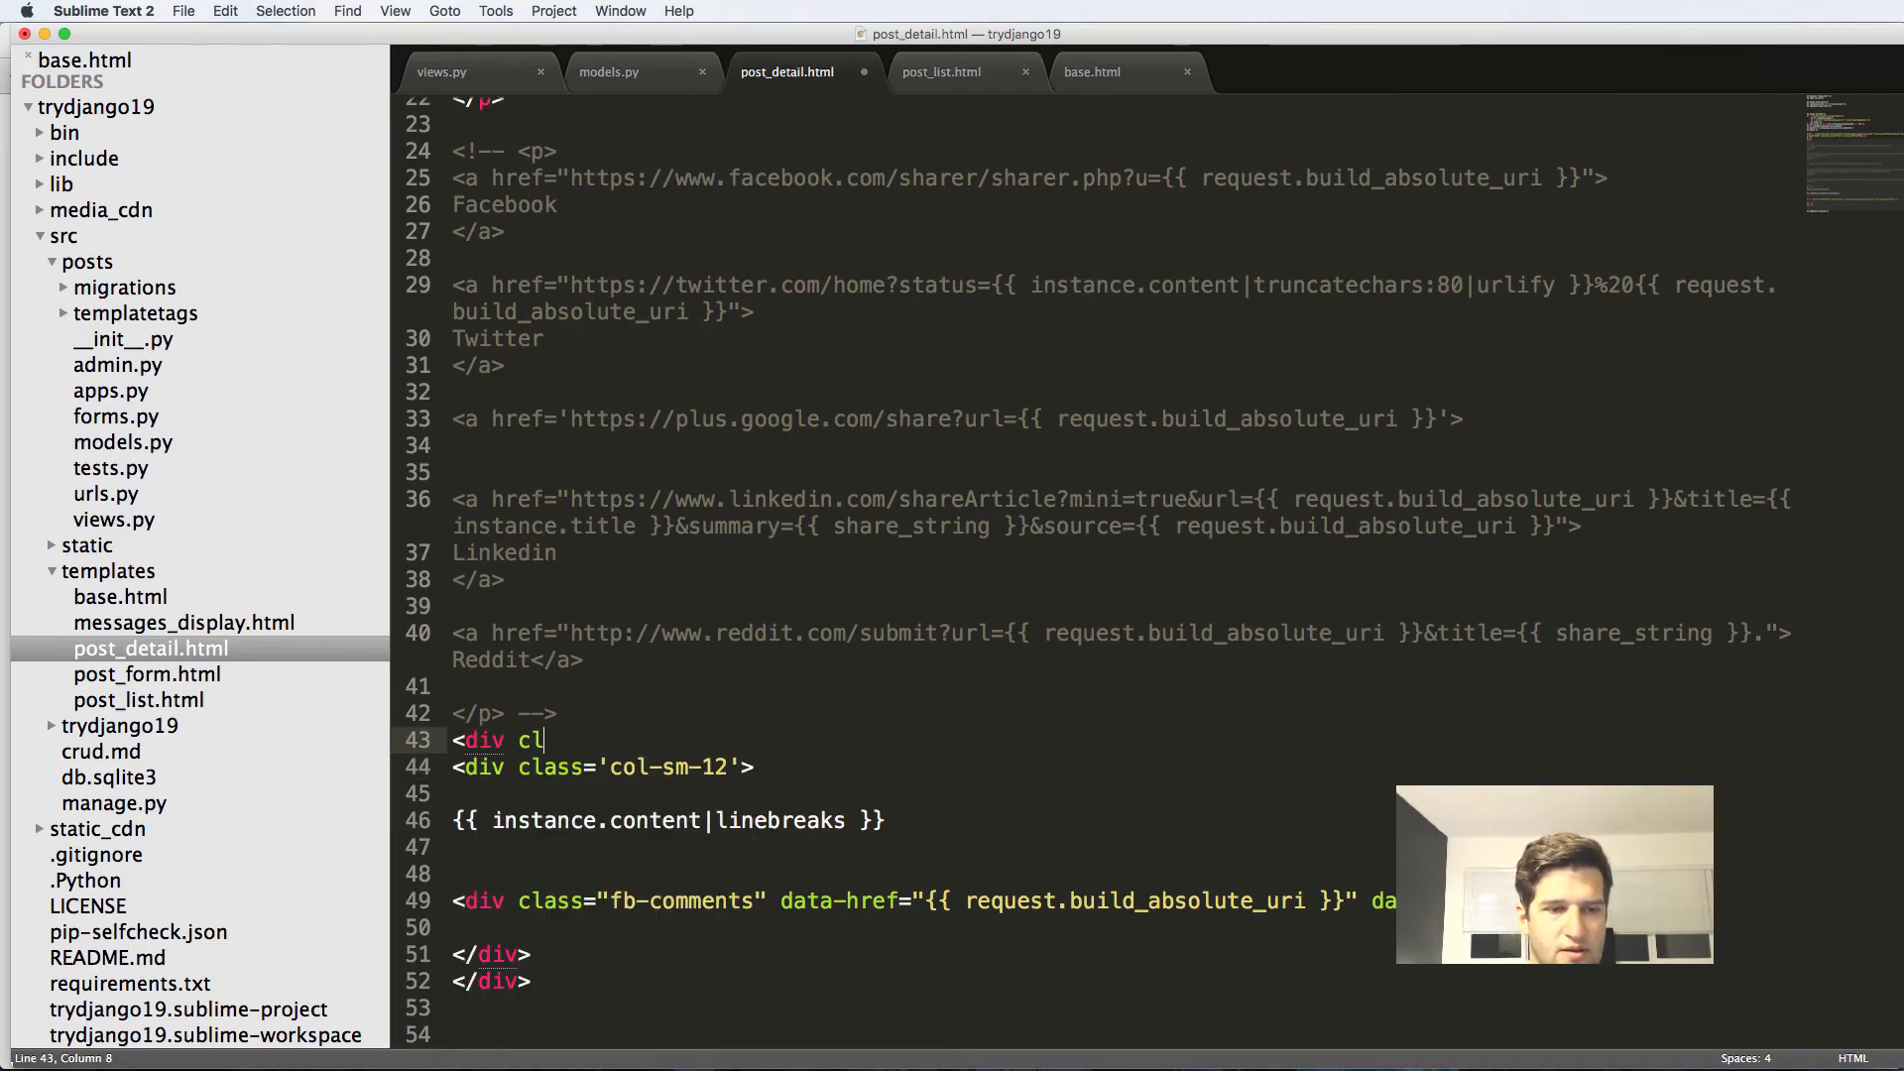
{"action": "type", "text": "ass='row'>"}
{"action": "left_click", "coordinate": [603, 765]}
{"action": "type", "text": "0"}
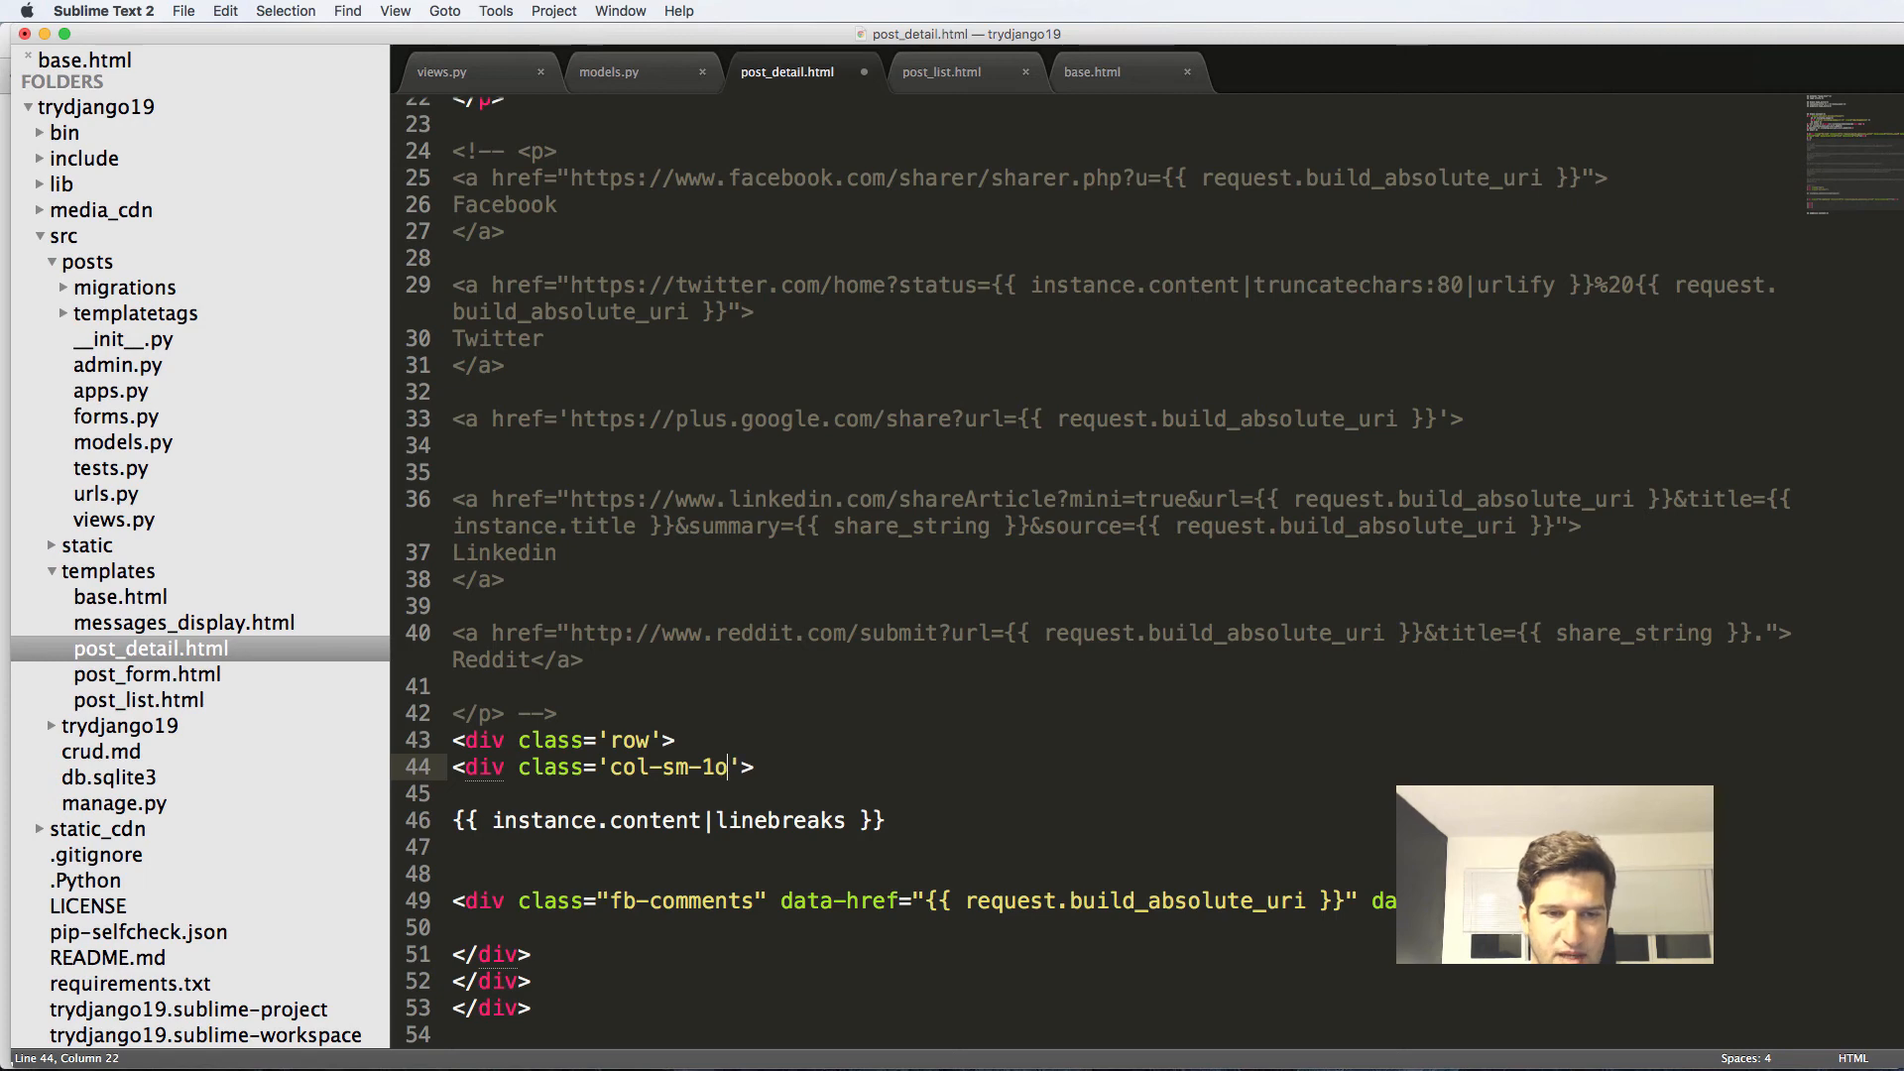
{"action": "type", "text": "col-s"}
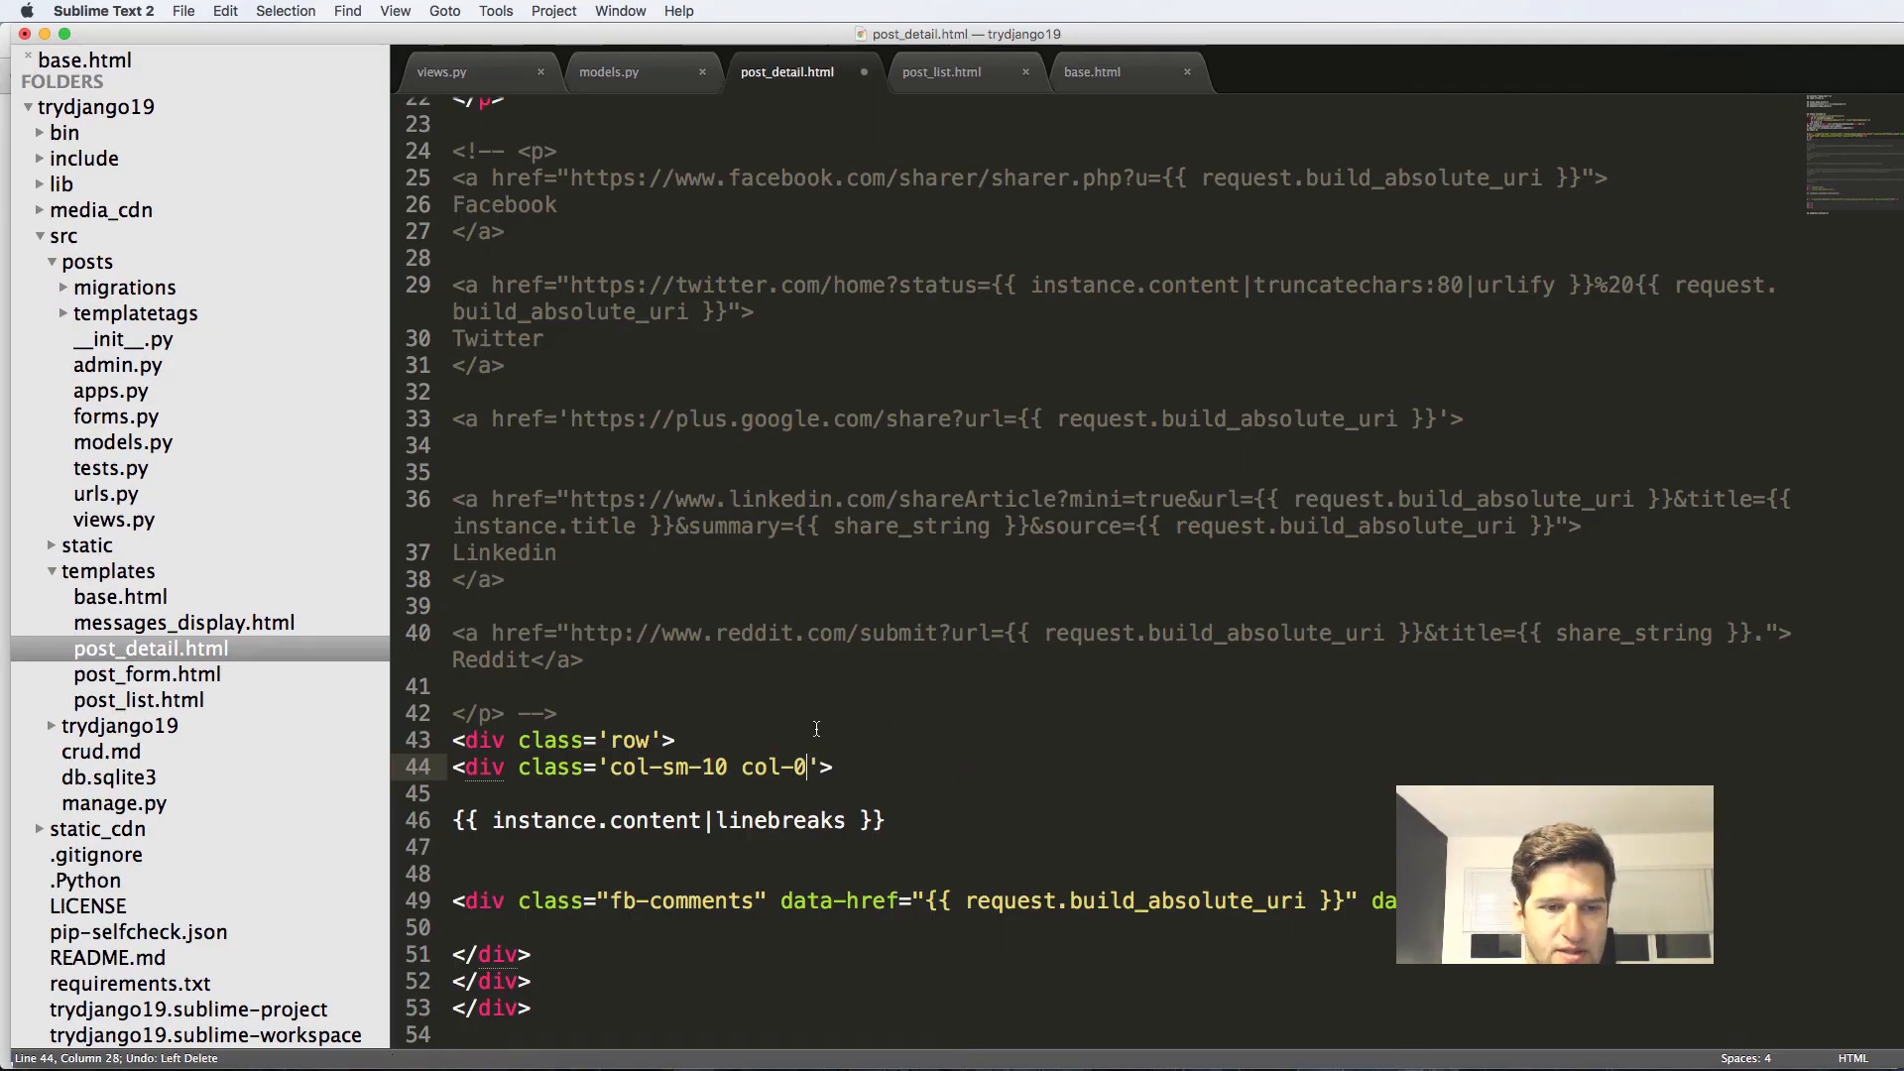
{"action": "type", "text": "2"}
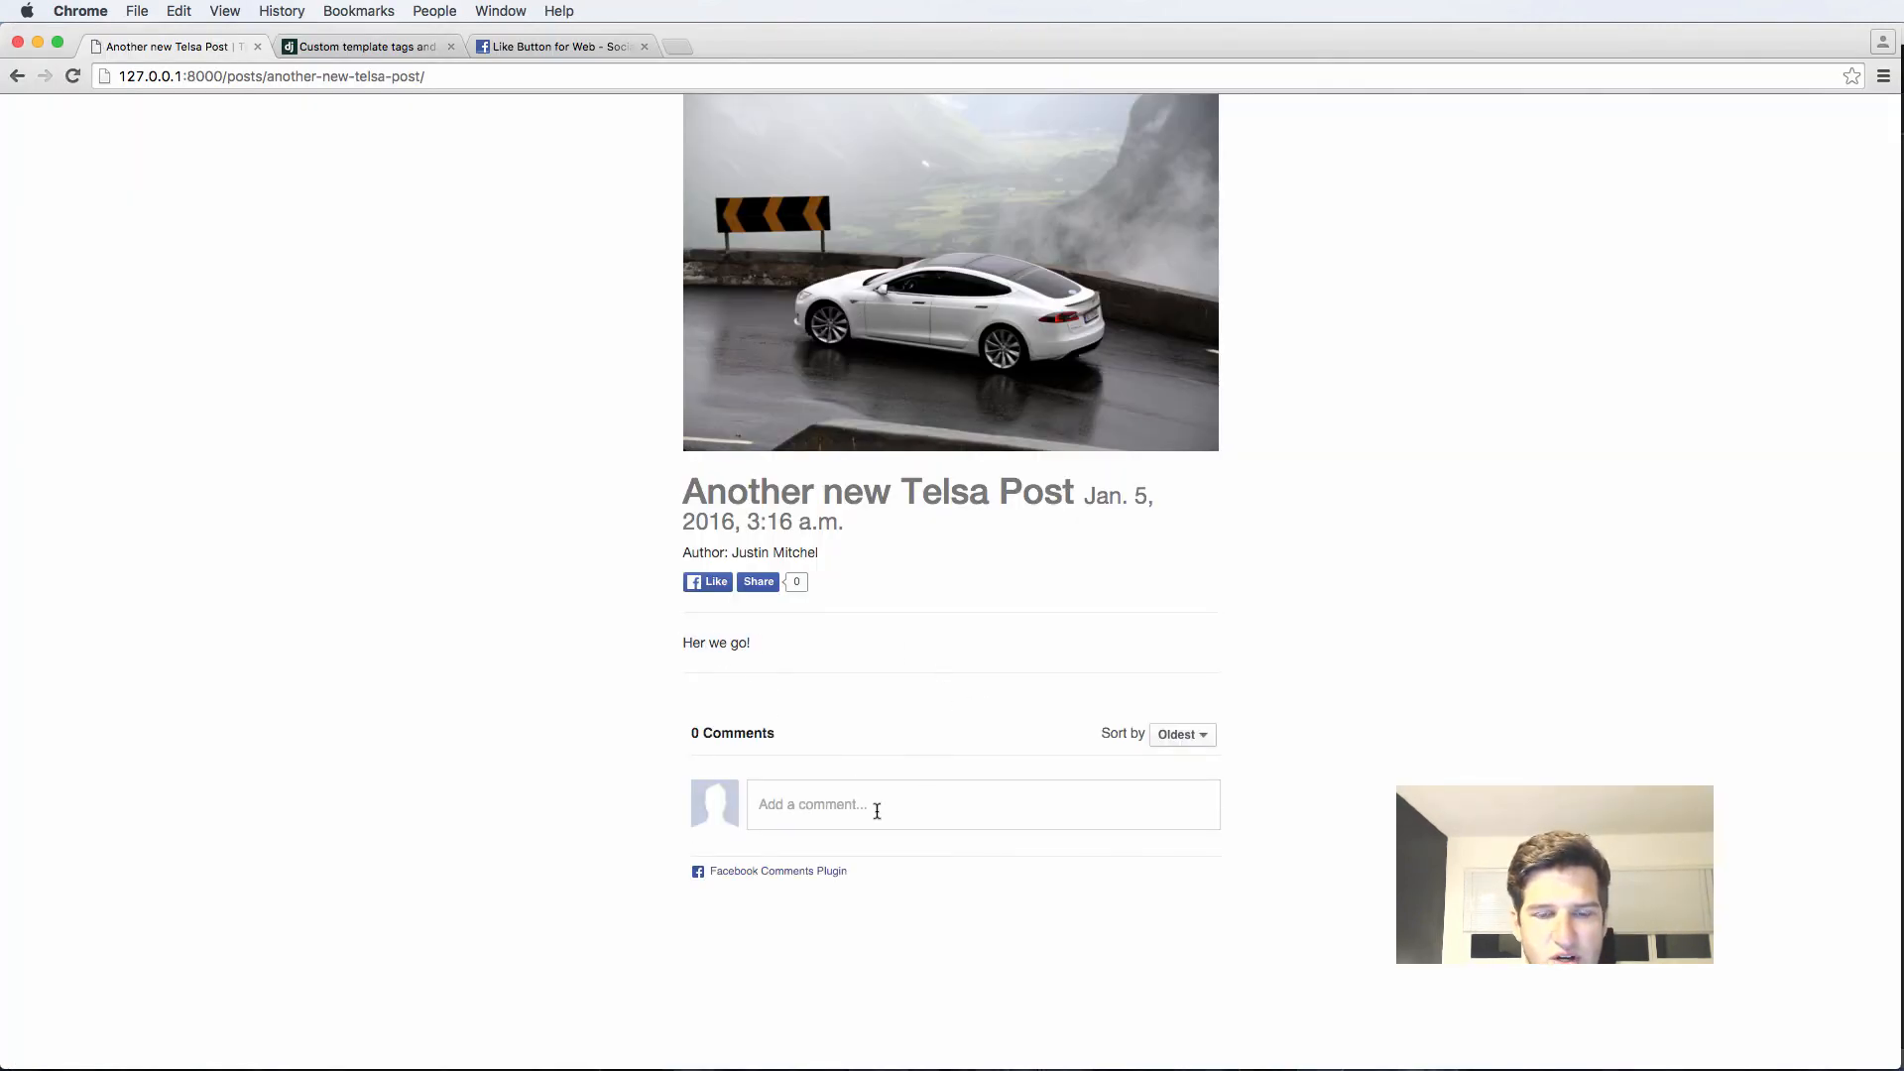
{"action": "mouse_move", "coordinate": [940, 613]}
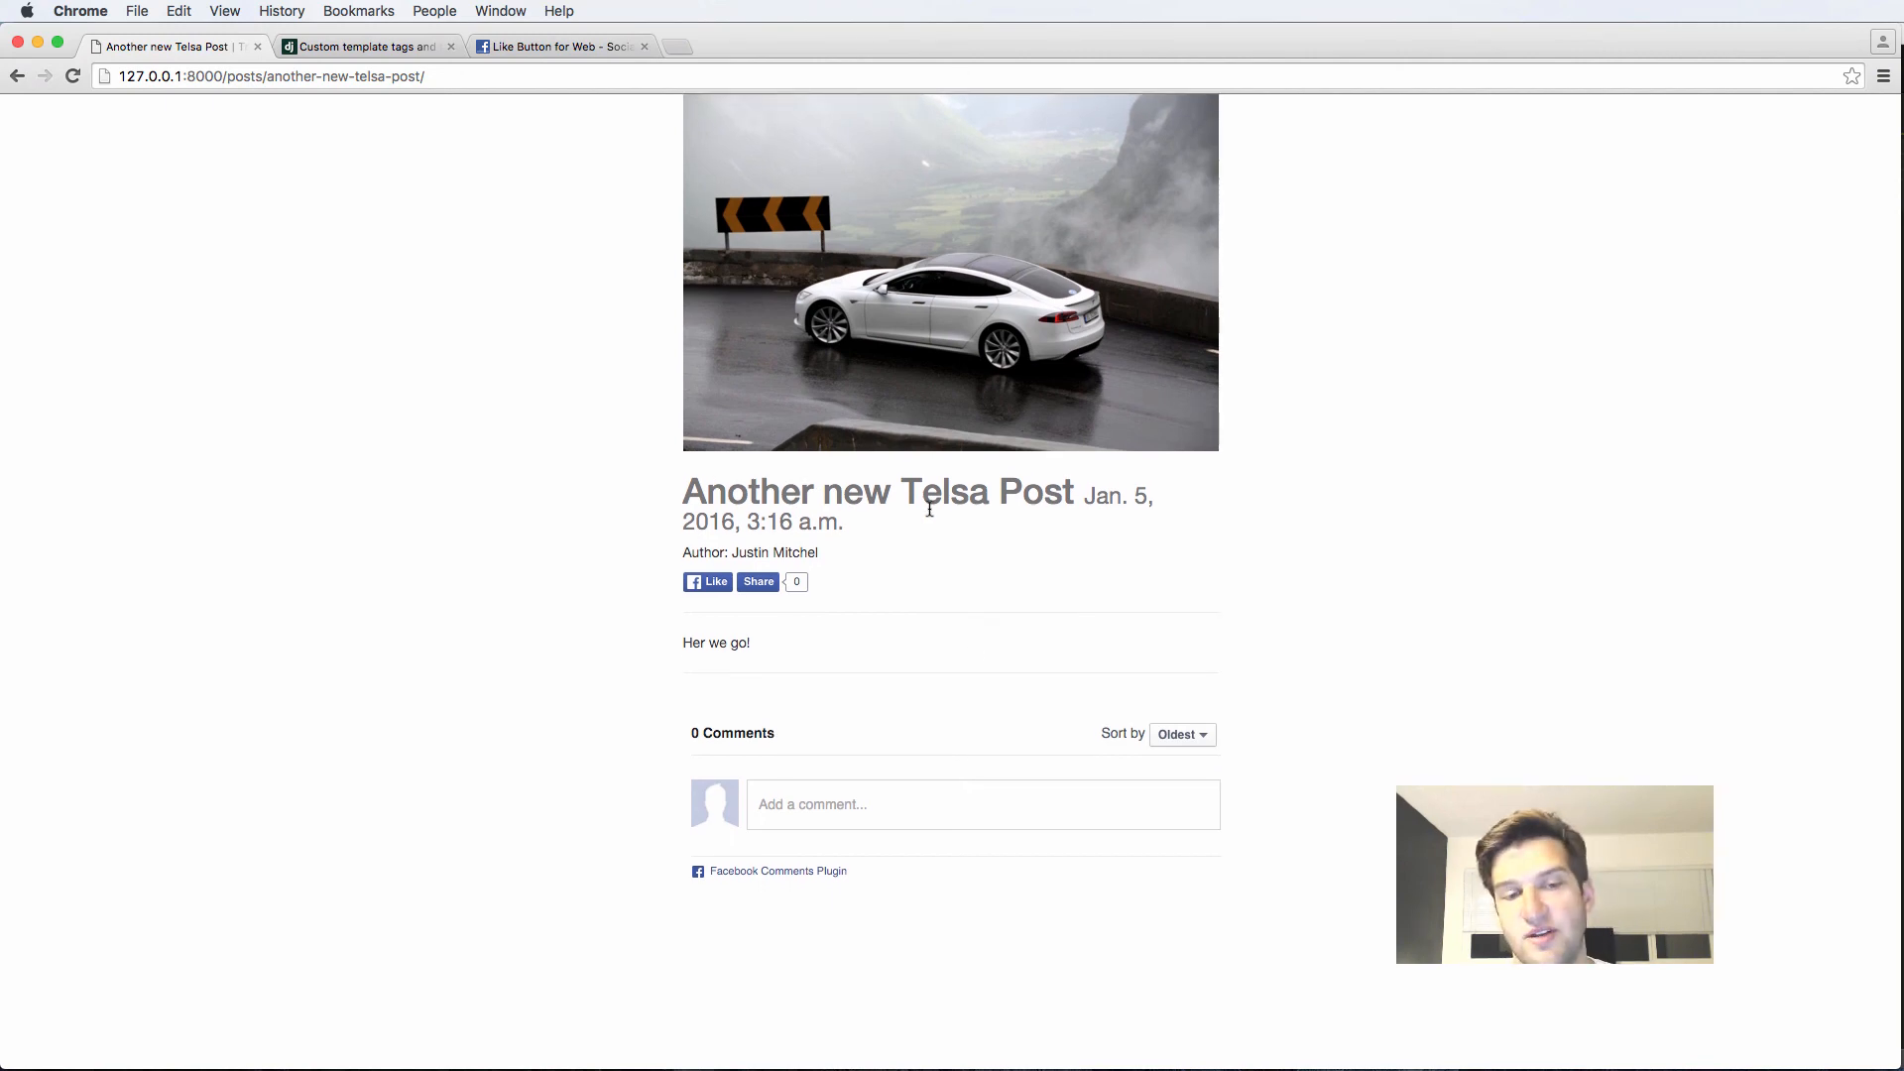
{"action": "mouse_move", "coordinate": [712, 690]}
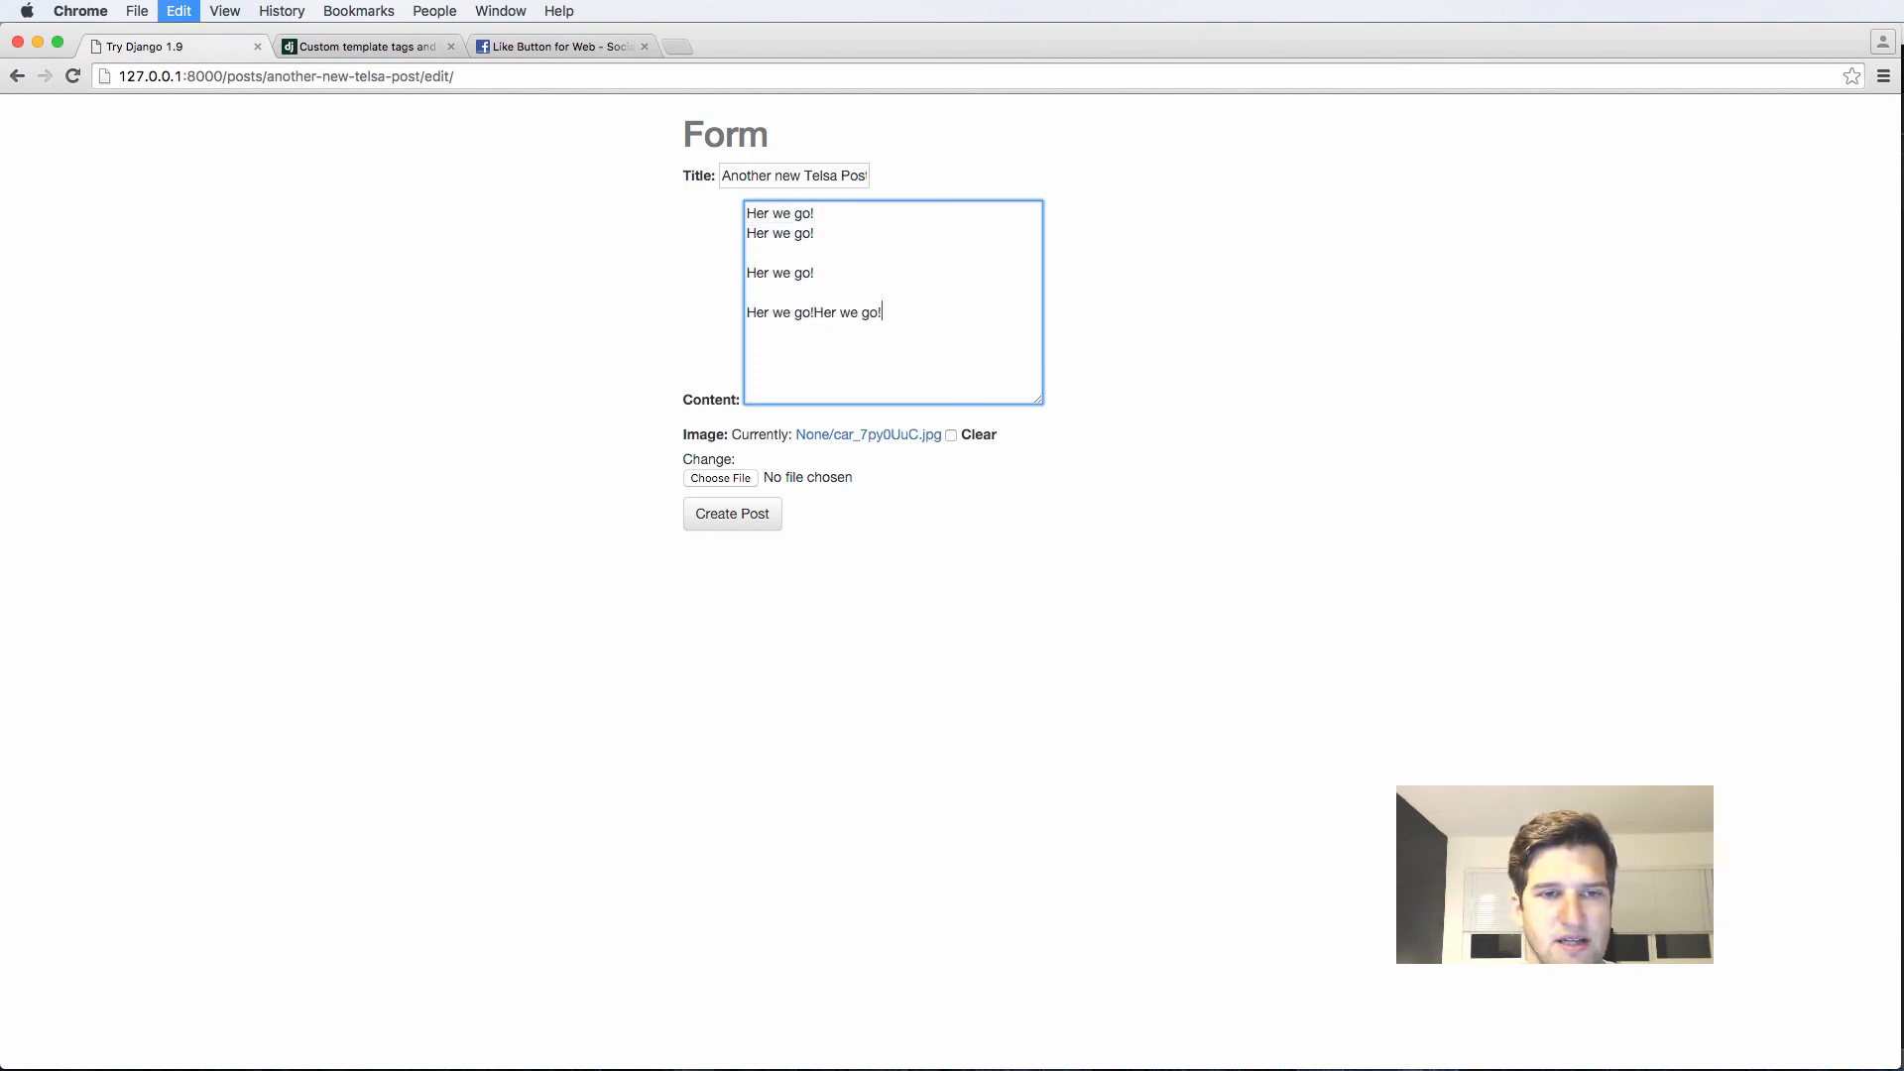
Paste repeated 'Her we go!' text into Content and save with Create Post.
{"action": "type", "text": "Her we go!Her we go!Her we go!Her we go!Her we go!Her we go!Her we go!Her we go!Her we go!Her we go!Her we go!Her we go!"}
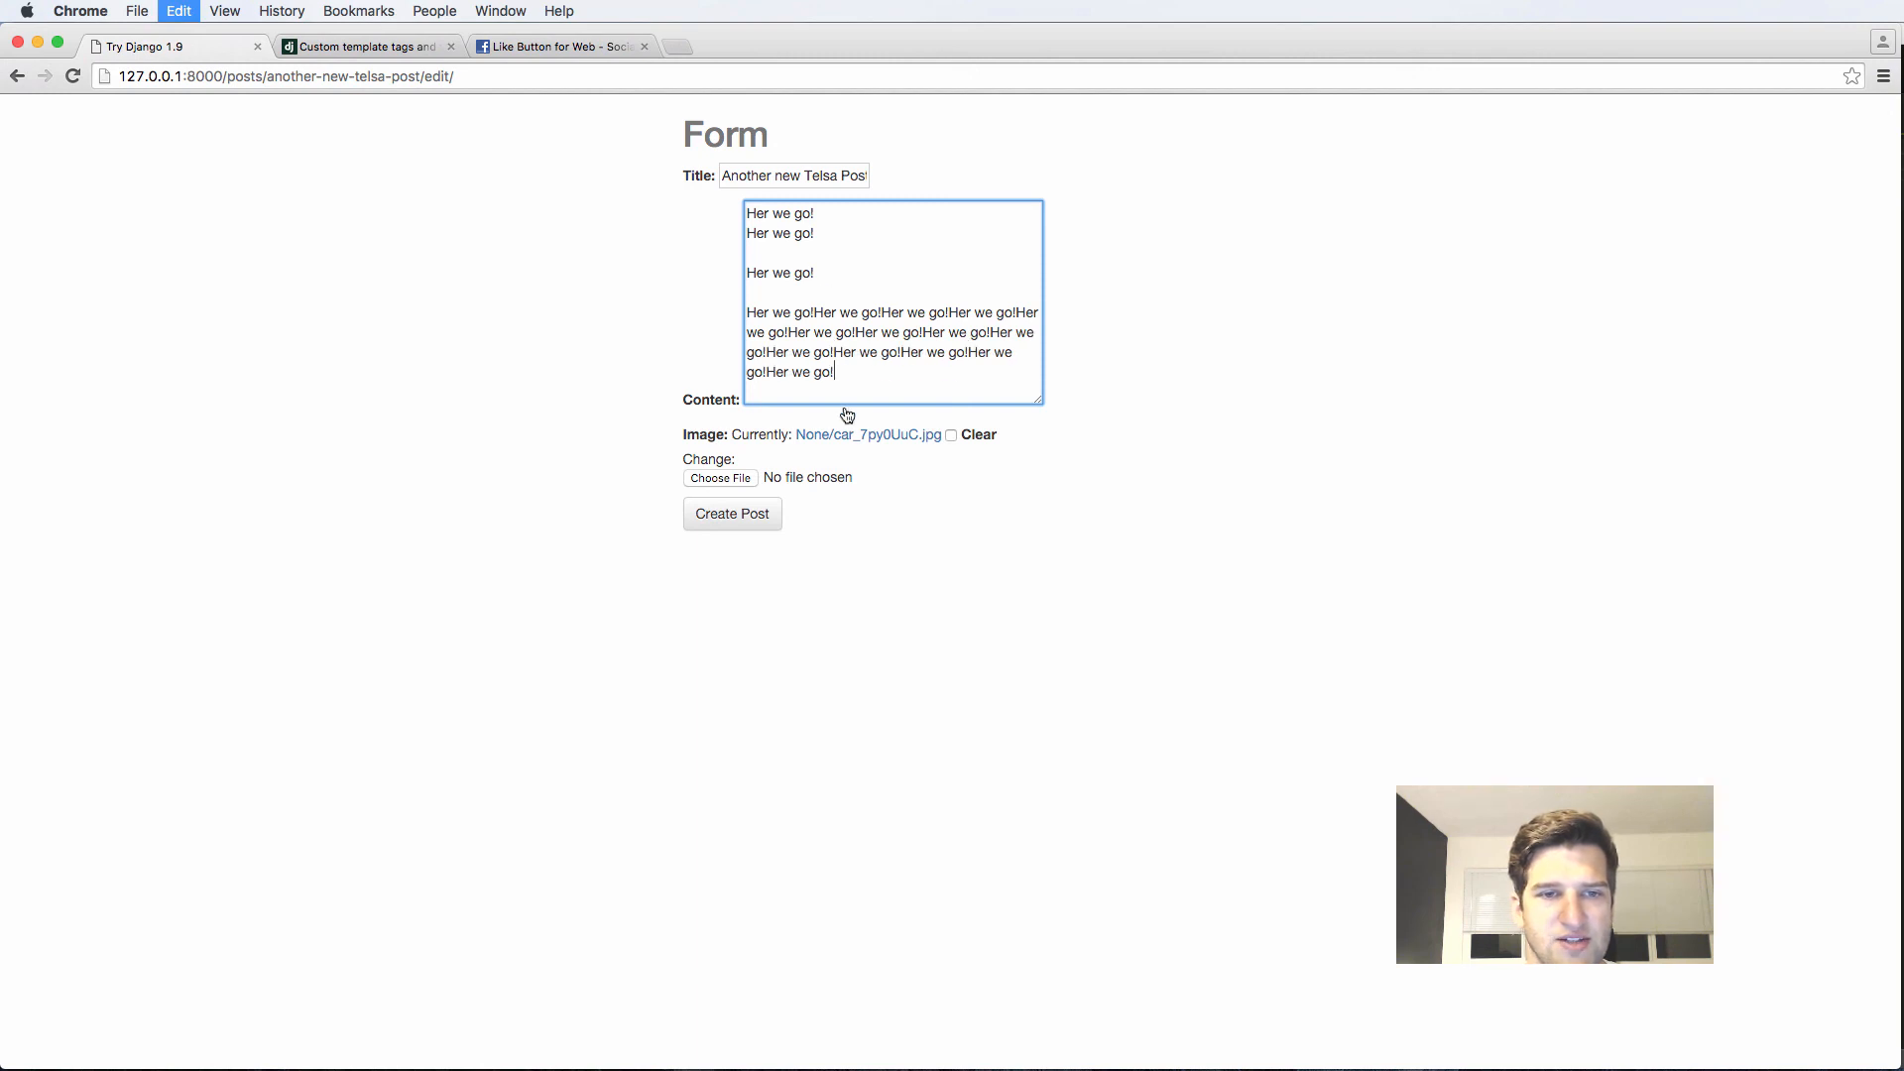
{"action": "left_click", "coordinate": [731, 512]}
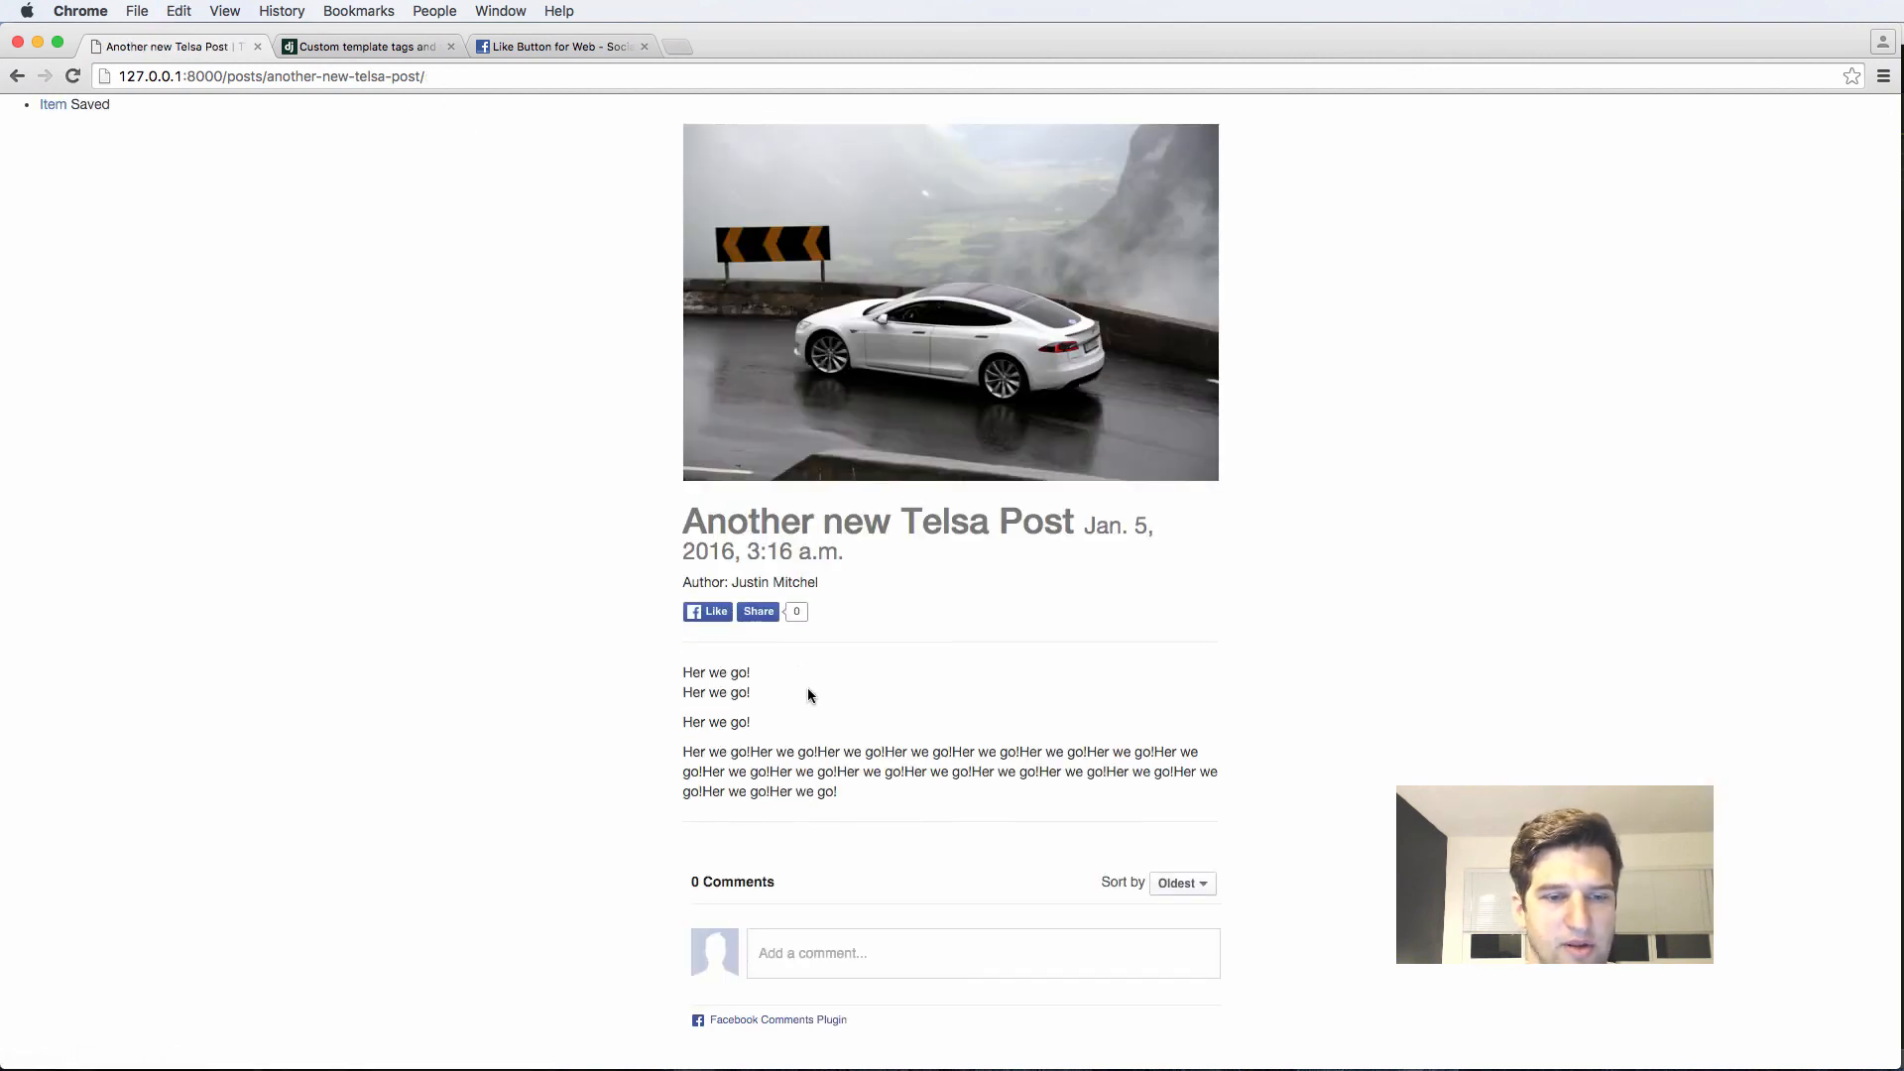
{"action": "mouse_move", "coordinate": [559, 166]}
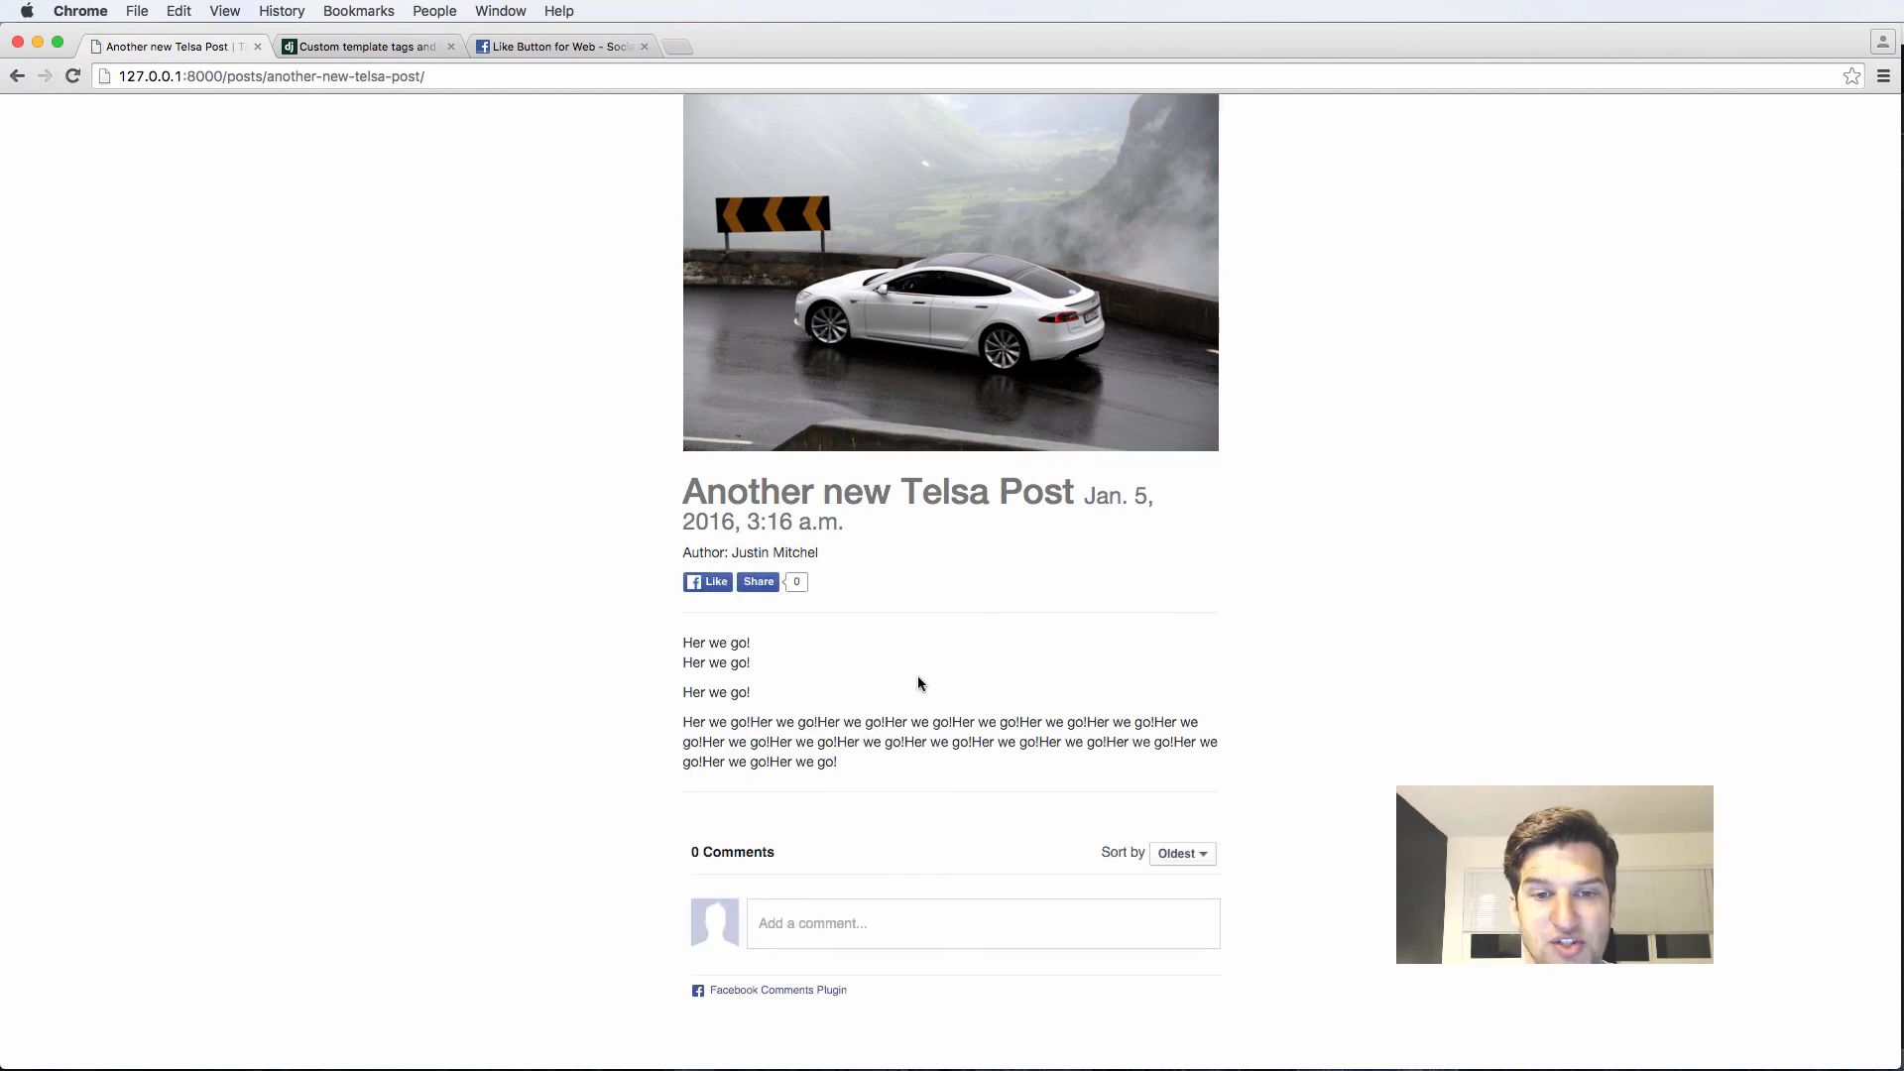
{"action": "mouse_move", "coordinate": [966, 691]}
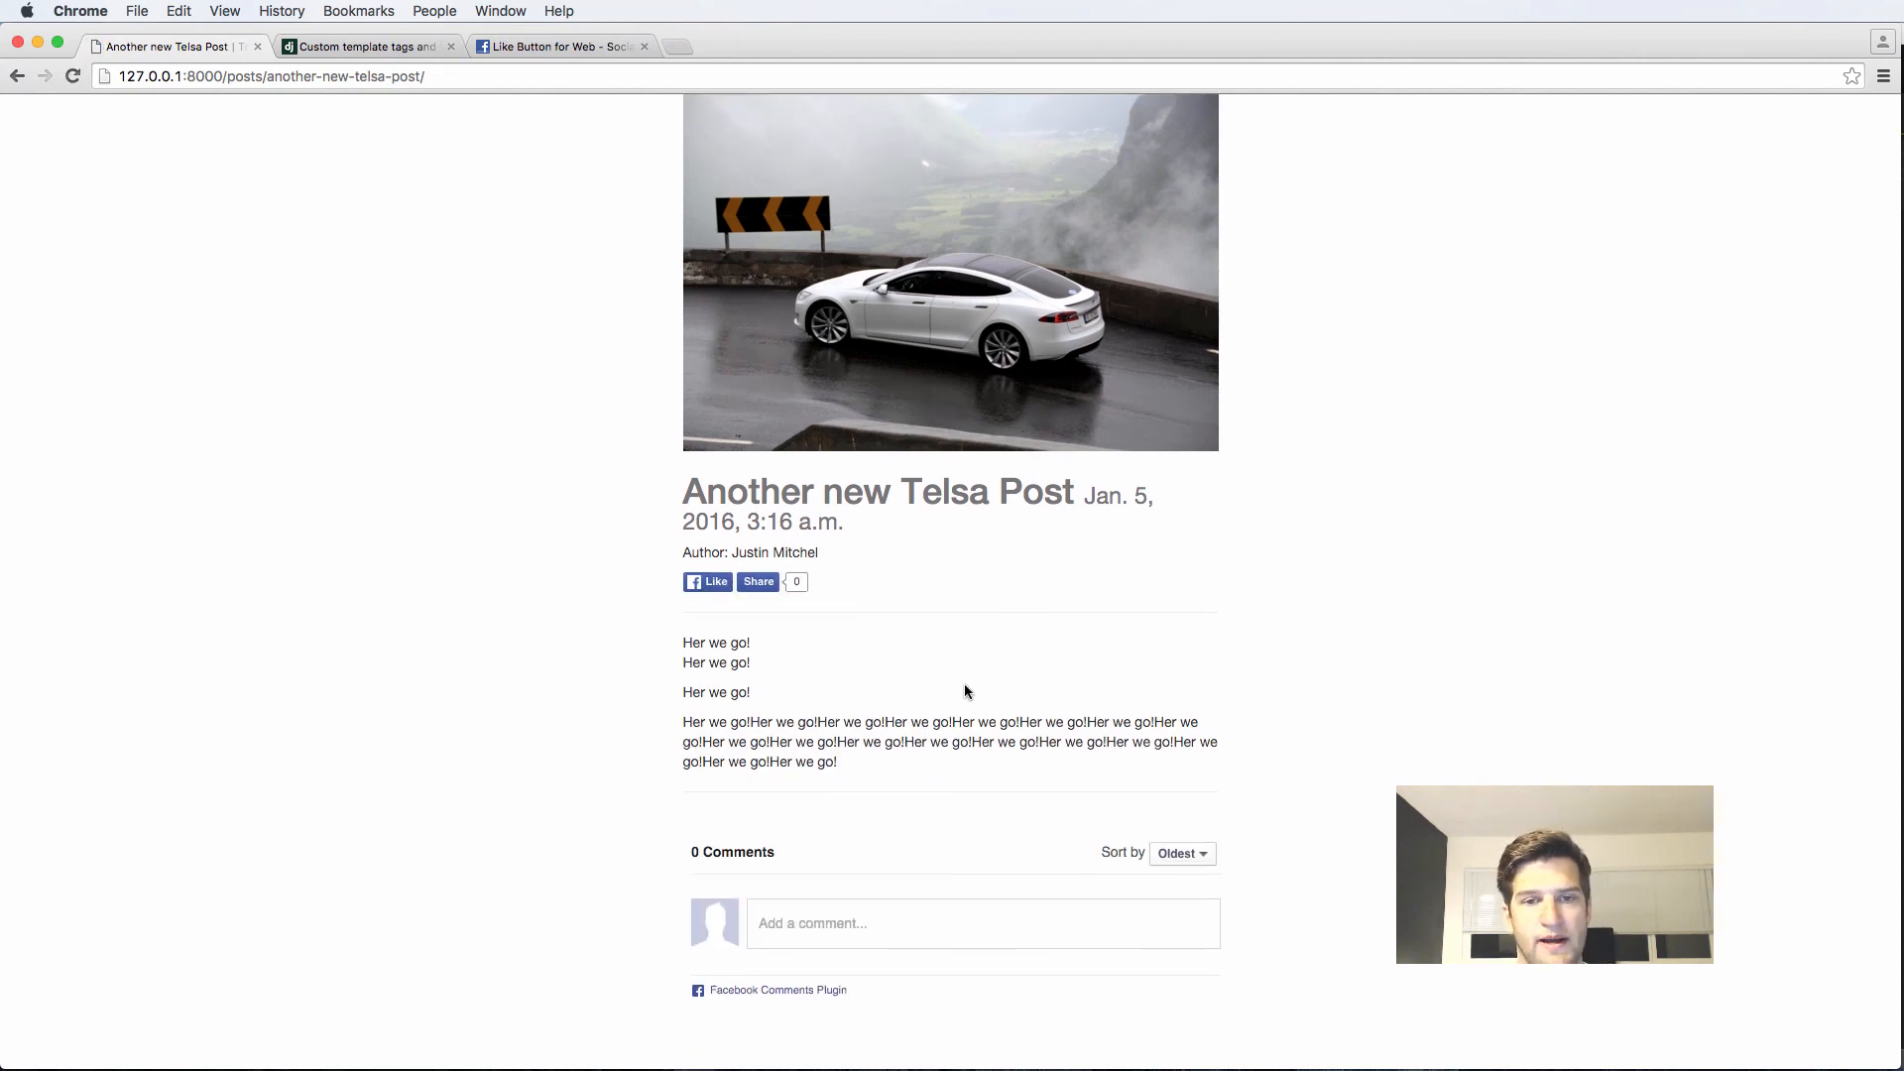
{"action": "mouse_move", "coordinate": [948, 688]}
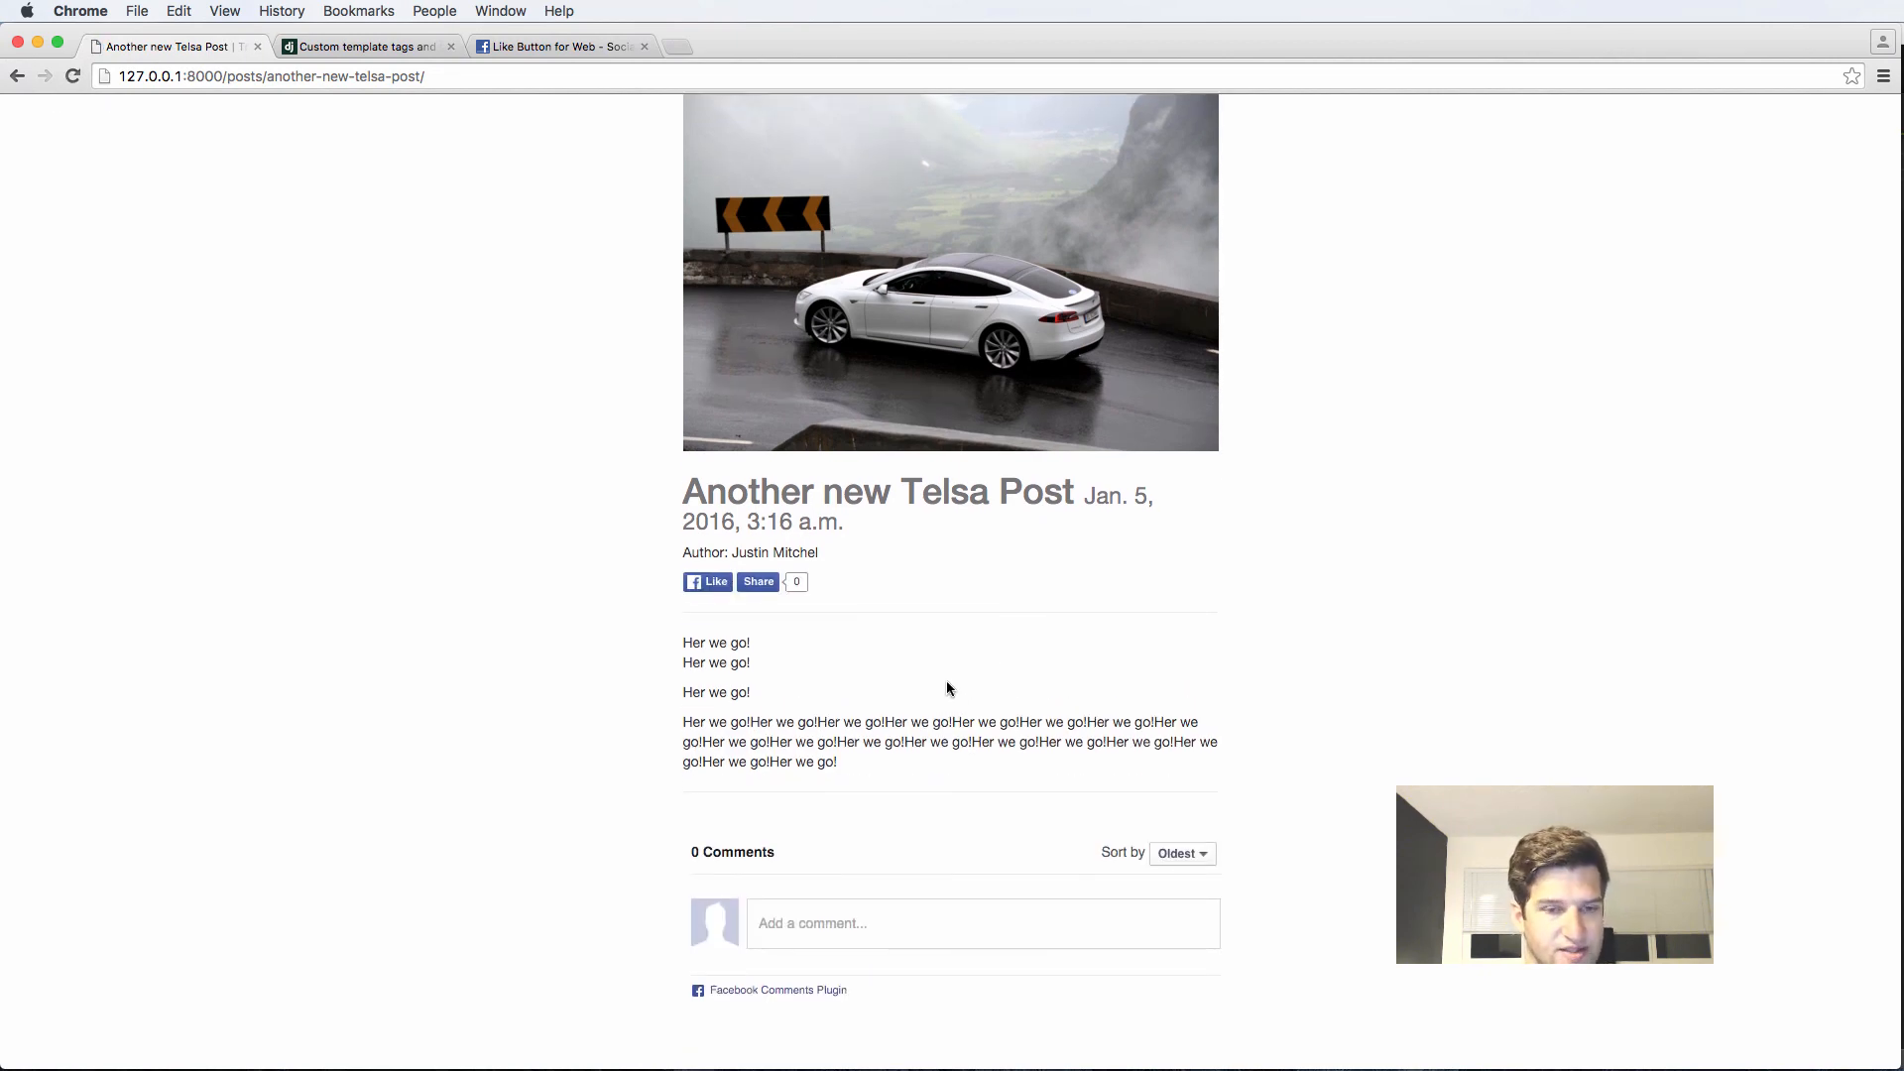